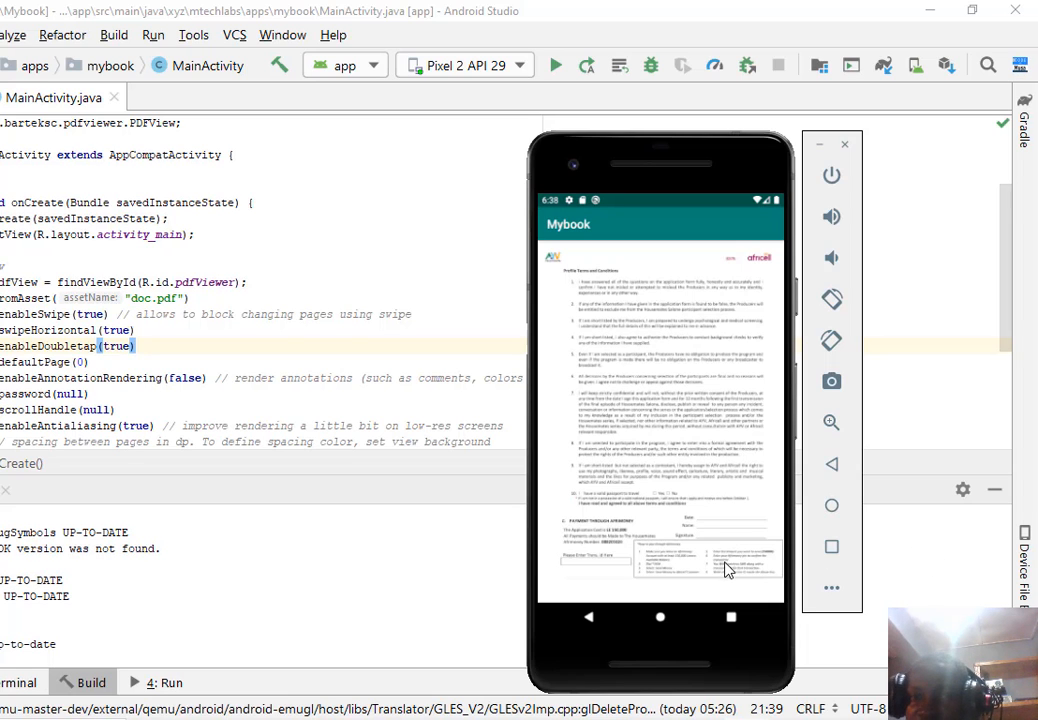
mouse_move(675, 490)
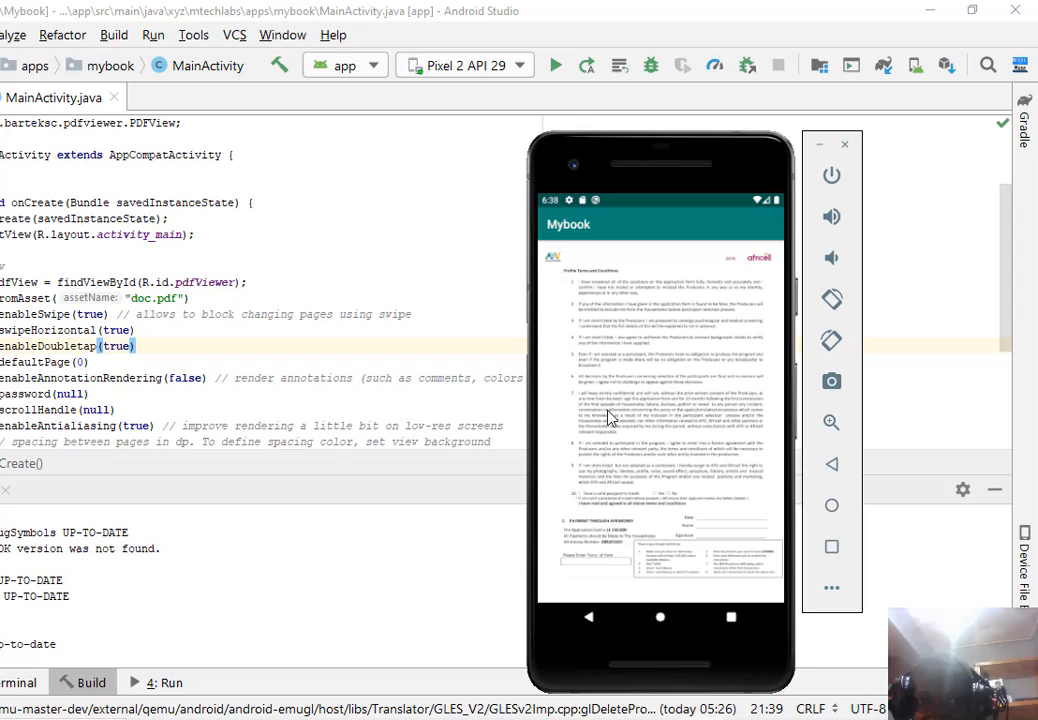
- Start a new Android project from the Empty Activity template and proceed to configuration
scroll("down", 3)
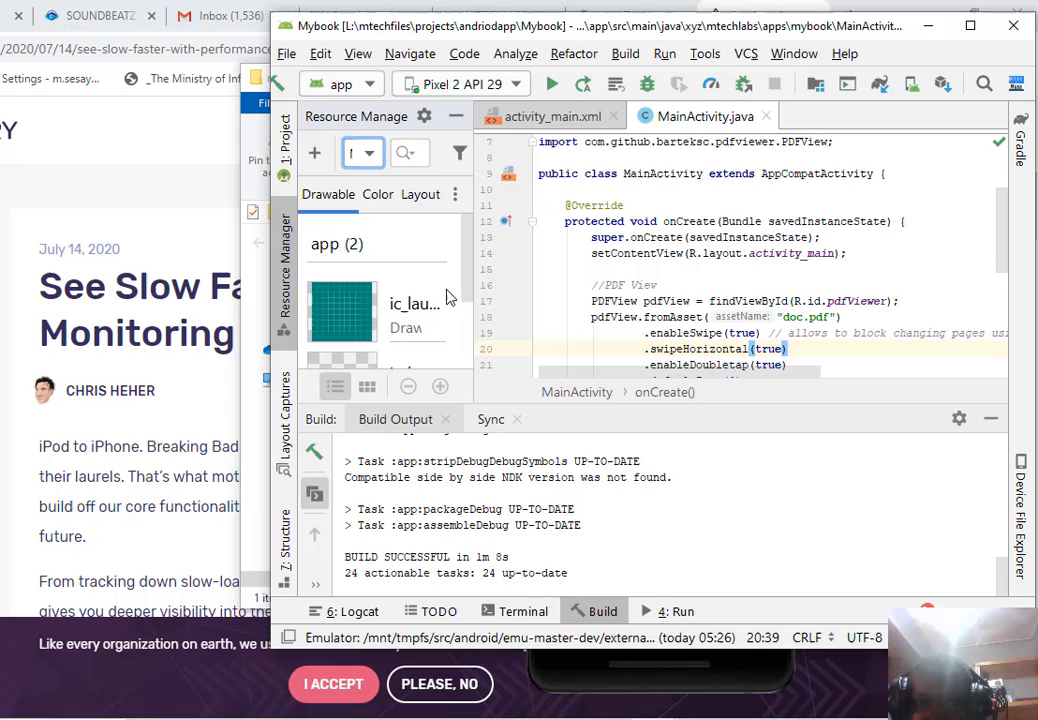
mouse_move(287, 54)
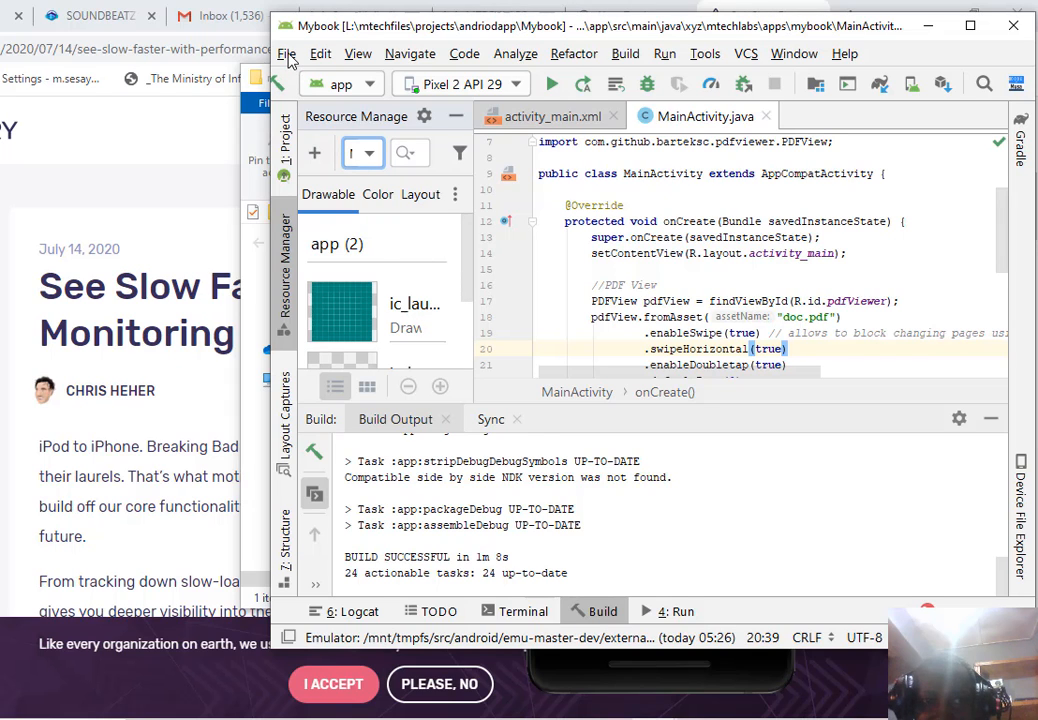
left_click(287, 54)
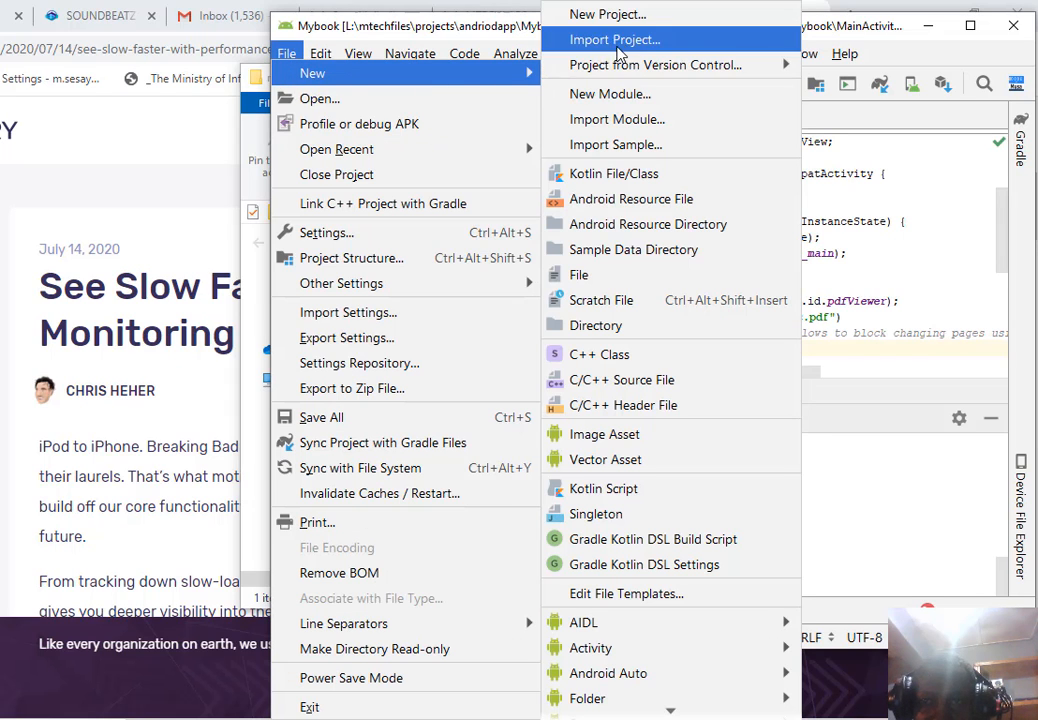
left_click(607, 14)
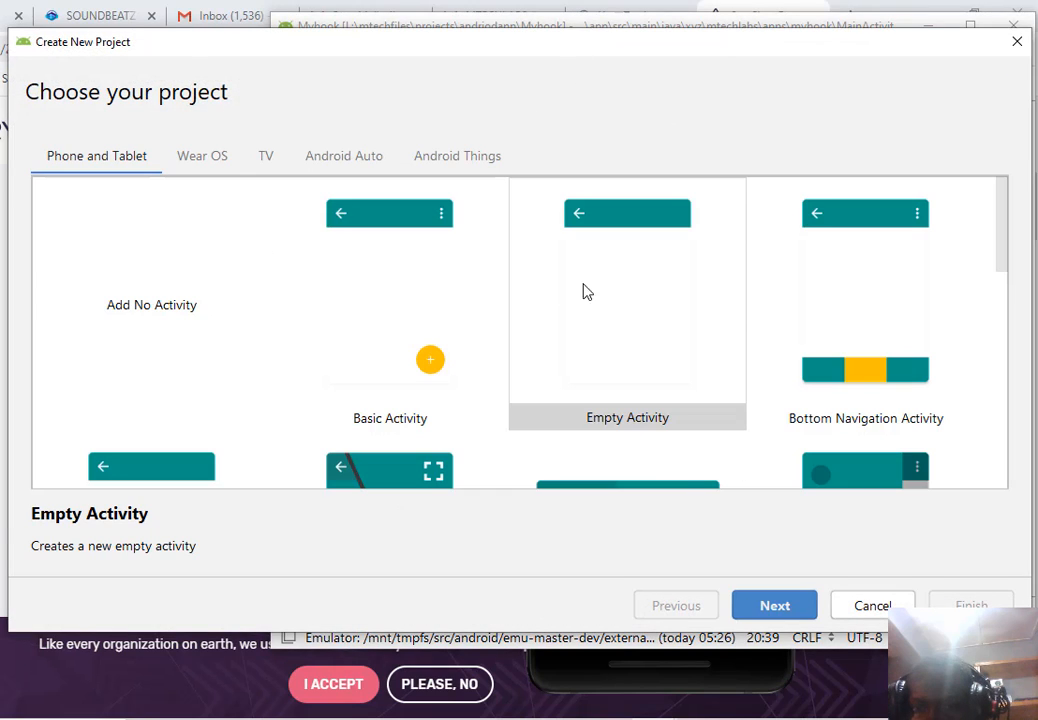
left_click(627, 300)
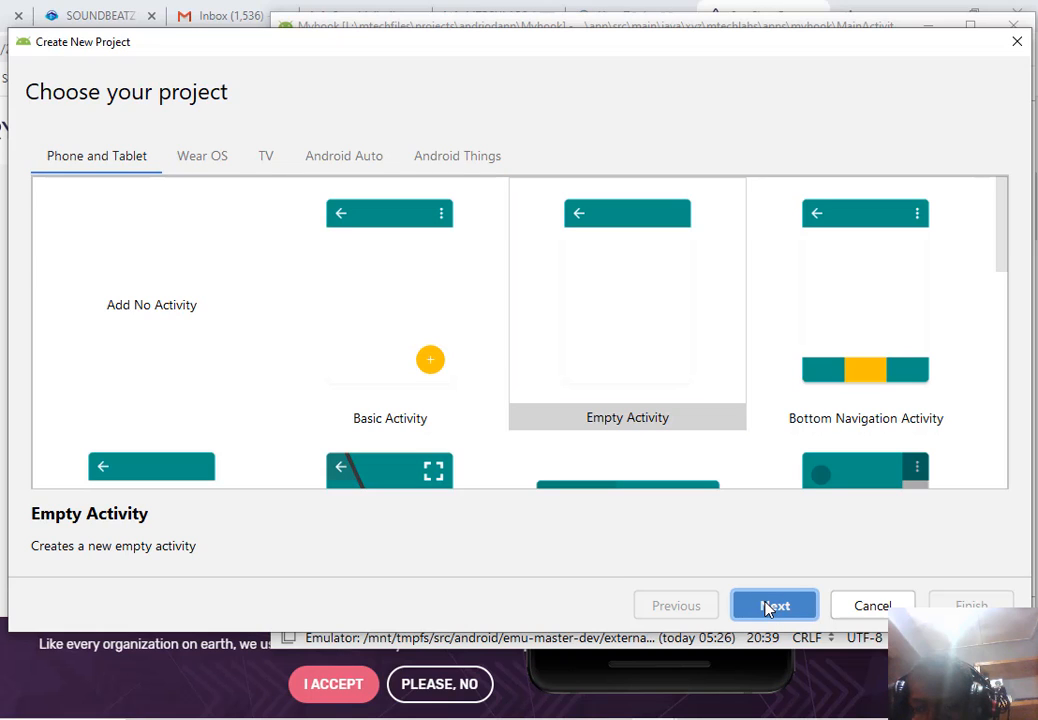
mouse_move(590, 385)
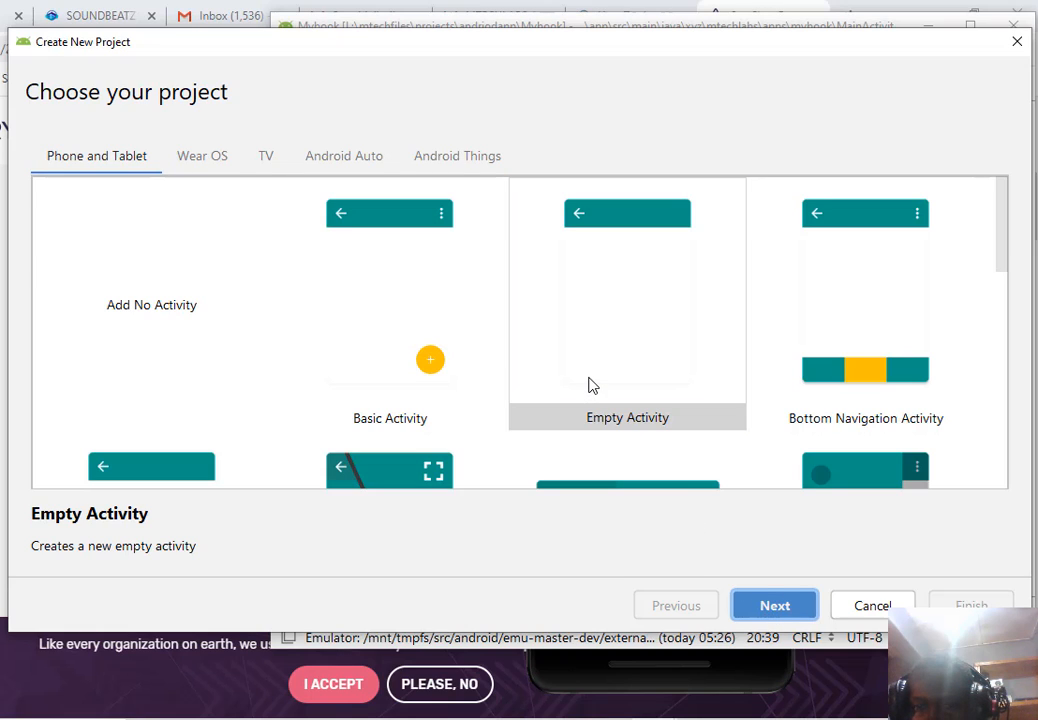
mouse_move(635, 408)
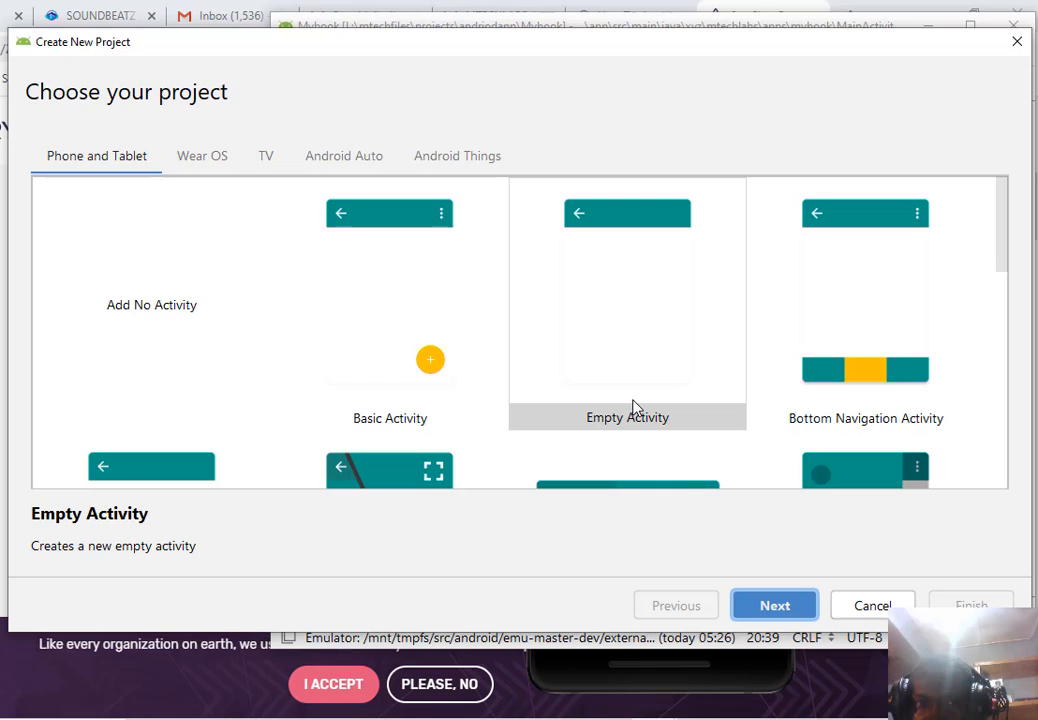
left_click(774, 605)
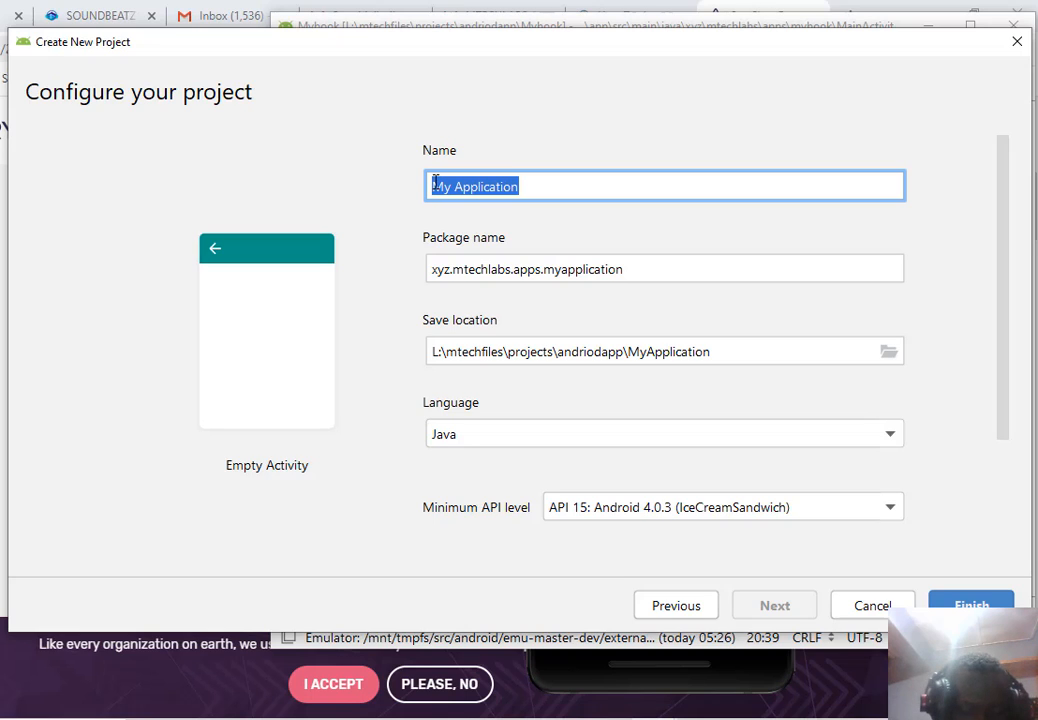
- Name the project androidAppDevBook, review its package name, and keep Java as language
type("androi")
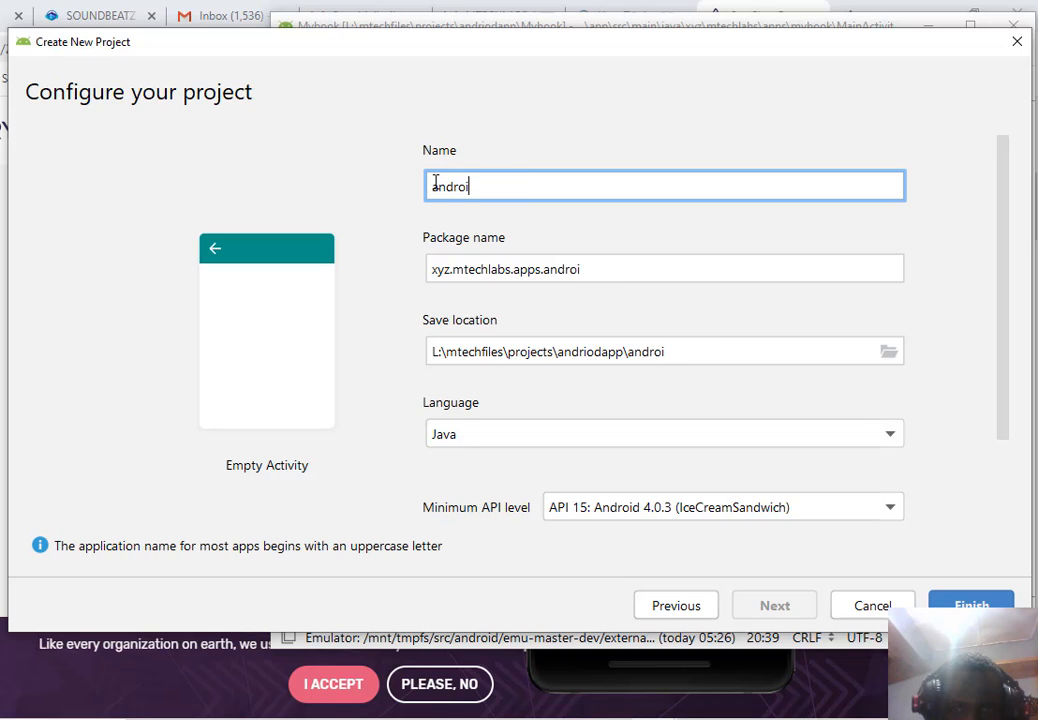
type("dApp")
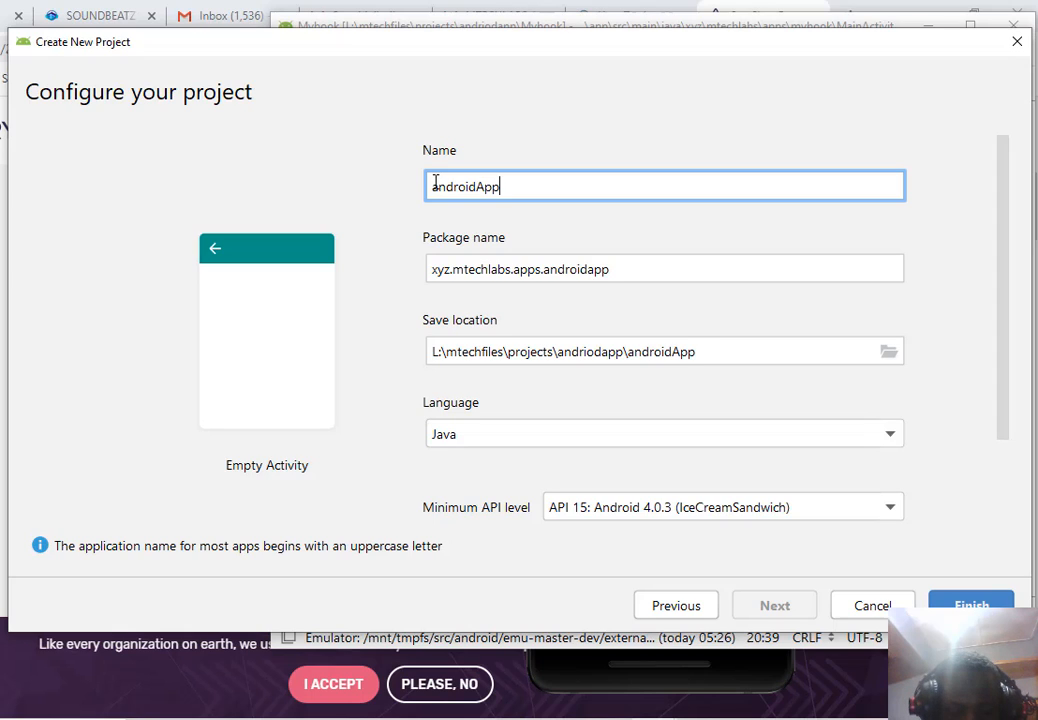
type("Dev")
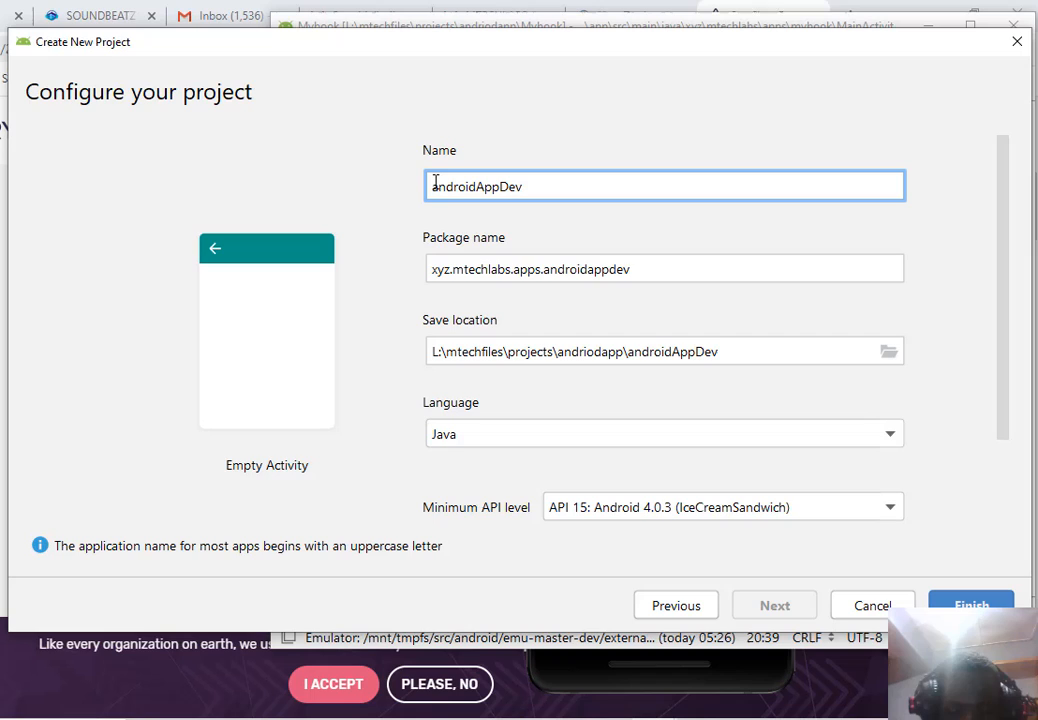
type("Book")
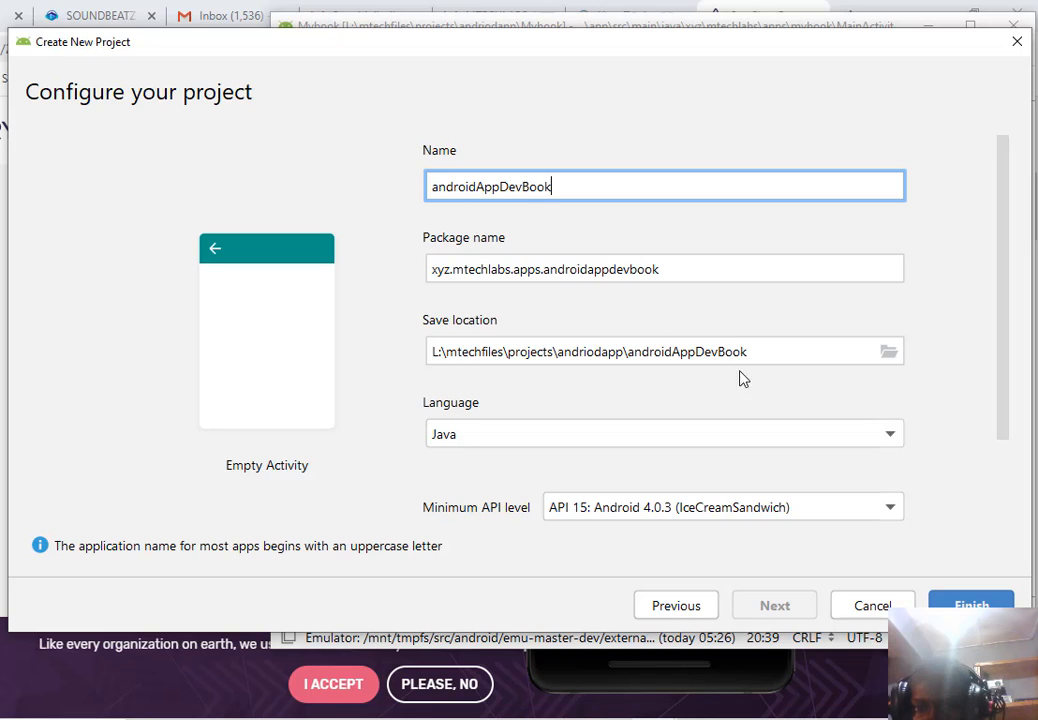
mouse_move(638, 317)
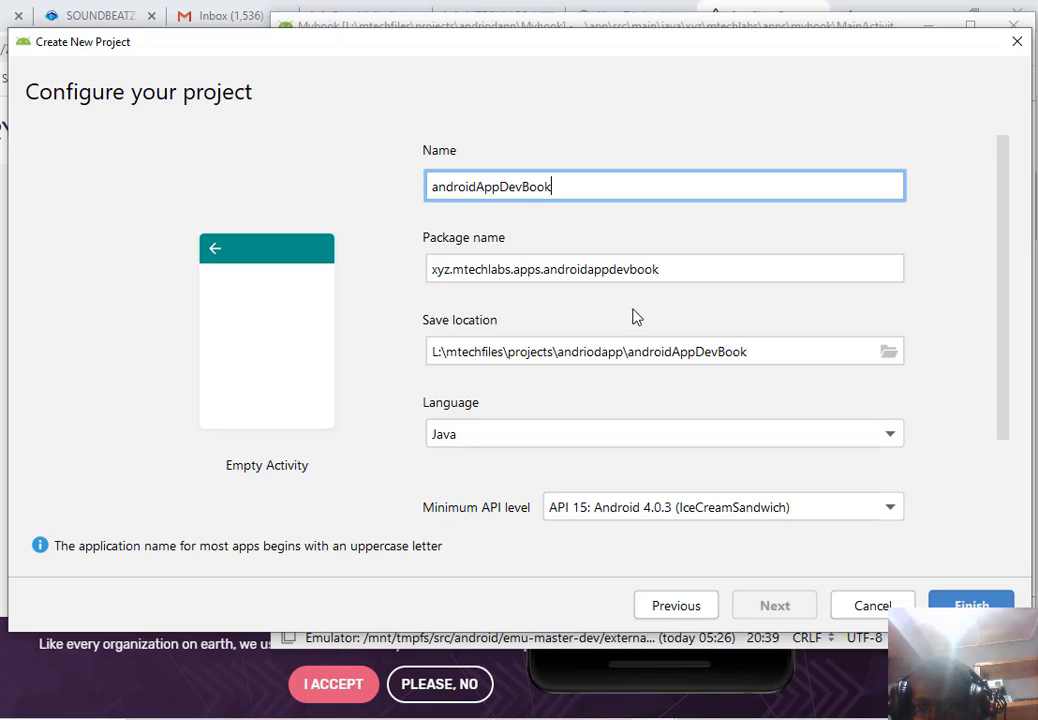
left_click(664, 268)
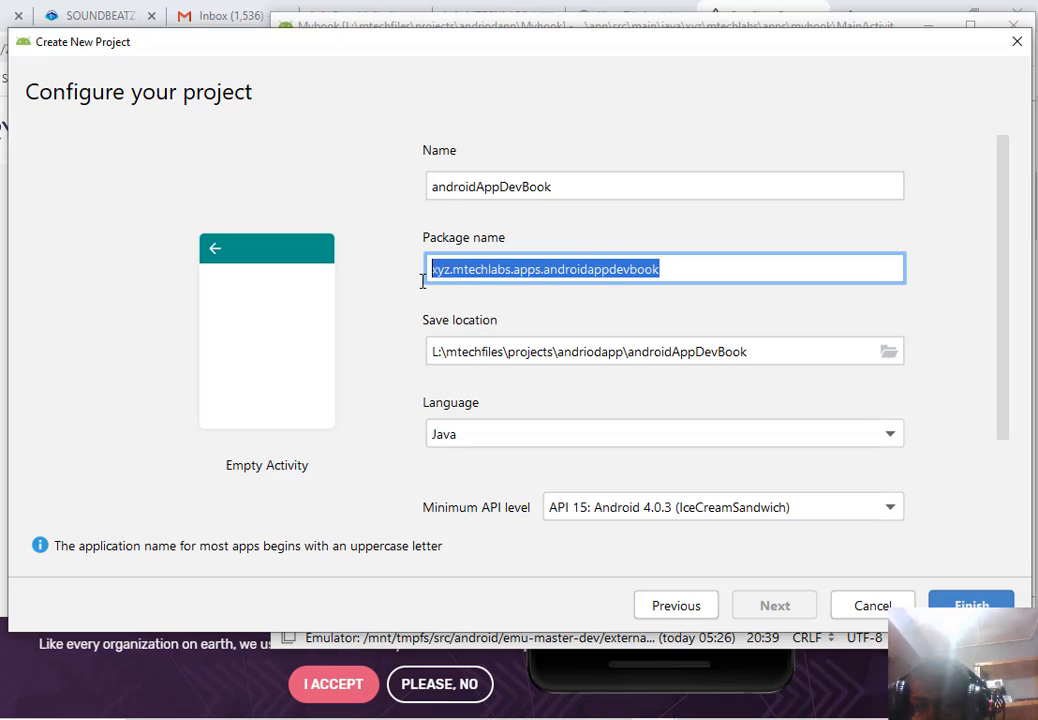
mouse_move(830, 582)
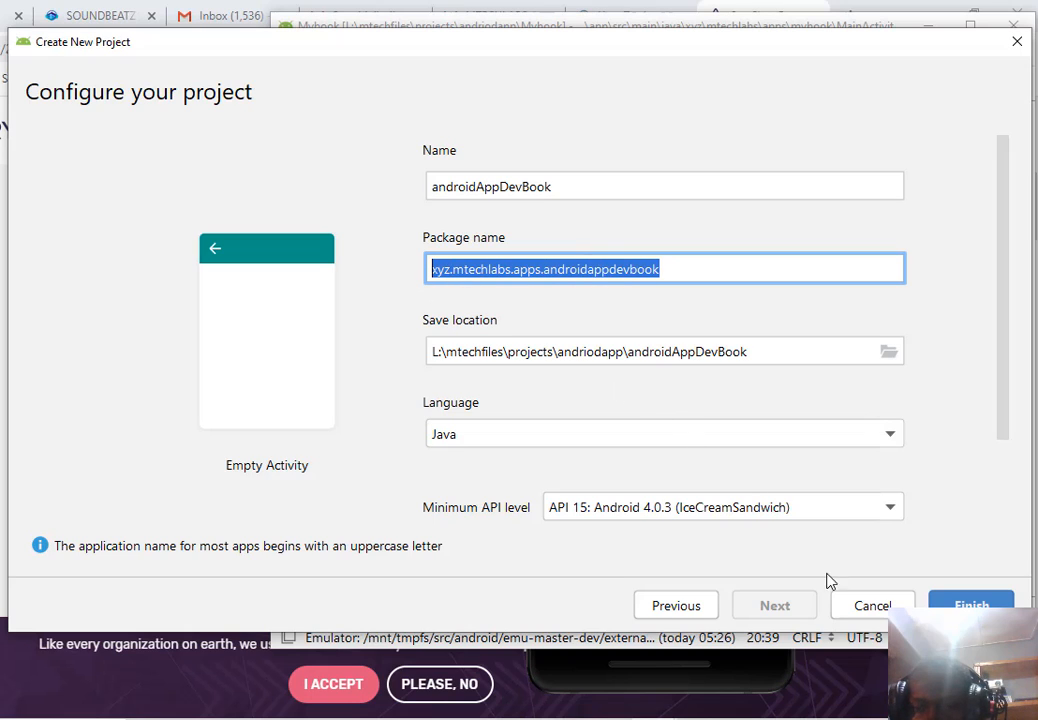
left_click(663, 433)
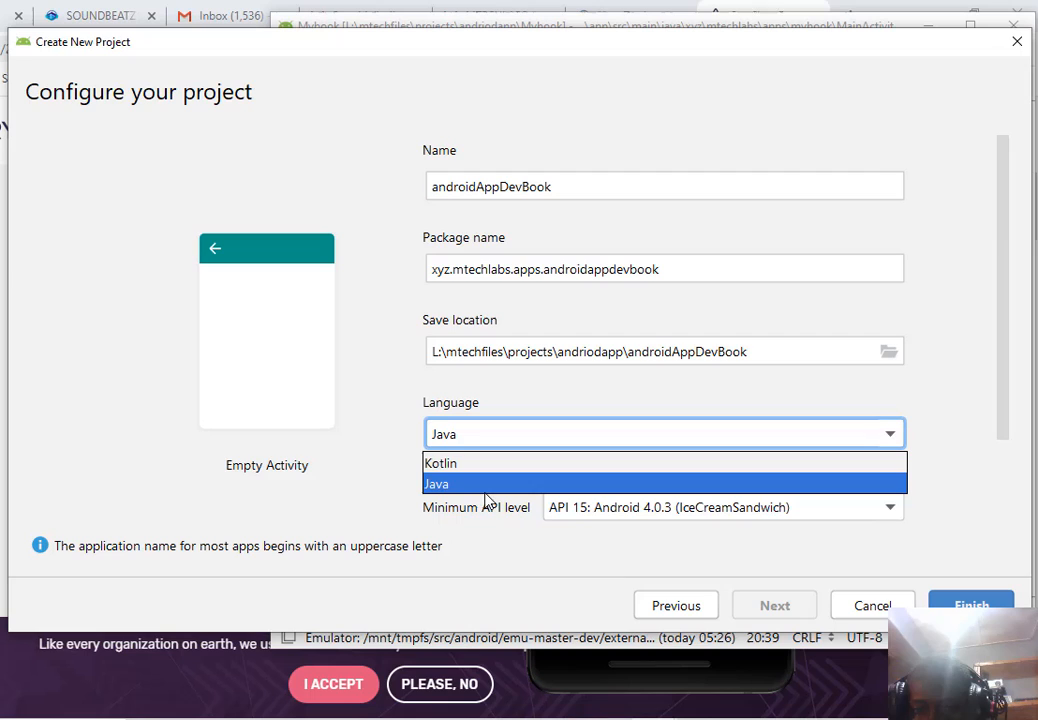
left_click(436, 484)
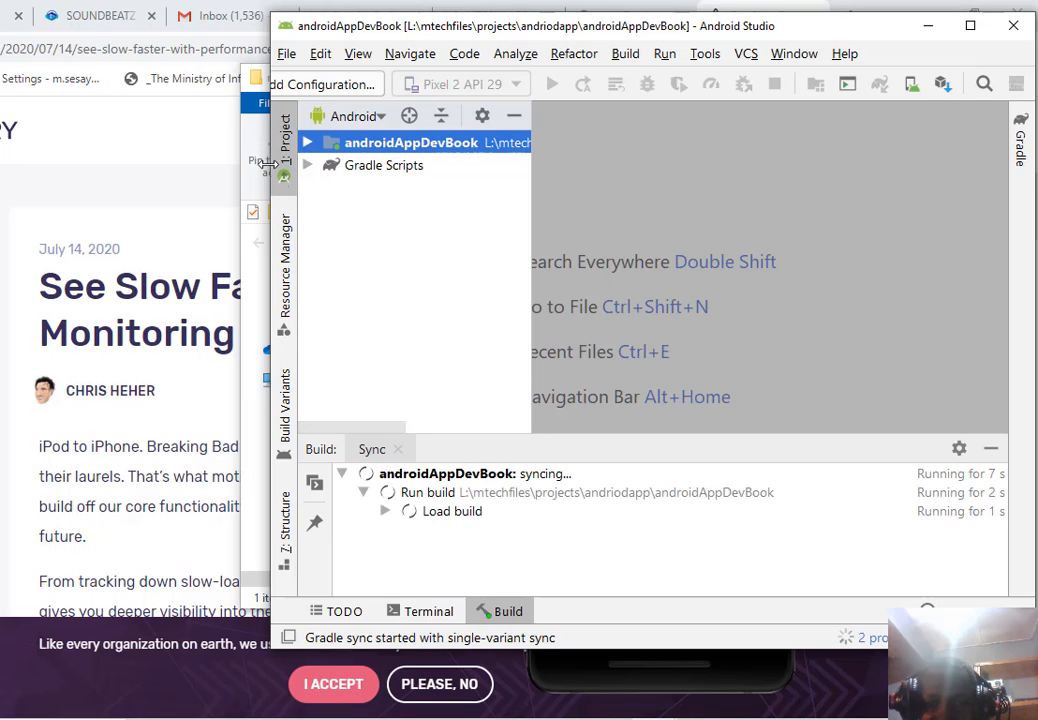
- Bring the Chrome browser window in front of Android Studio
left_click(307, 165)
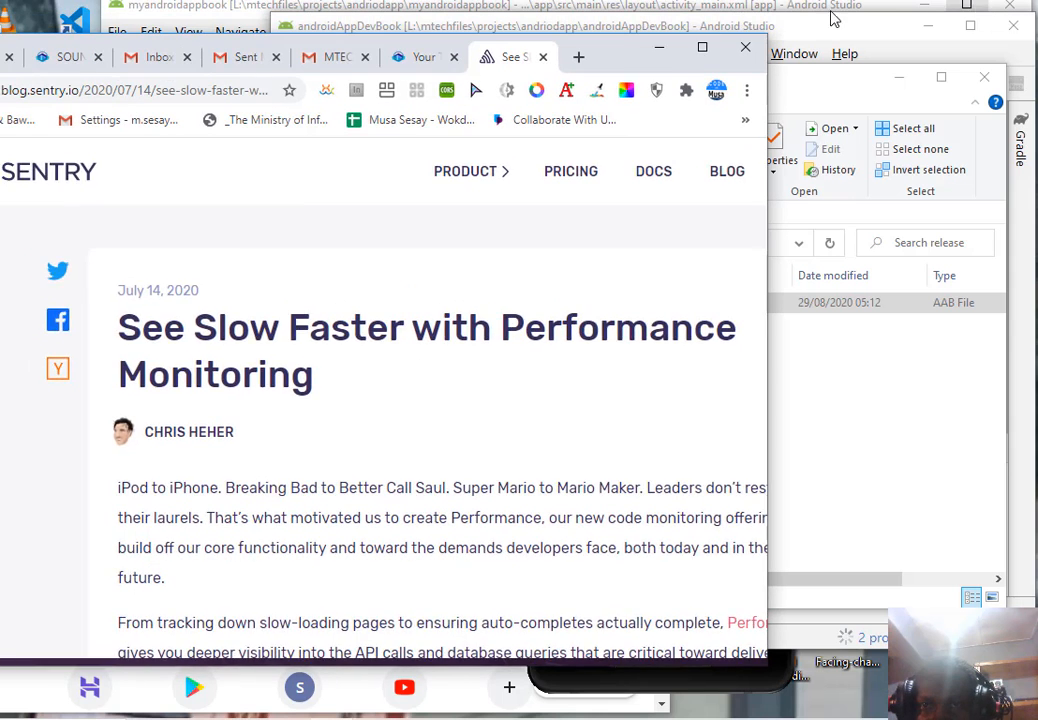
- Search 'pdfviewer android', reload results, and open the AndroidPdfViewer GitHub result in a new tab
left_click(578, 57)
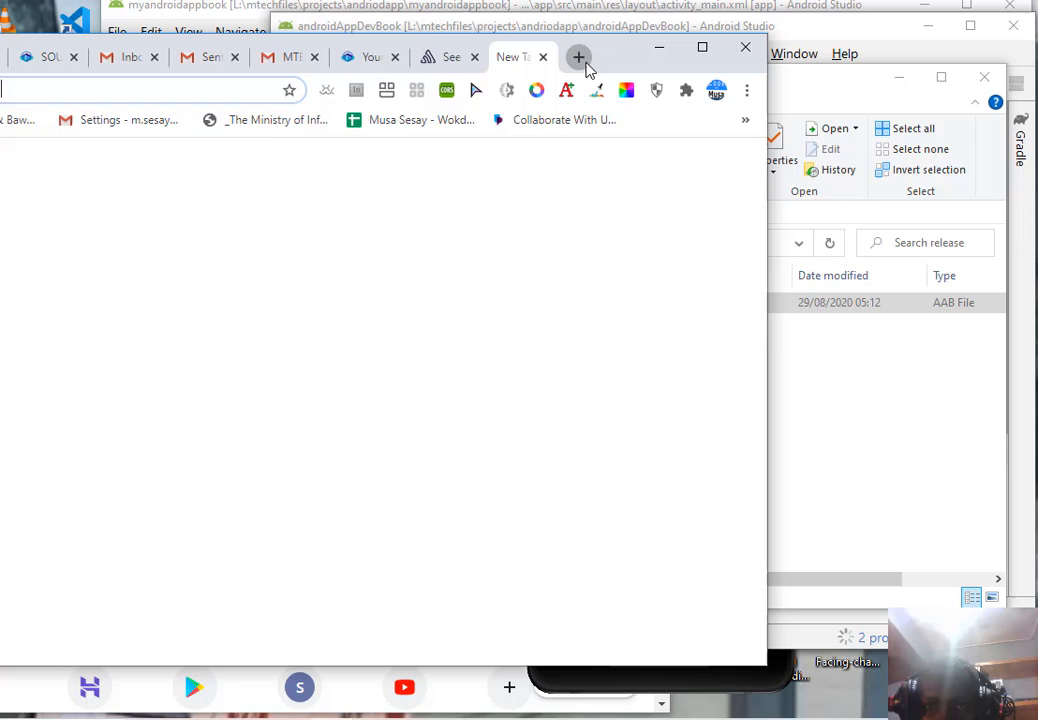
left_click(578, 57)
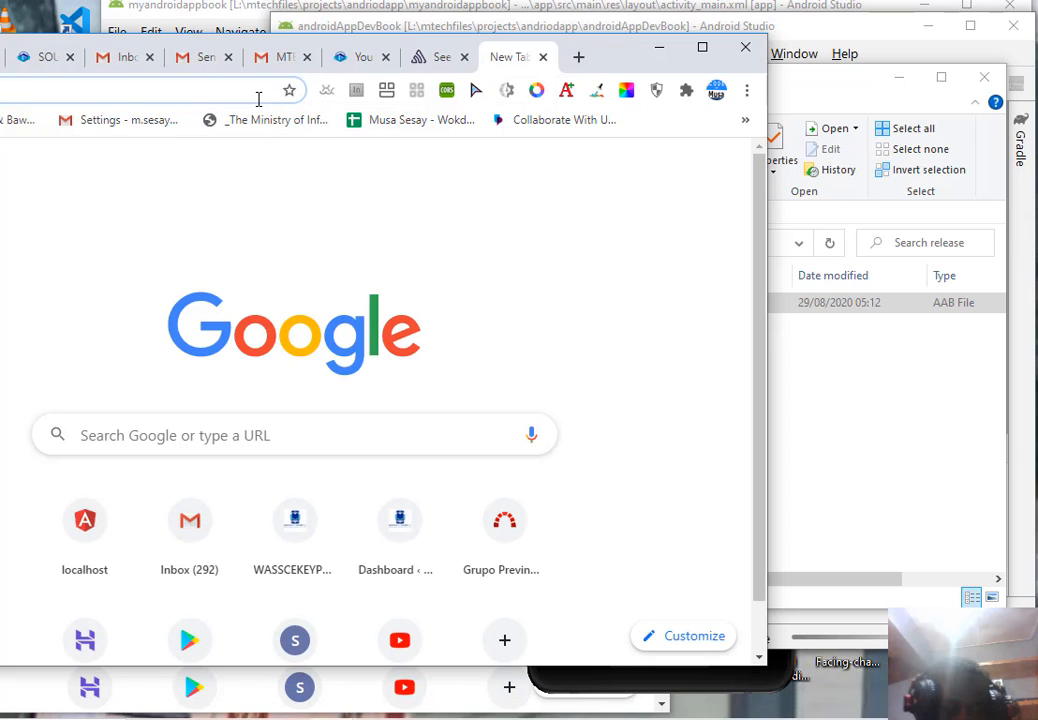
type("pd")
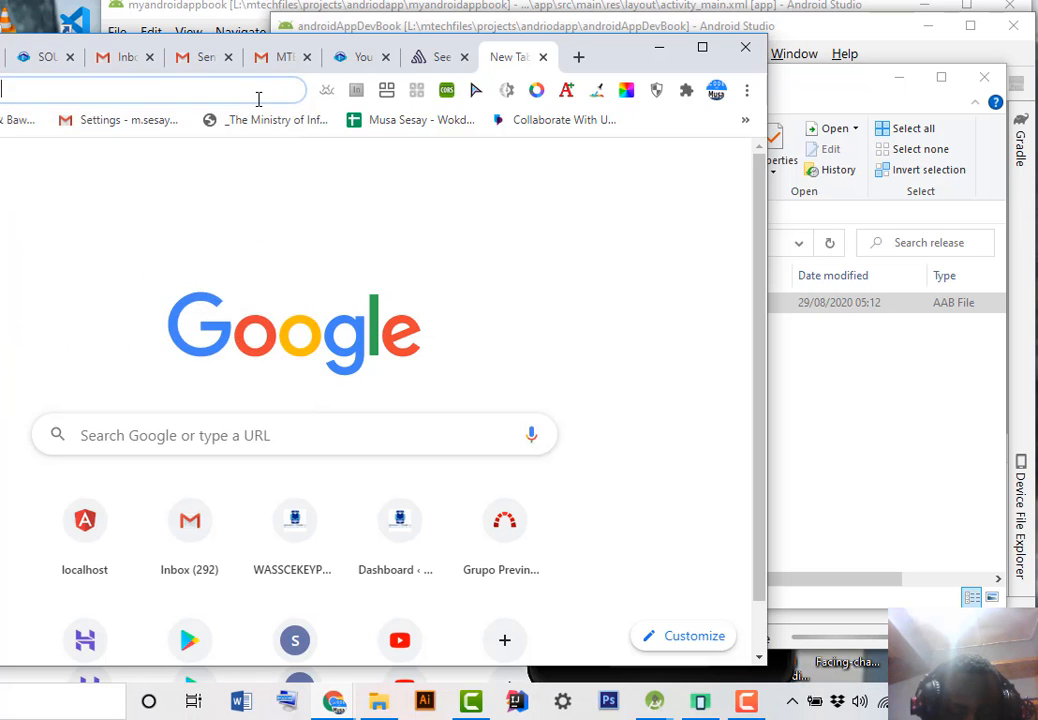
type("pdfviewer+android&")
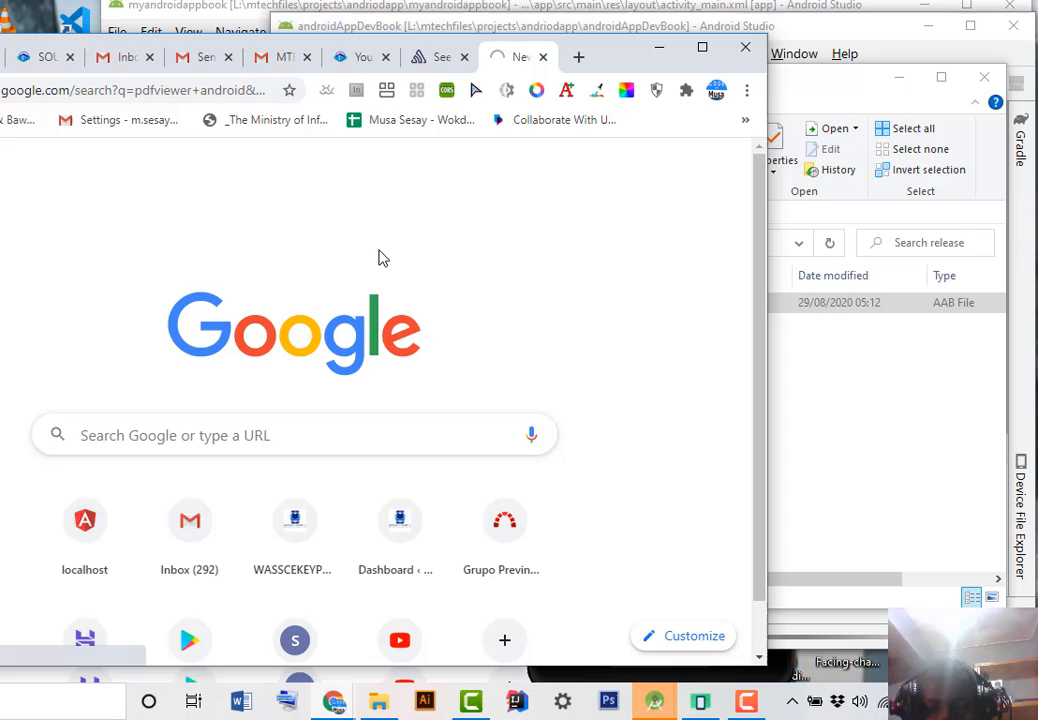
mouse_move(641, 607)
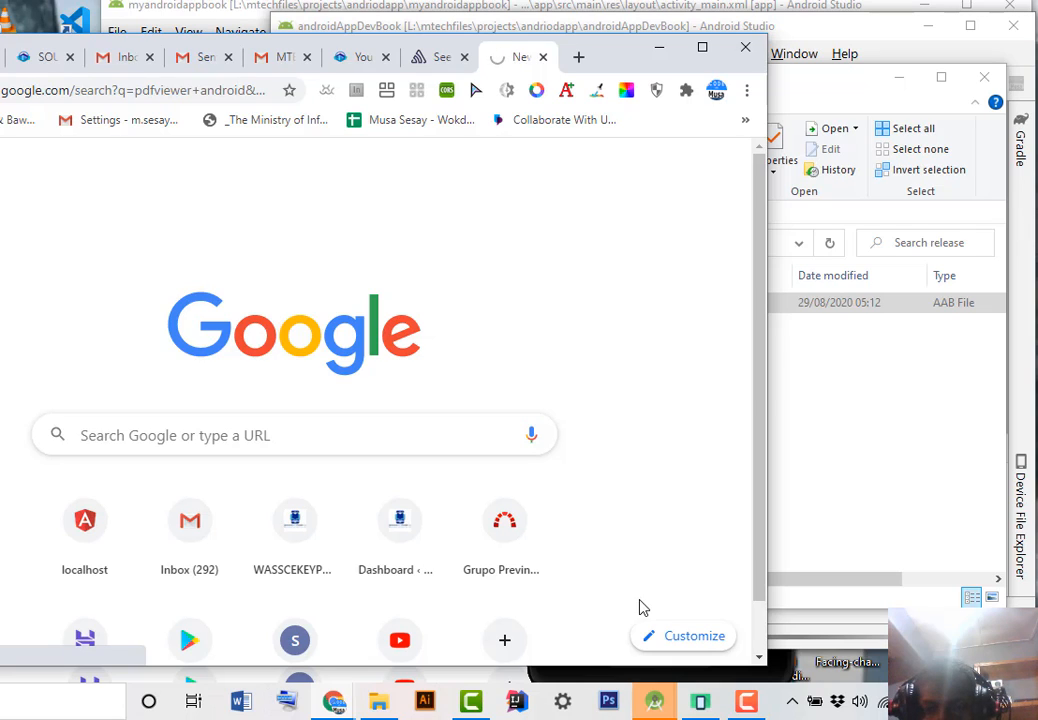
mouse_move(600, 541)
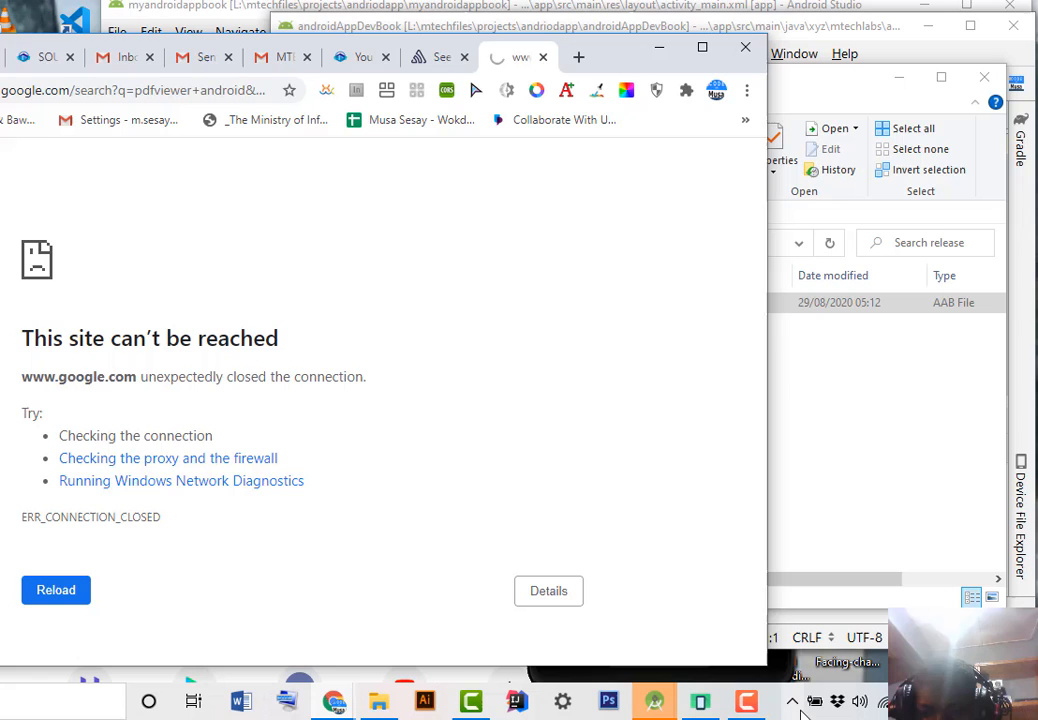
left_click(747, 700)
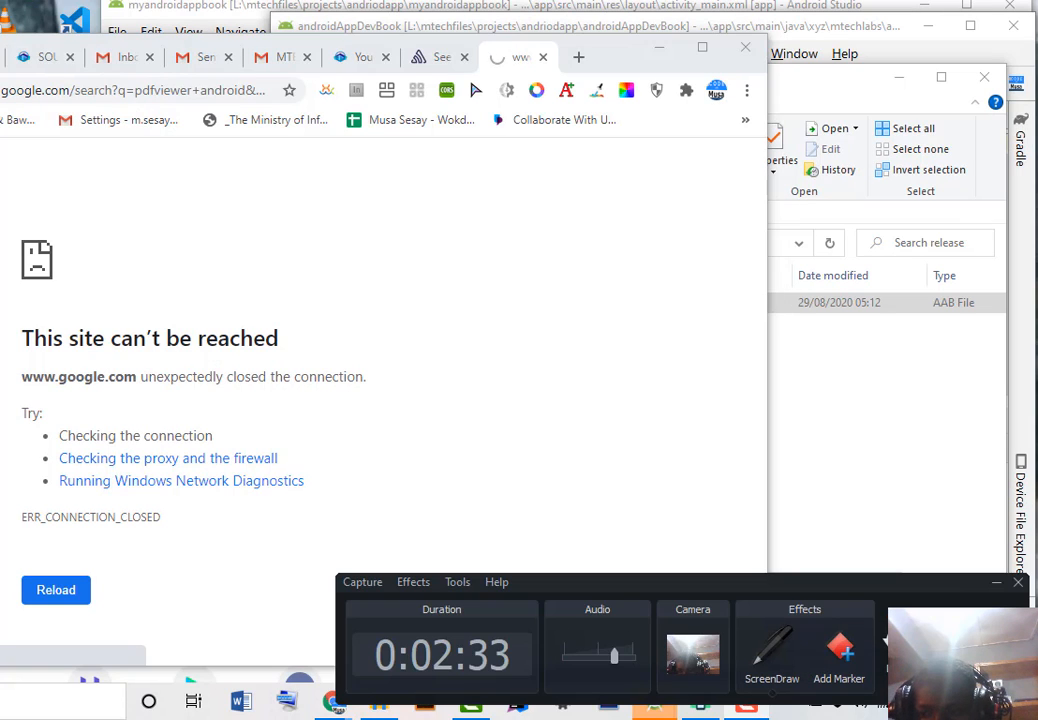
left_click(55, 590)
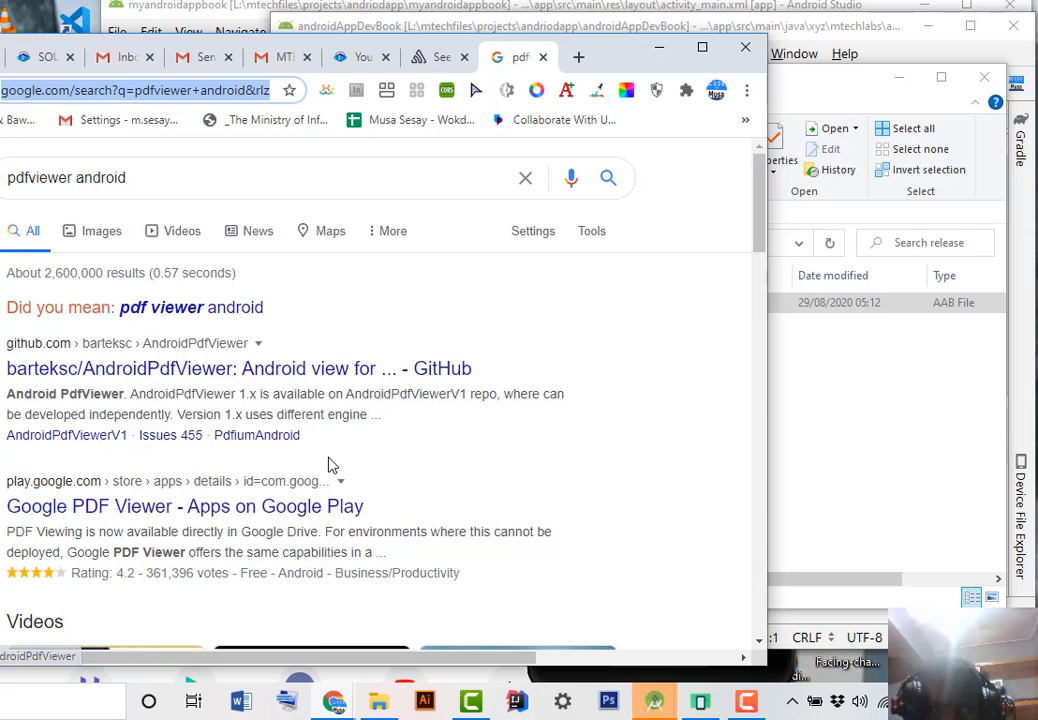
mouse_move(309, 400)
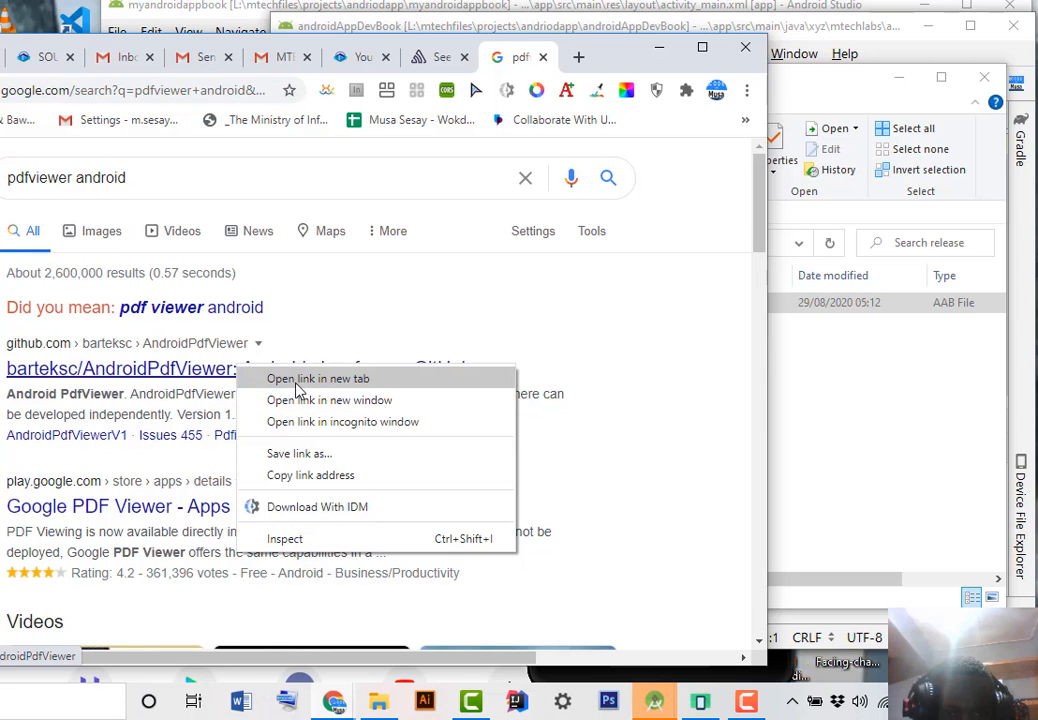
left_click(317, 378)
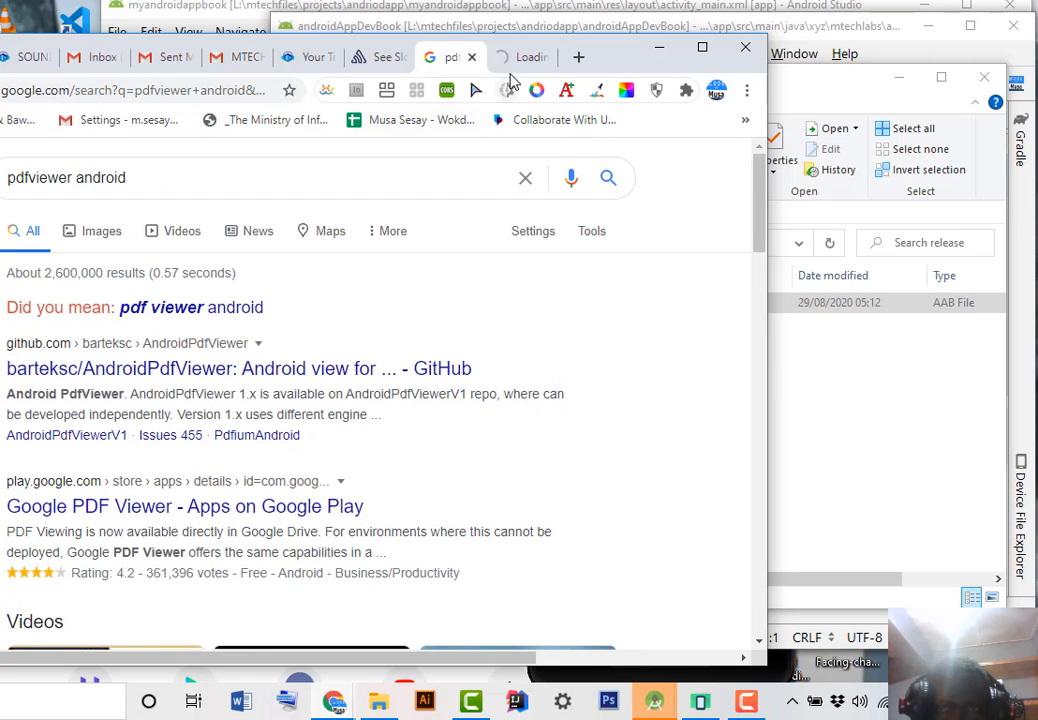
- Copy the 'implementation ...:3.2.0-beta.1' line from the README Installation section
left_click(239, 368)
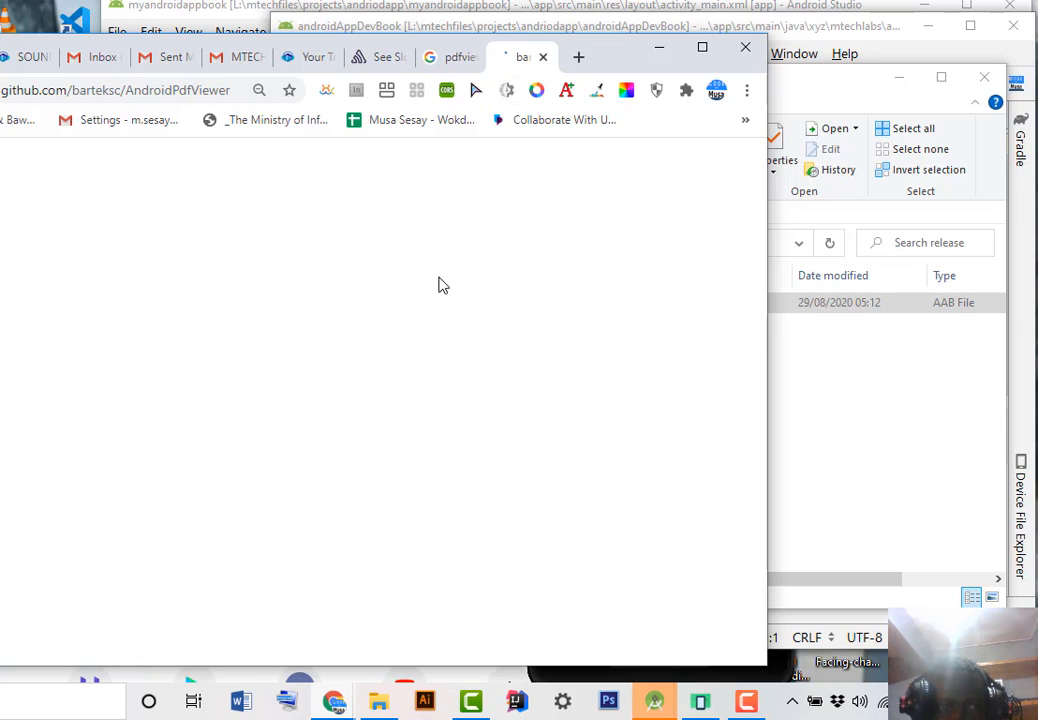
mouse_move(247, 274)
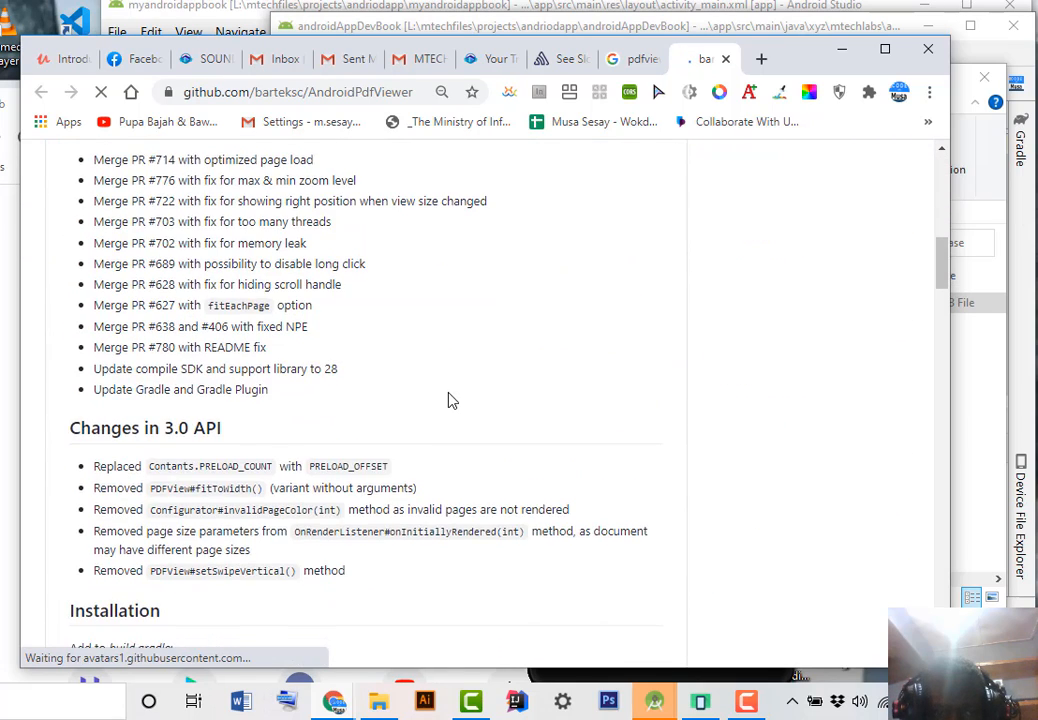
scroll("down", 3)
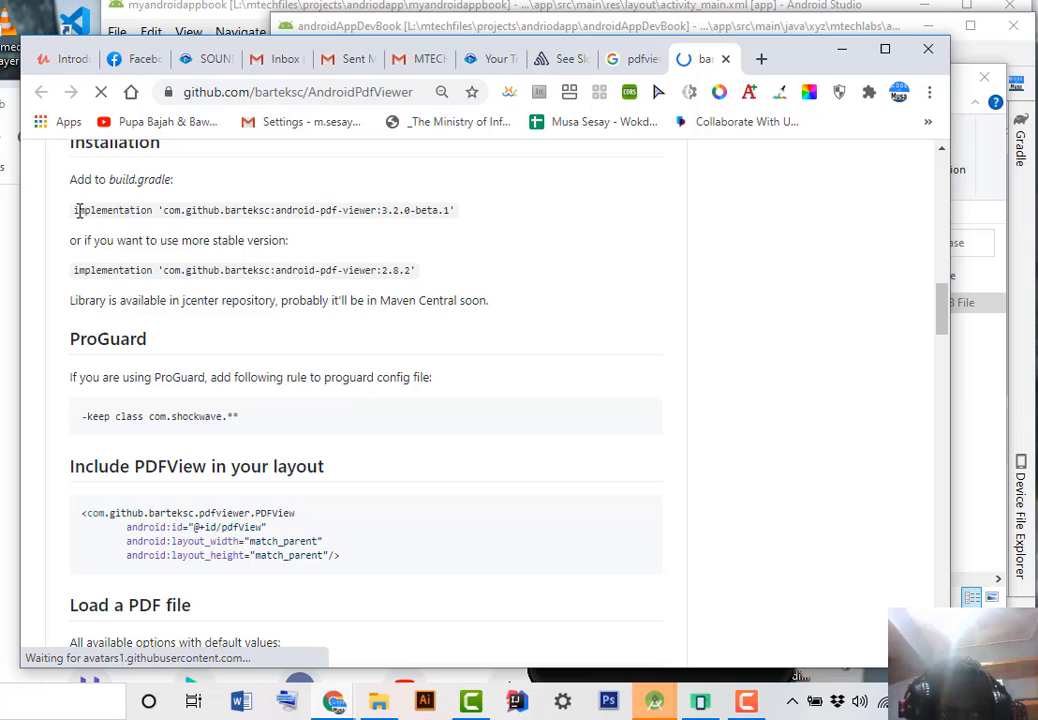
left_click_drag(74, 210, 451, 210)
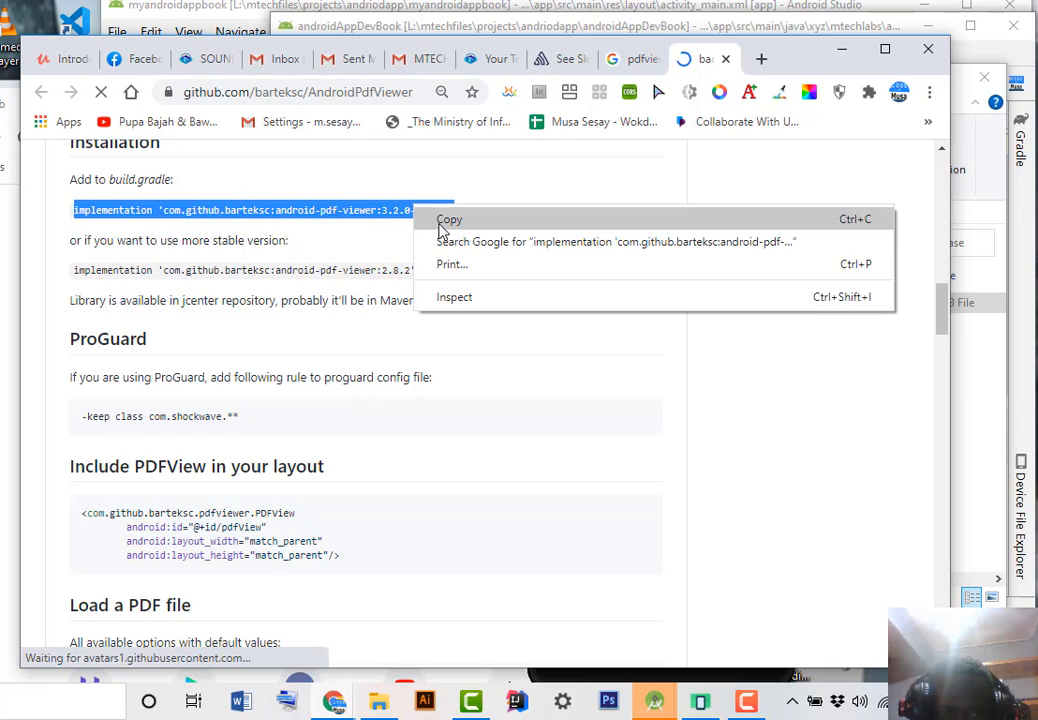
left_click(449, 219)
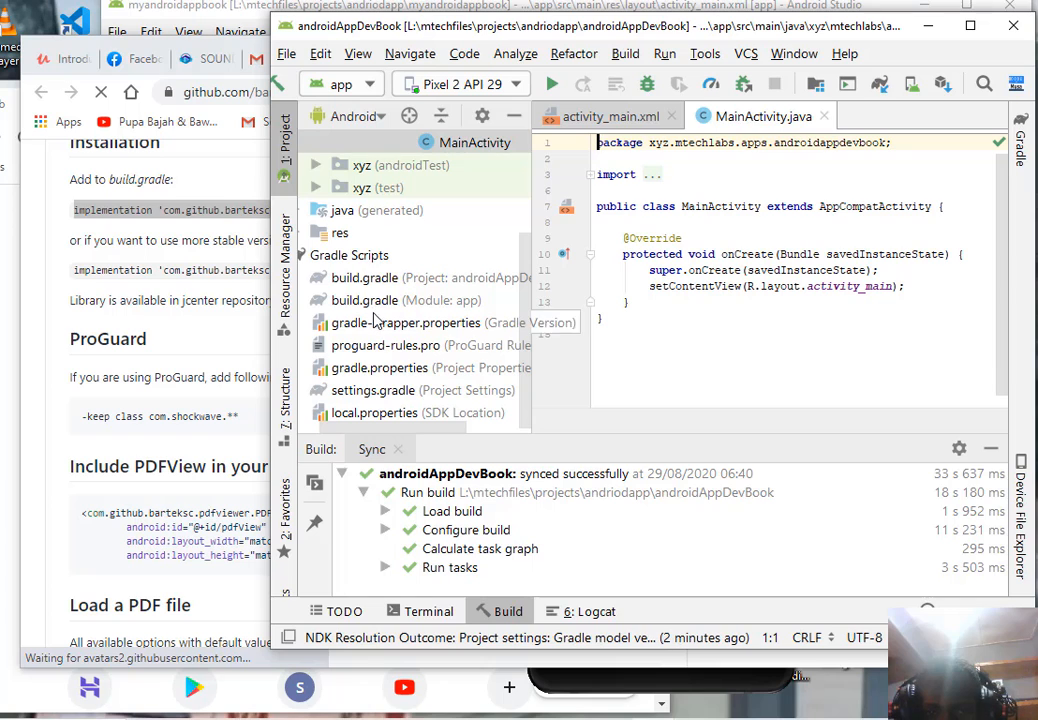
- Paste the android-pdf-viewer 3.2.0-beta.1 dependency into app build.gradle and sync Gradle
double_click(365, 300)
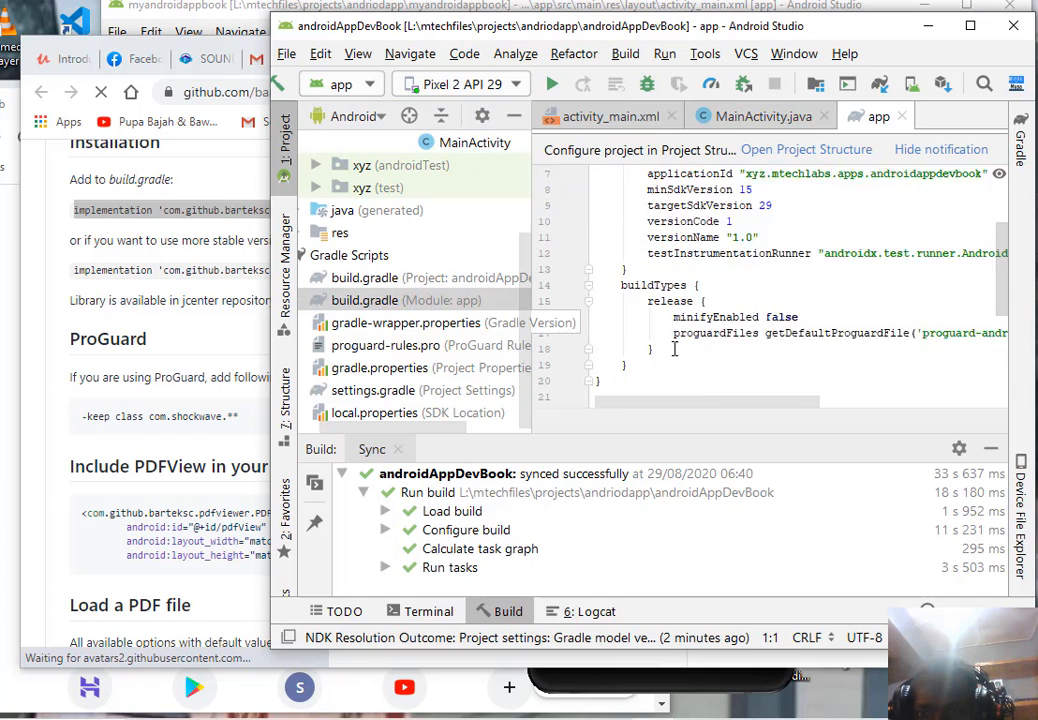
scroll("down", 3)
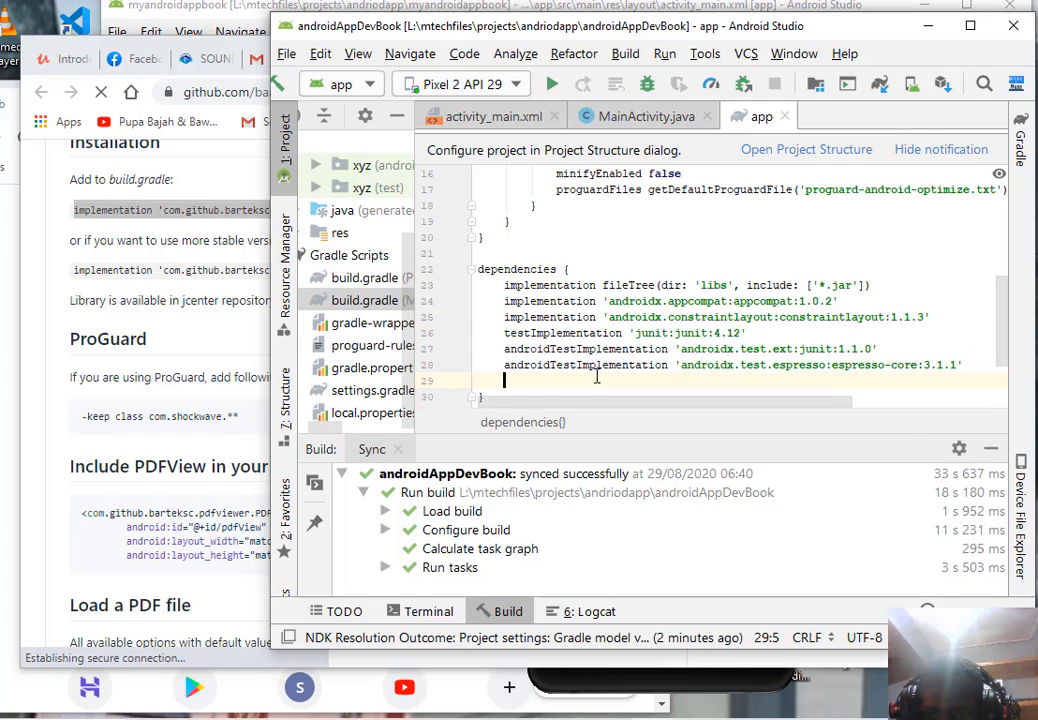
right_click(595, 378)
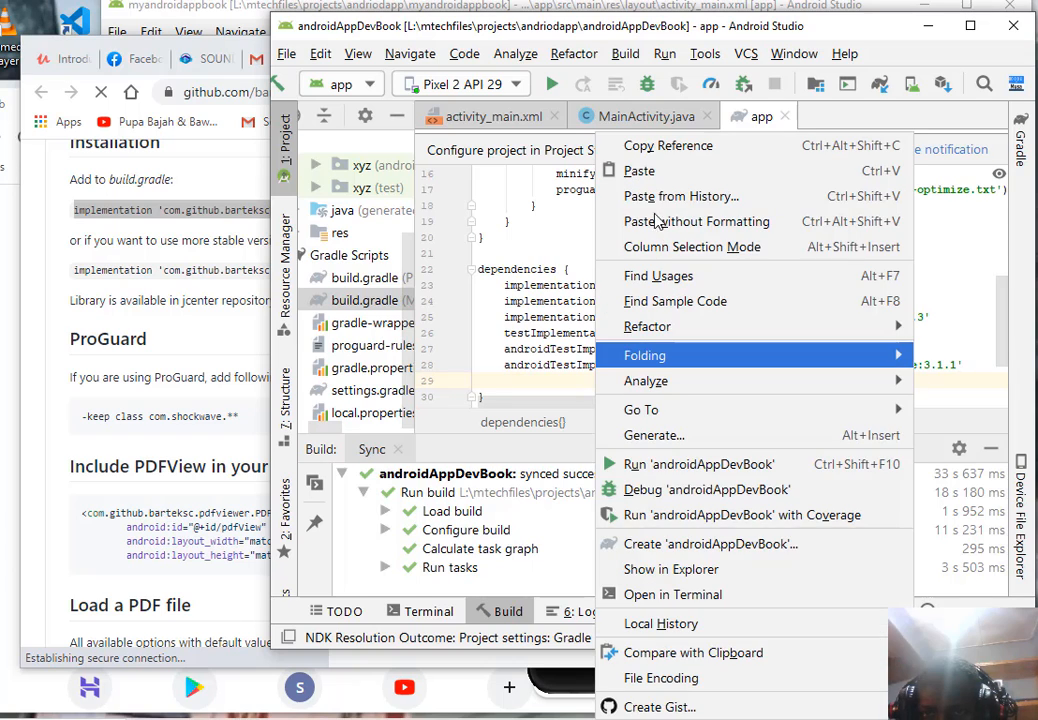
mouse_move(639, 171)
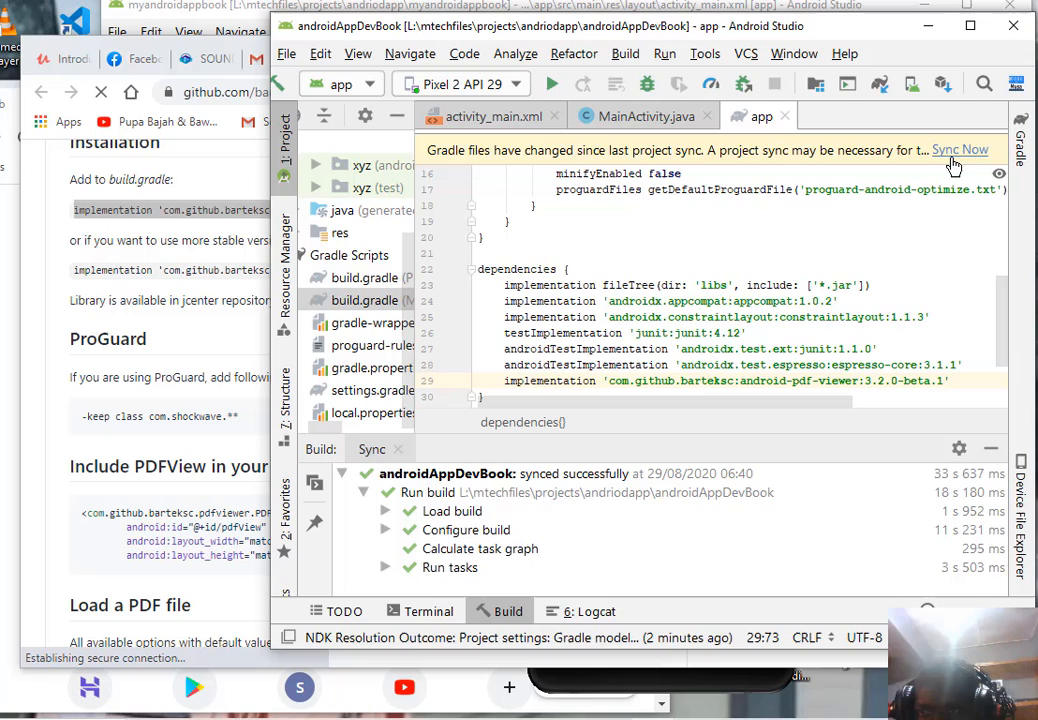
left_click(959, 149)
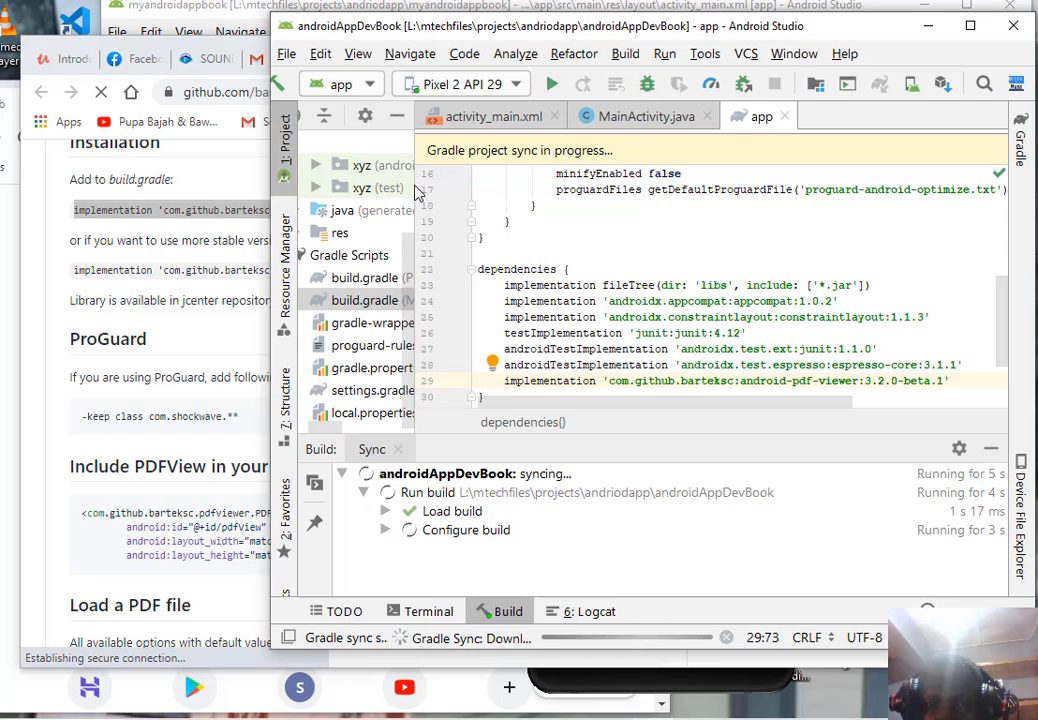
mouse_move(327, 192)
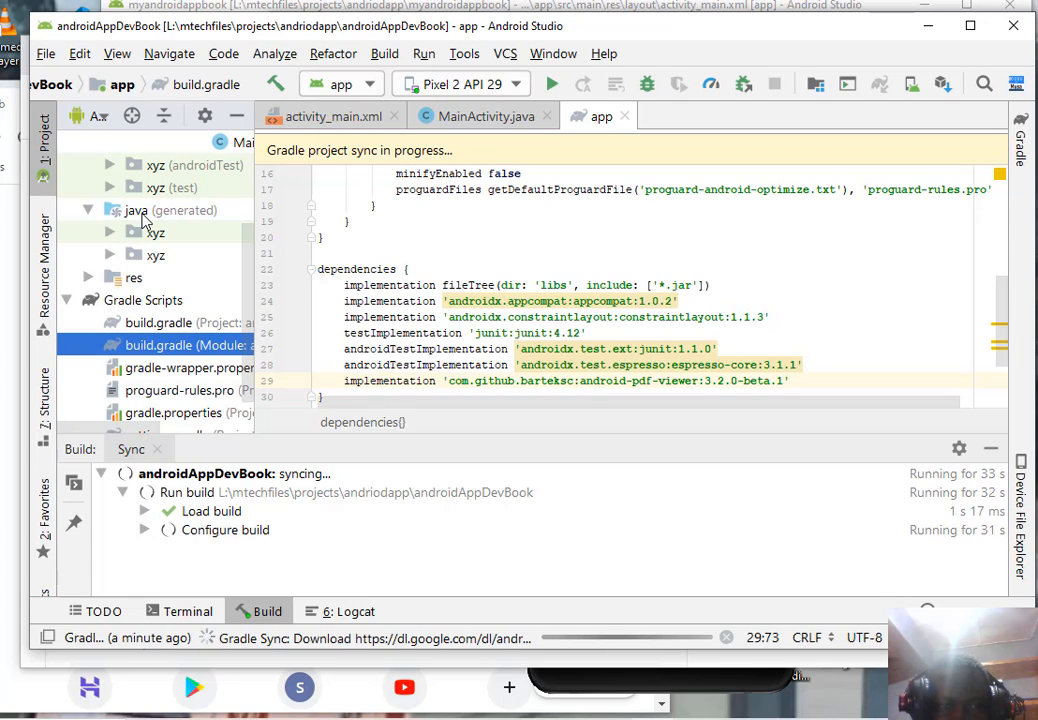
left_click(170, 210)
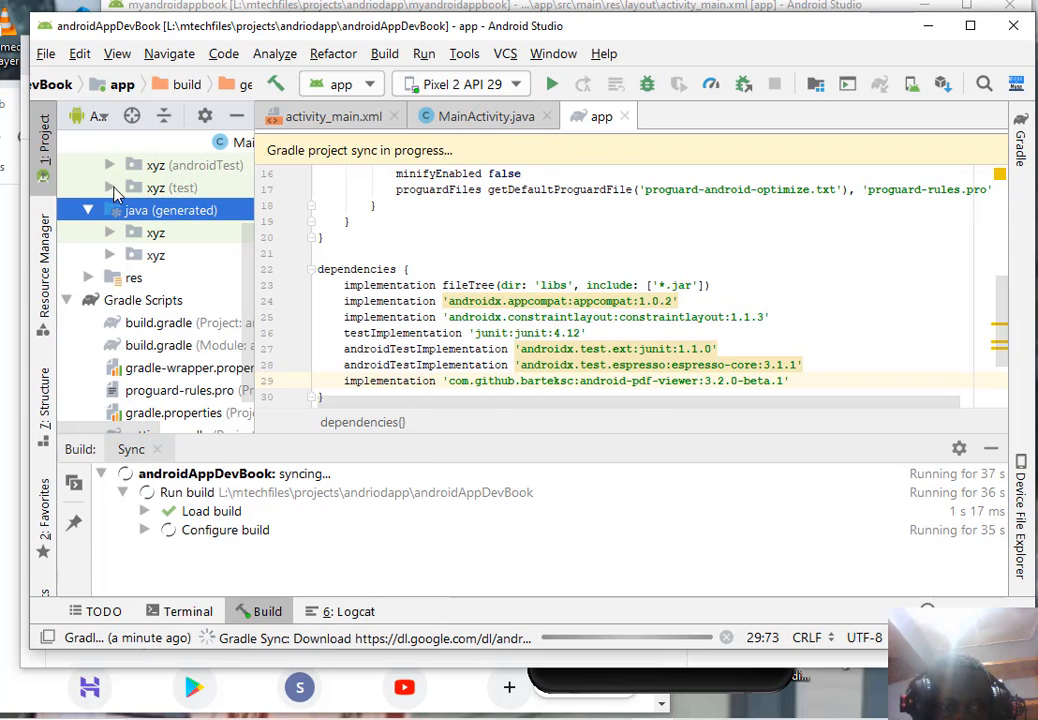
left_click(156, 232)
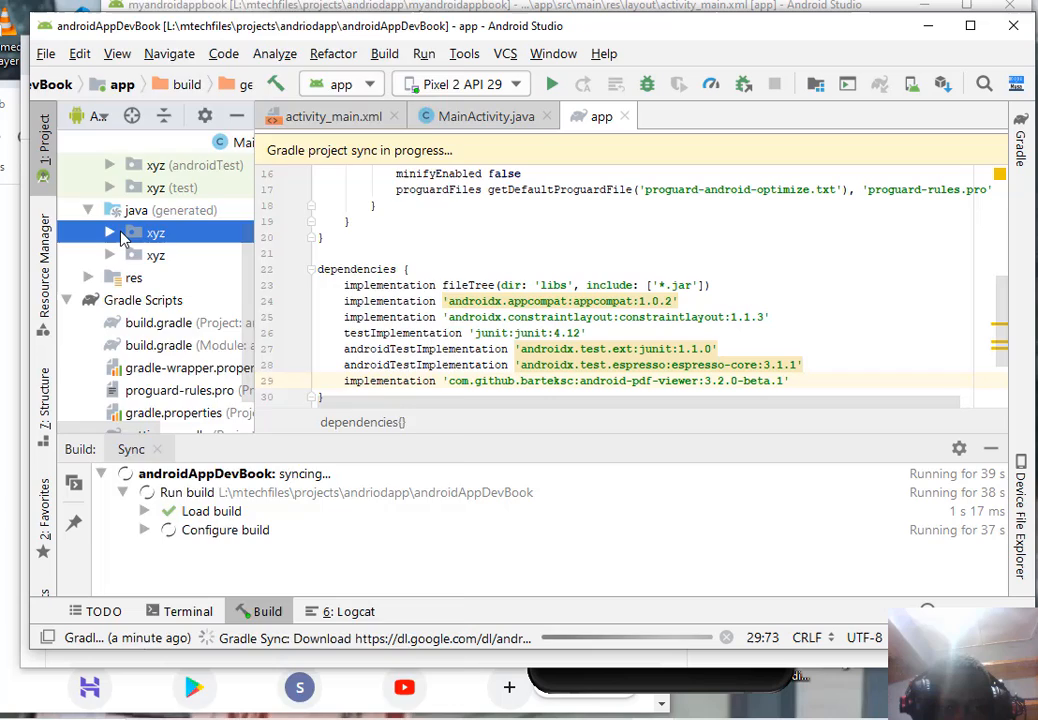
- Add an Assets Folder to the app module and select the new assets folder
right_click(155, 232)
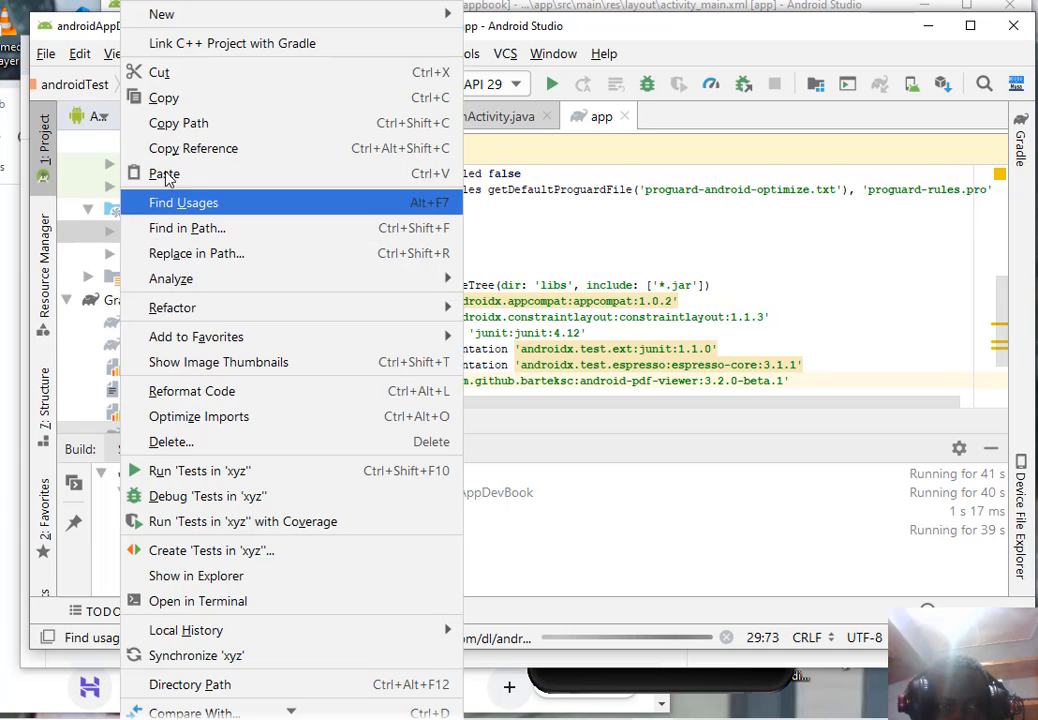
left_click(162, 14)
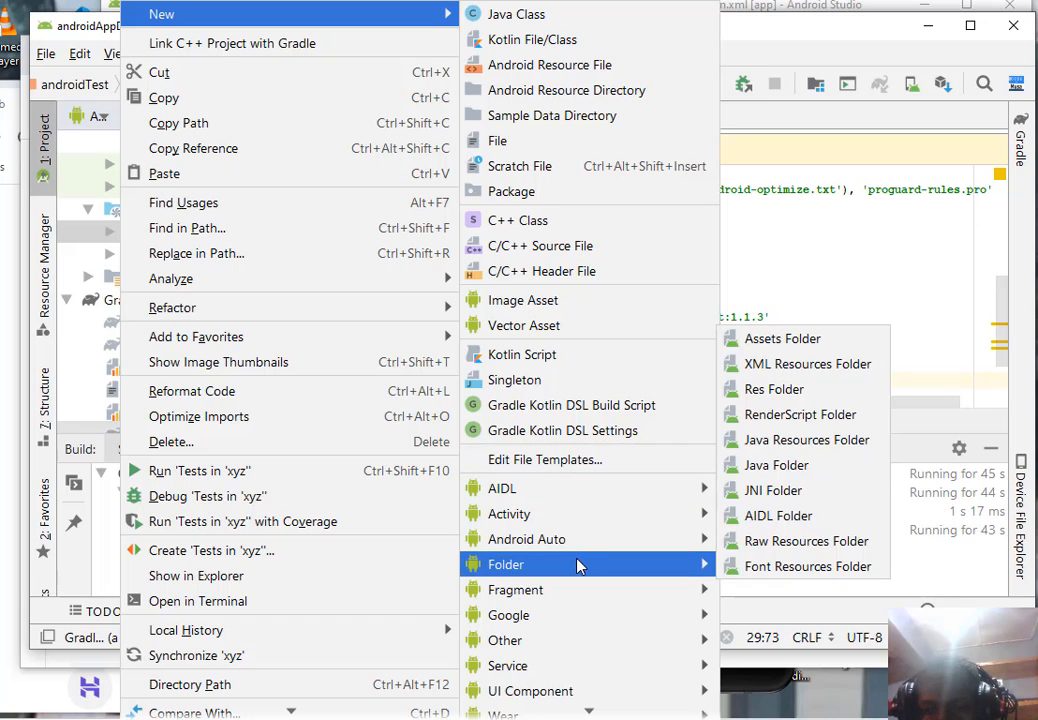
left_click(782, 338)
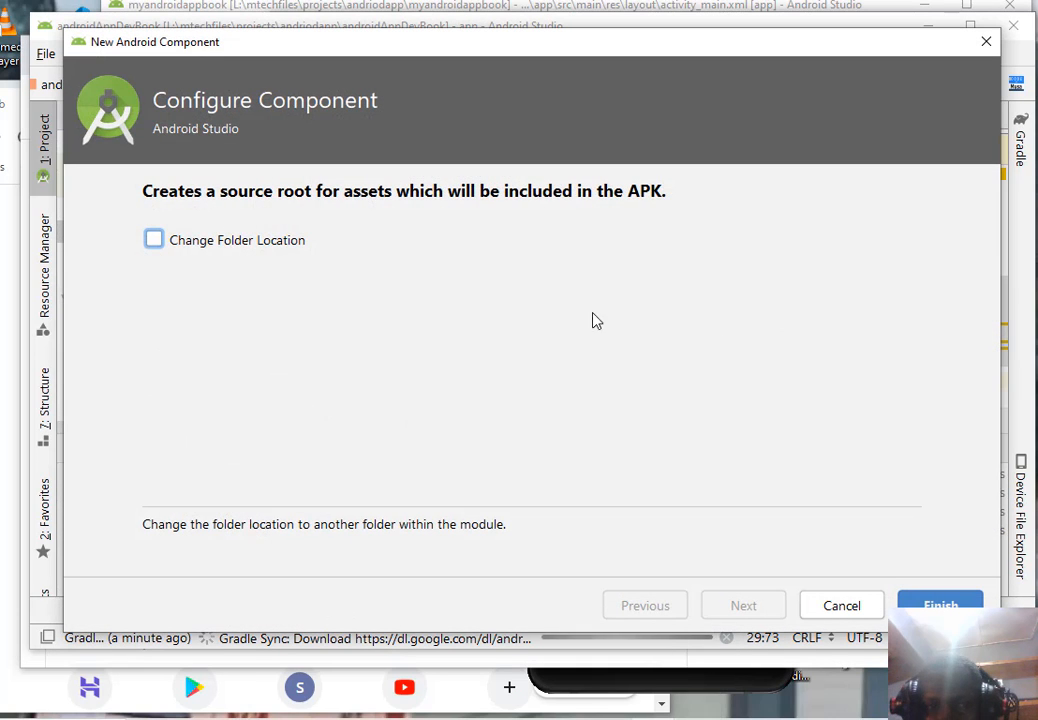
mouse_move(314, 428)
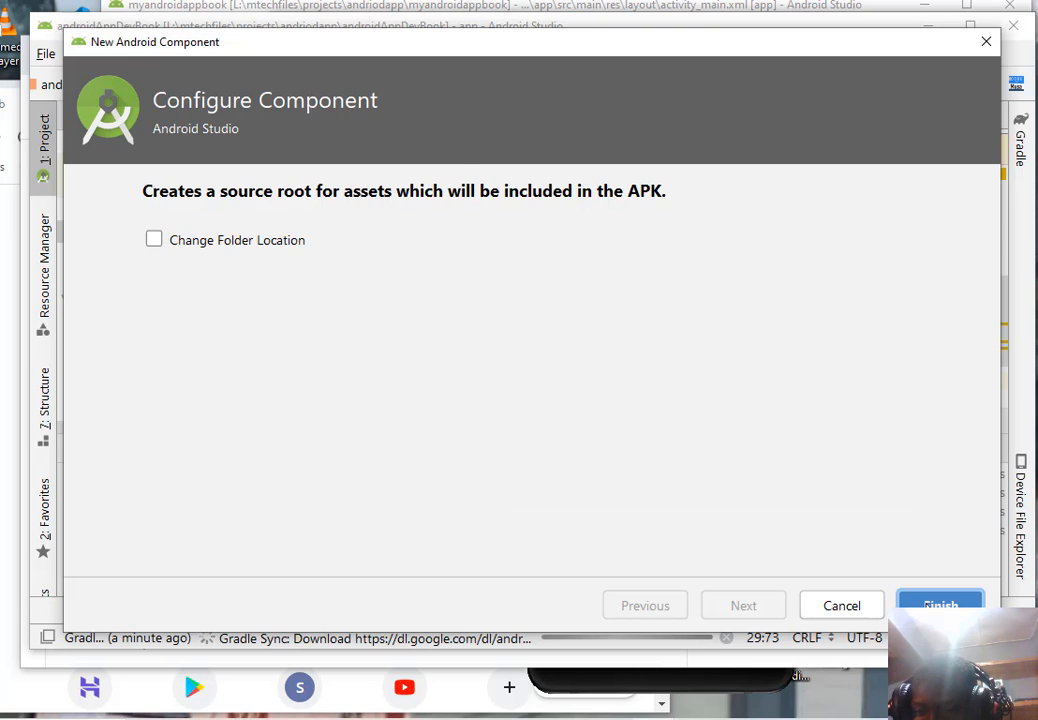
left_click(938, 605)
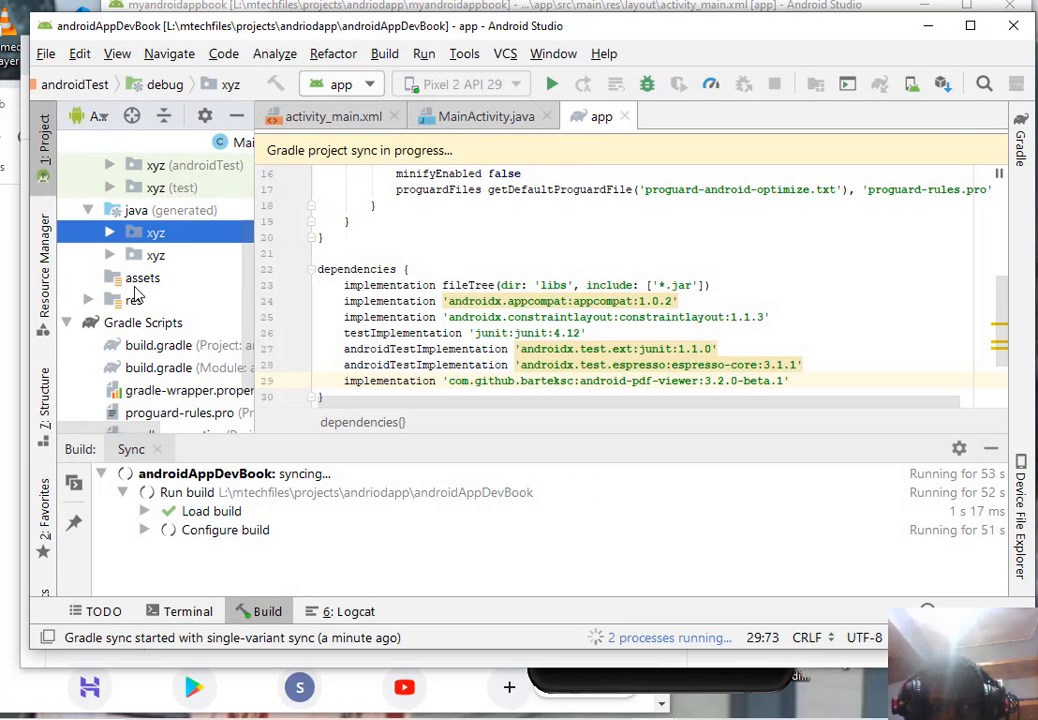
left_click(142, 277)
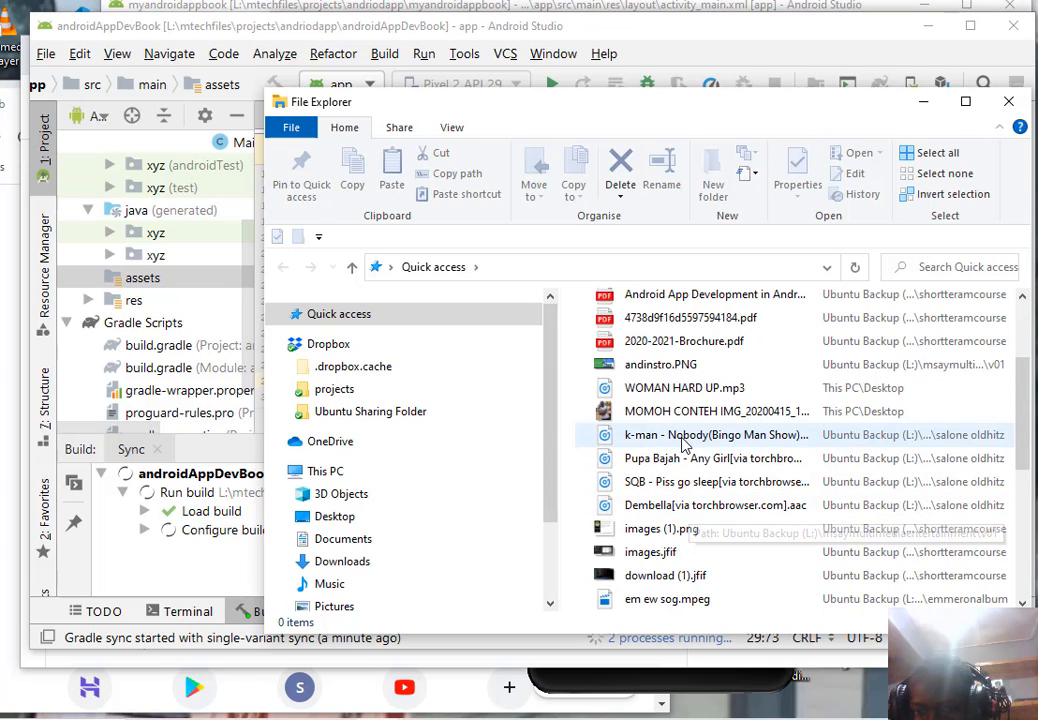
- Locate 2020-2021-Brochure.pdf in its shortteramcourse folder from File Explorer Quick access
left_click(684, 341)
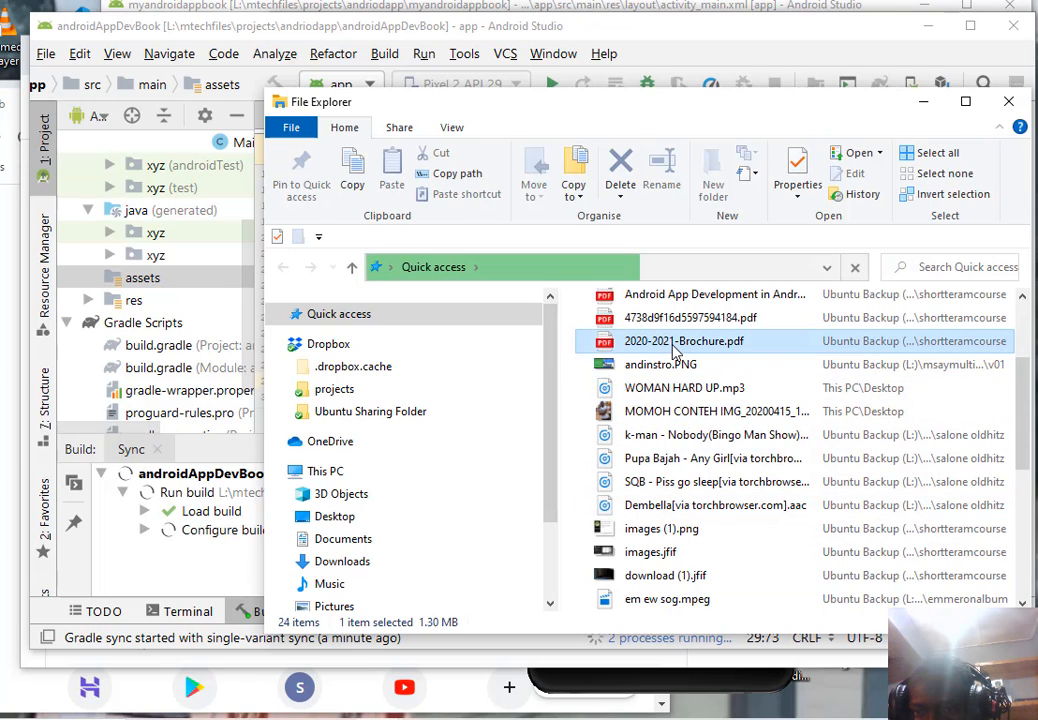
right_click(684, 341)
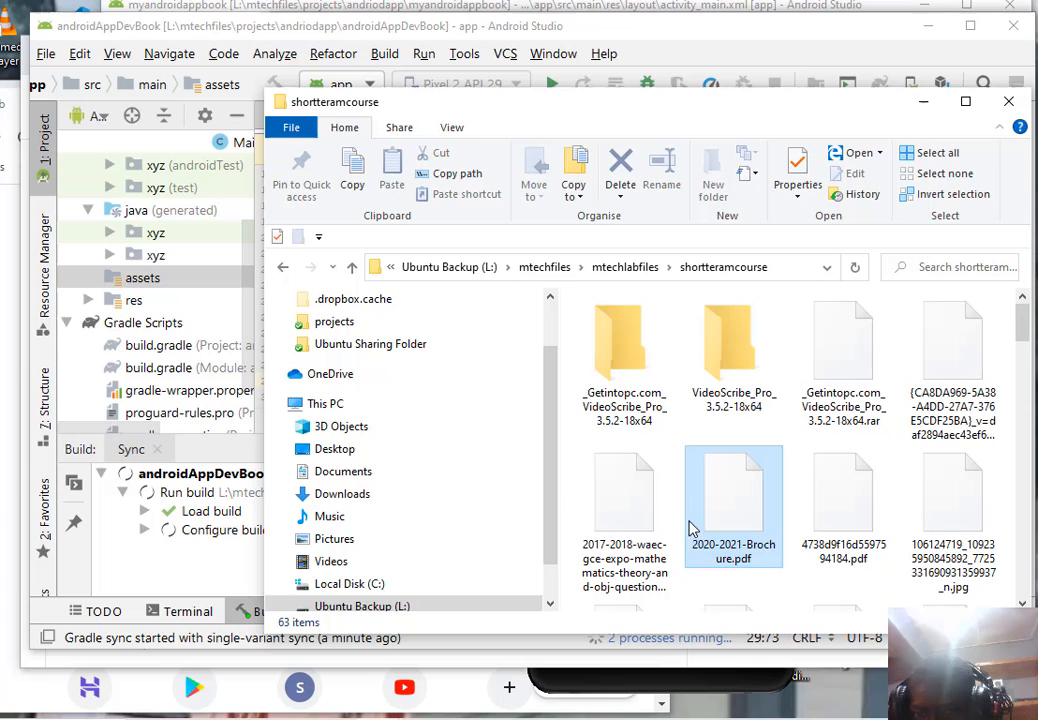
left_click(733, 500)
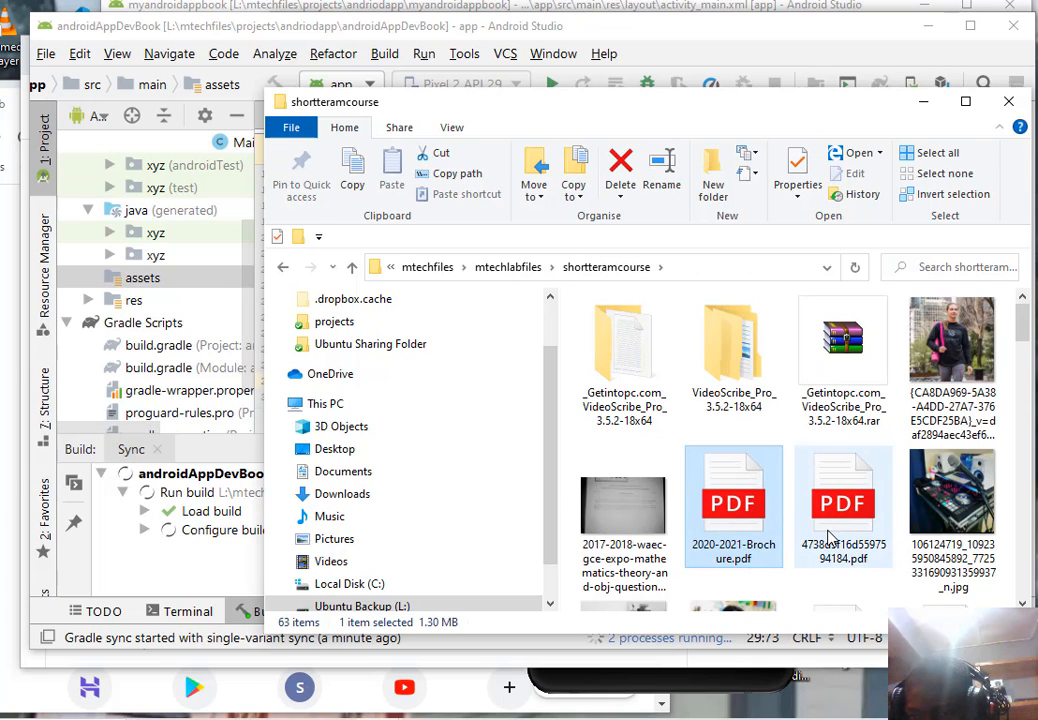
scroll("down", 3)
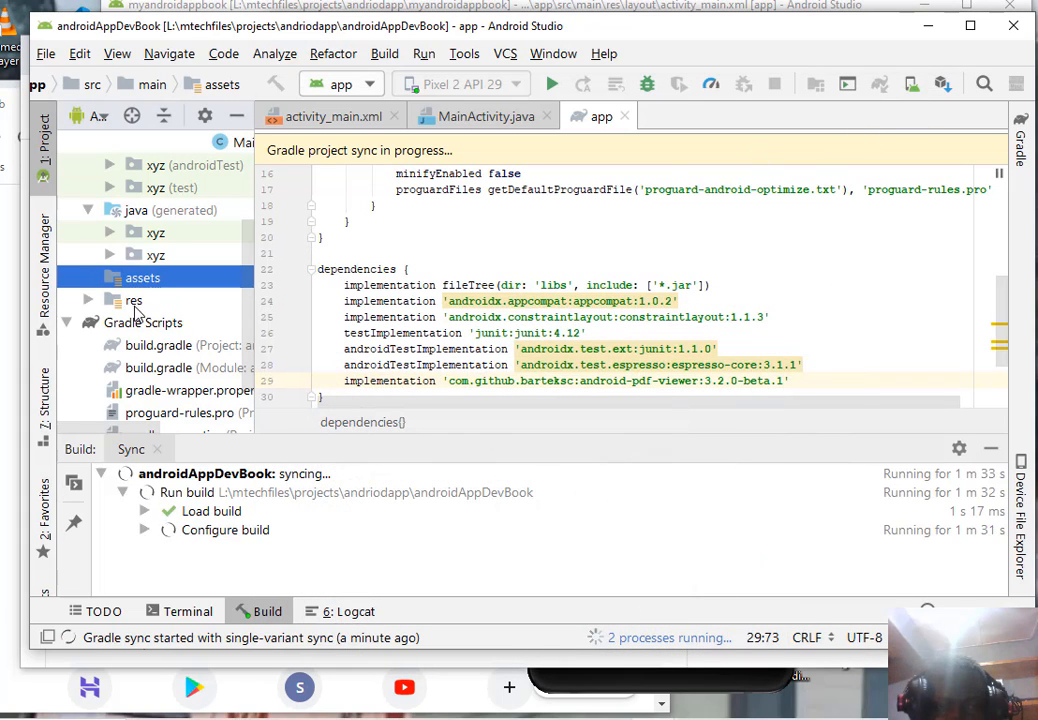
- Try pasting the brochure PDF into assets, which indexing blocks
right_click(142, 277)
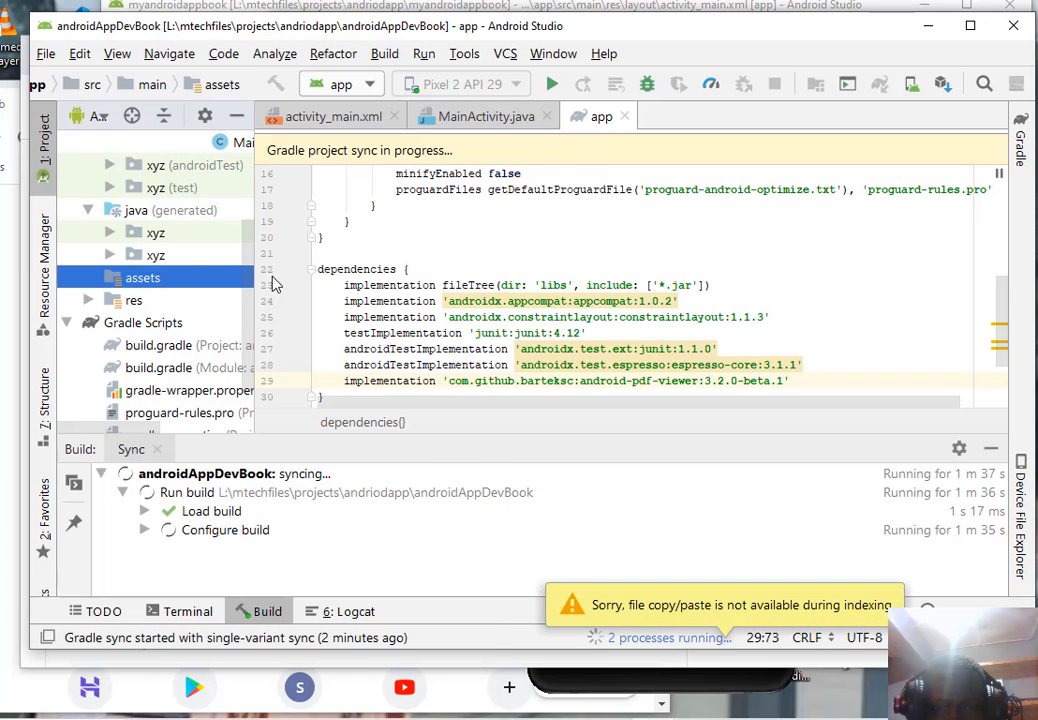
mouse_move(294, 321)
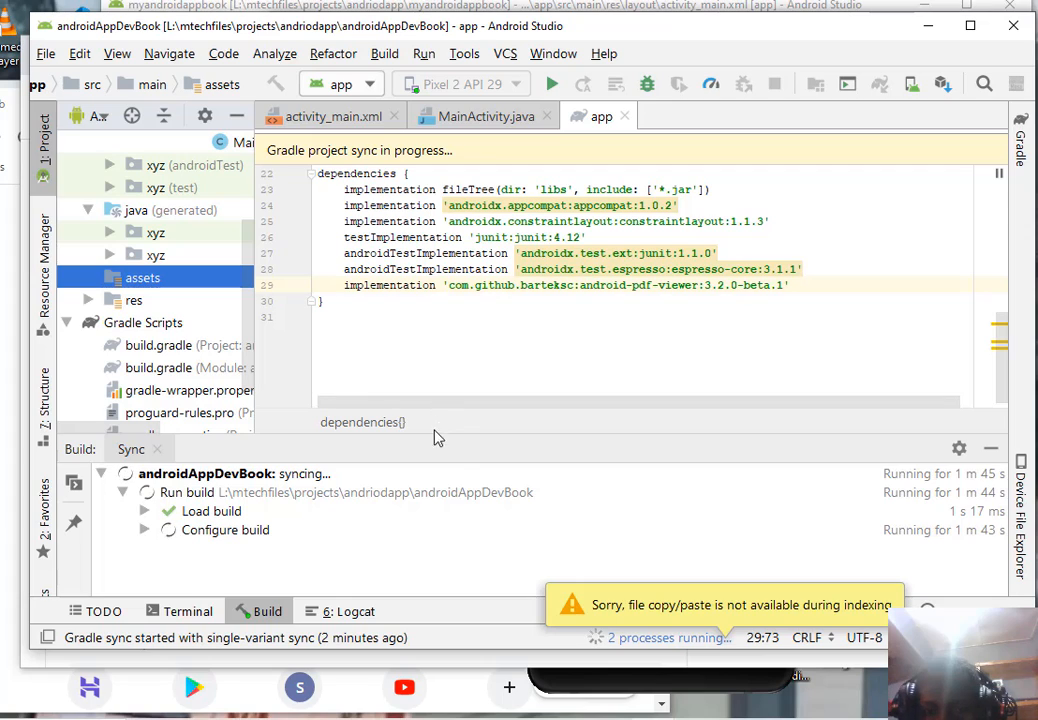
mouse_move(415, 509)
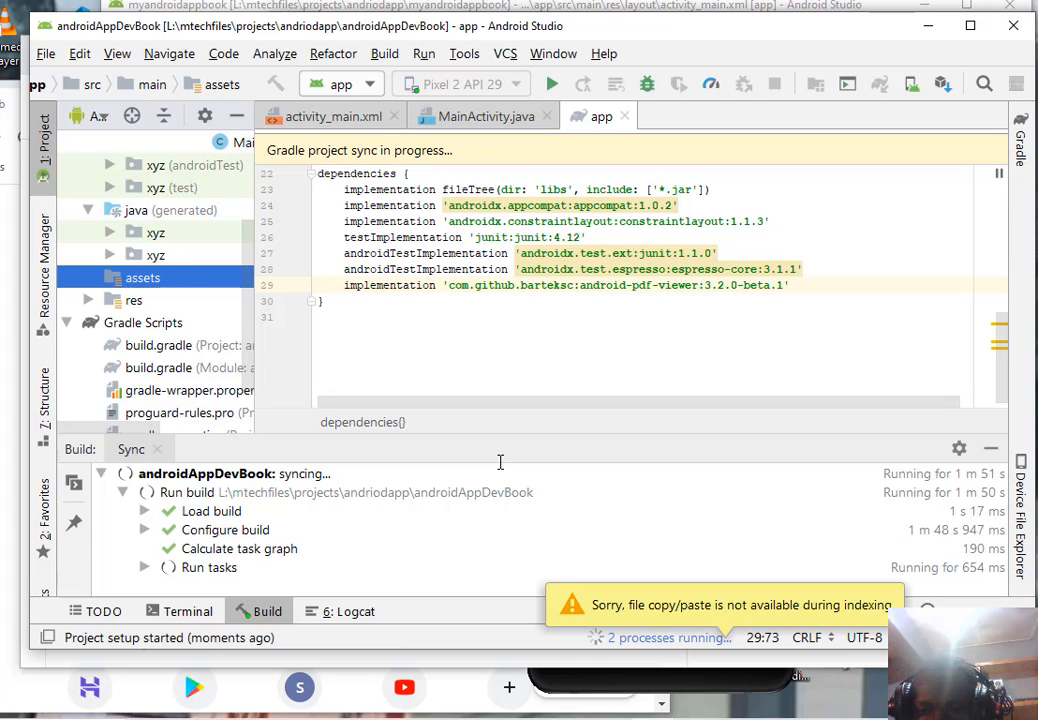
mouse_move(482, 485)
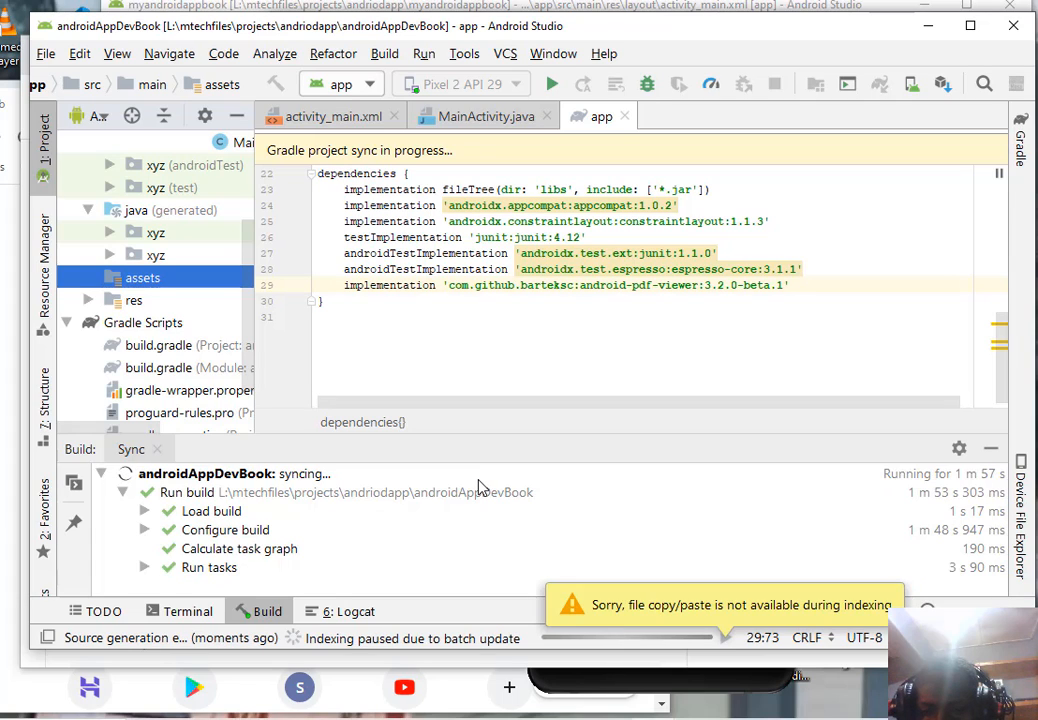
mouse_move(430, 569)
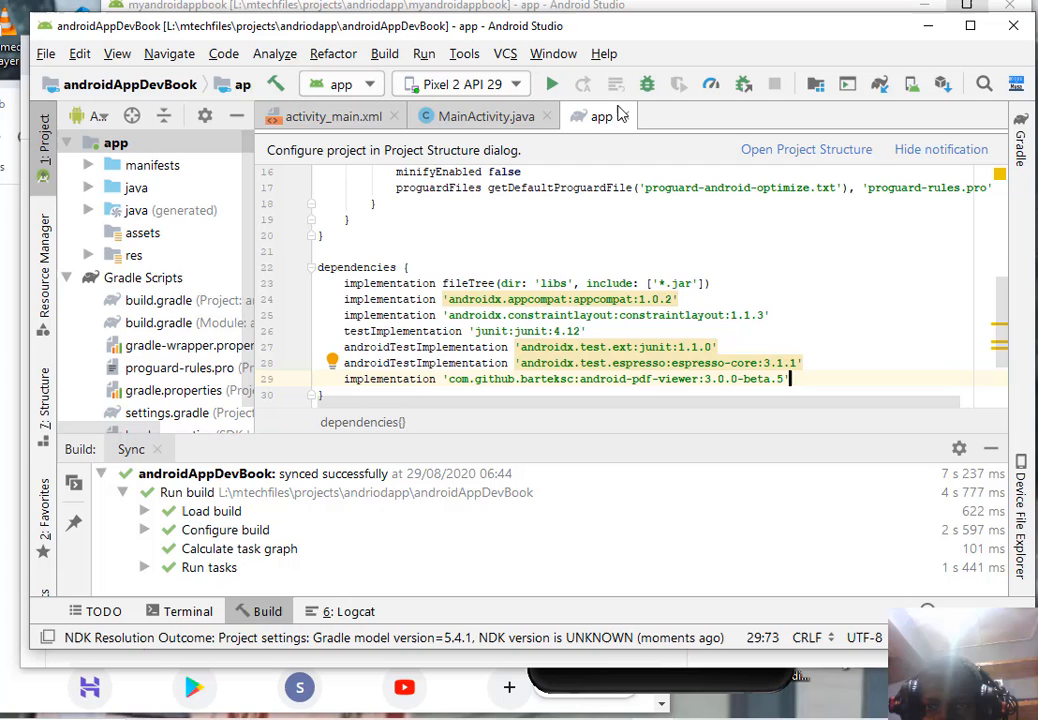
- Close build.gradle and bring up the actions menu for the assets folder
left_click(486, 116)
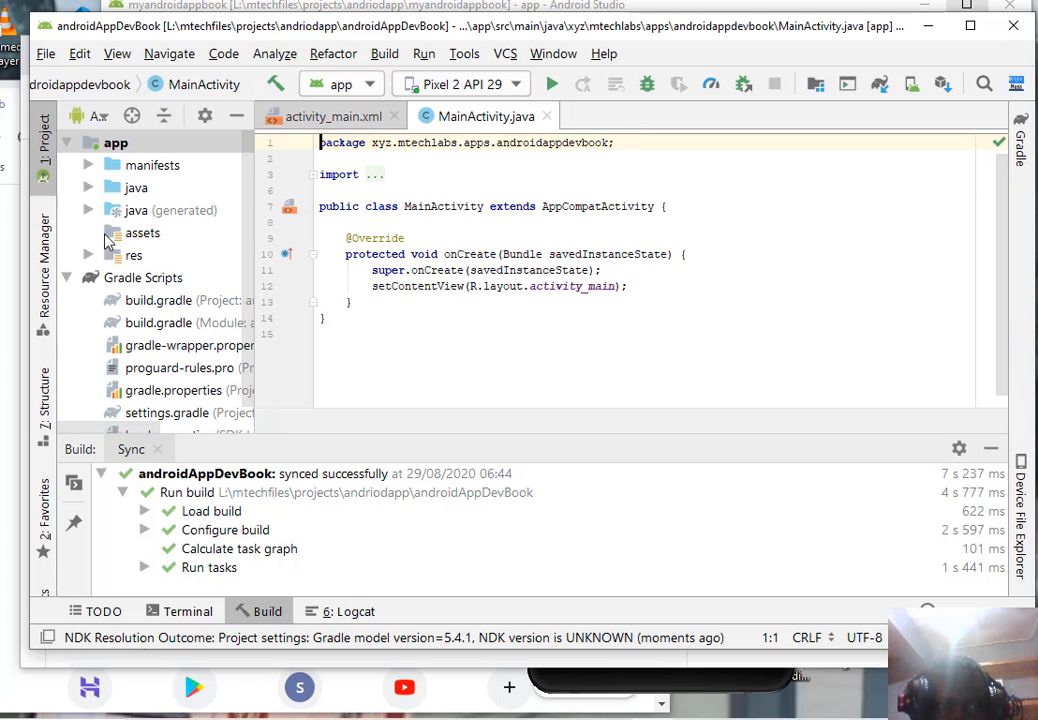
left_click(142, 232)
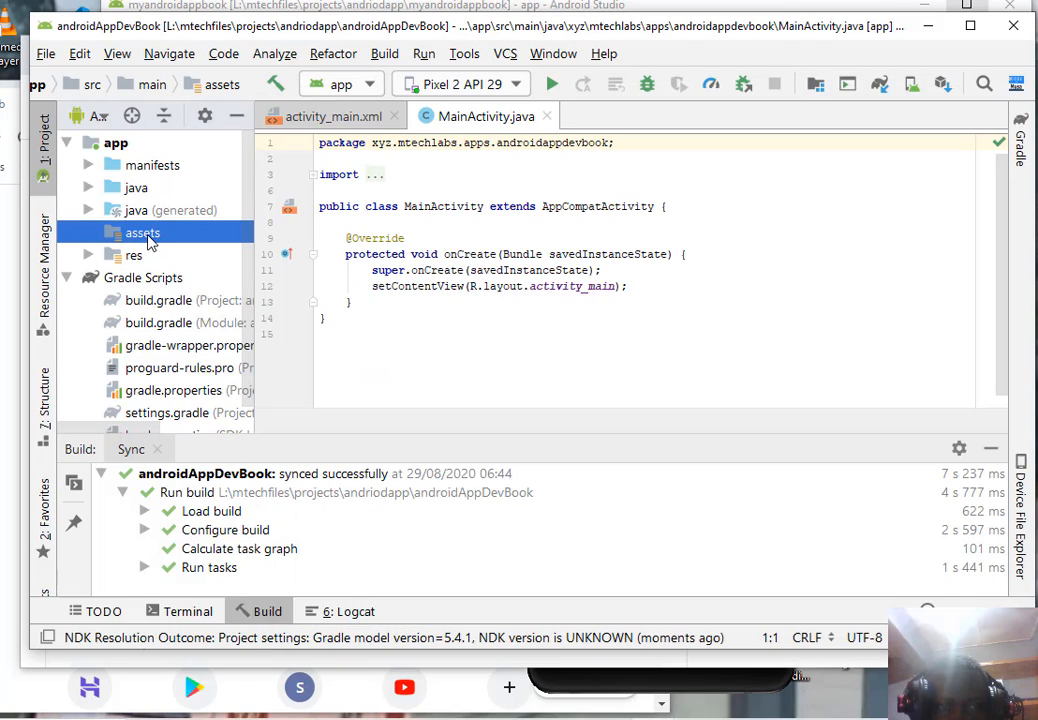
right_click(142, 232)
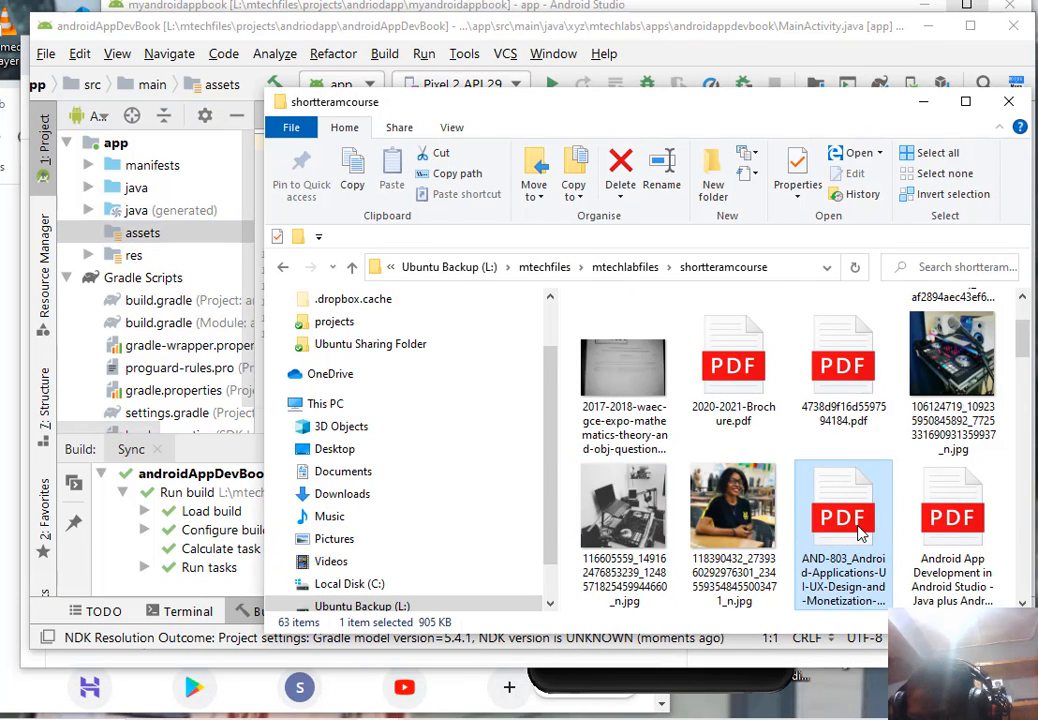
- Copy the course-outline PDF and paste it into the assets folder as androidbook.pdf
right_click(842, 517)
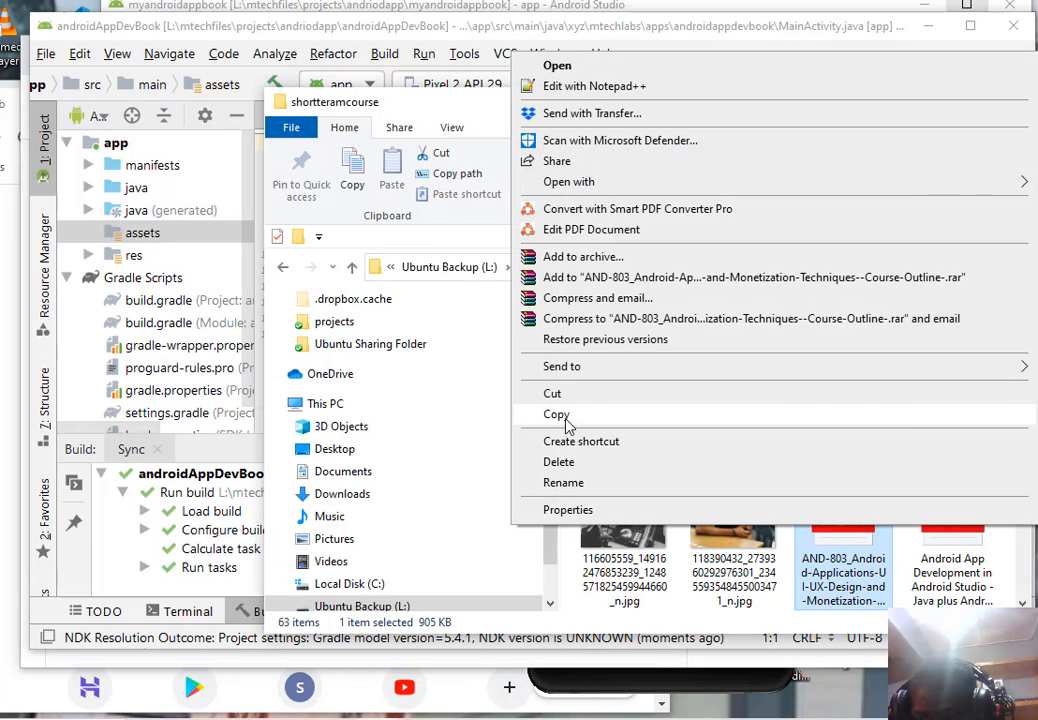
left_click(557, 414)
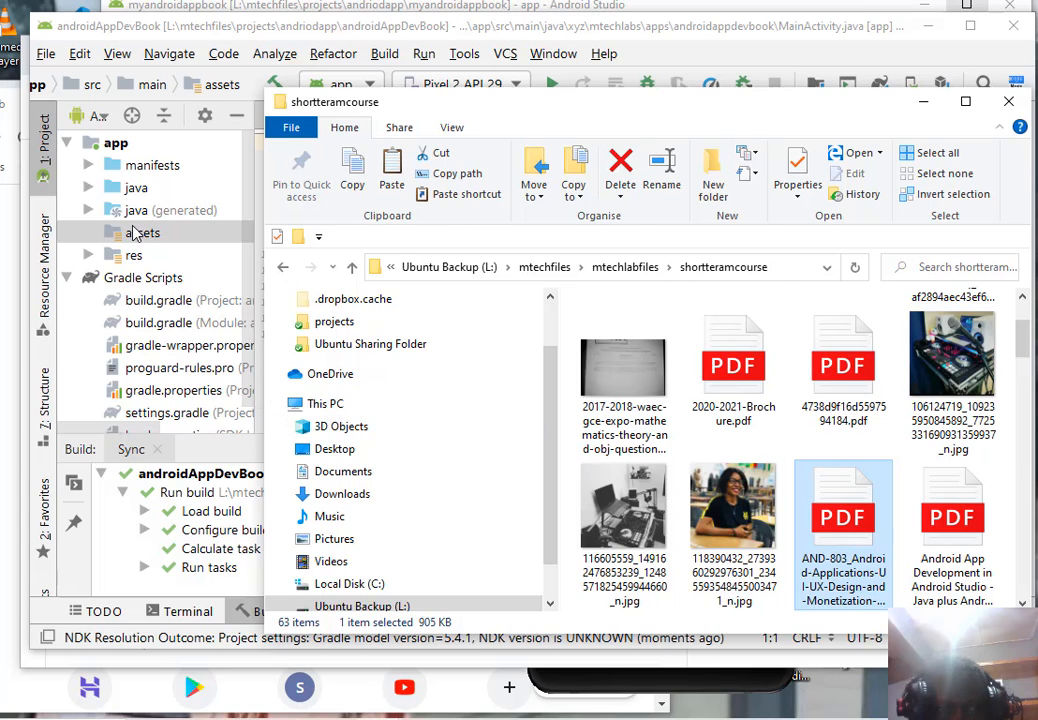
right_click(143, 232)
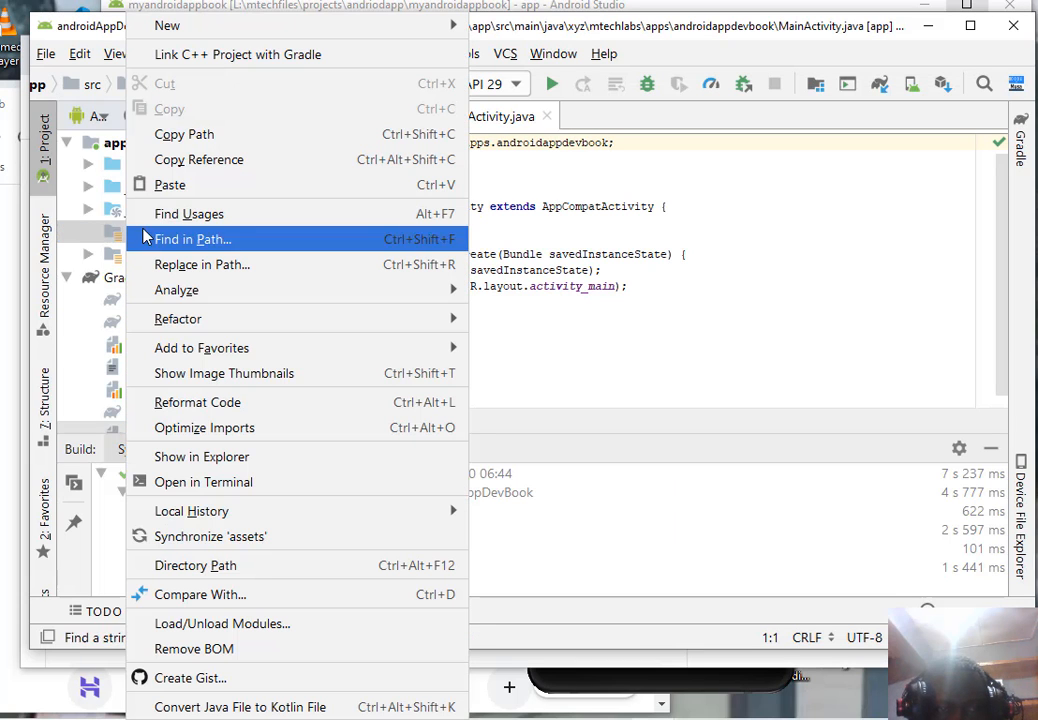
left_click(169, 185)
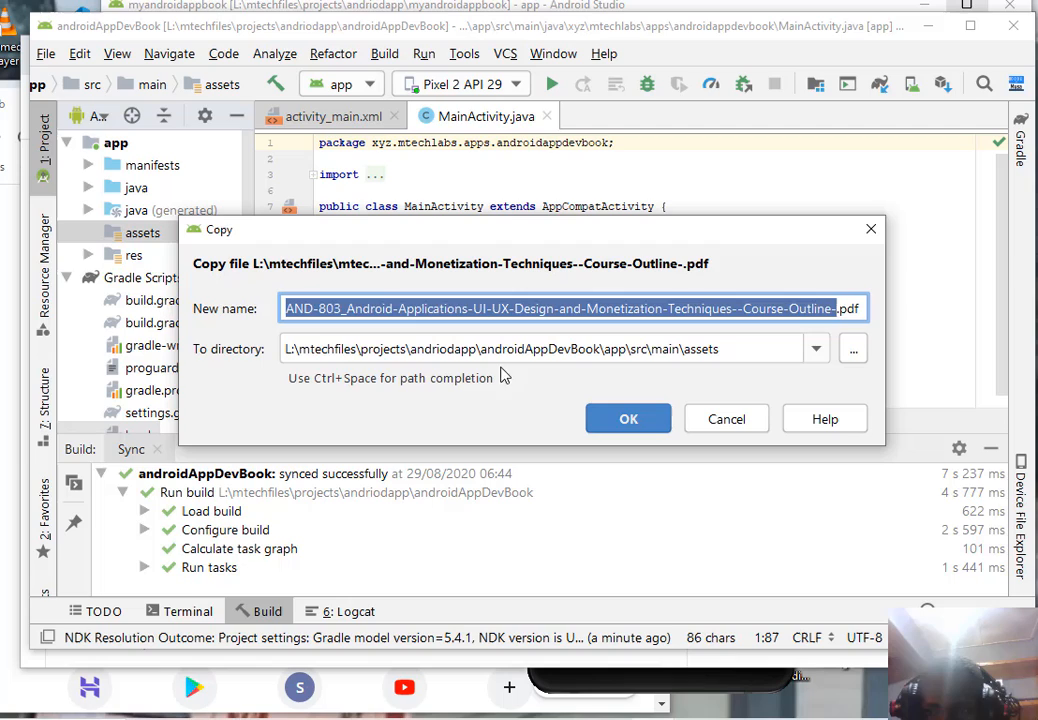
mouse_move(478, 380)
type("andrp")
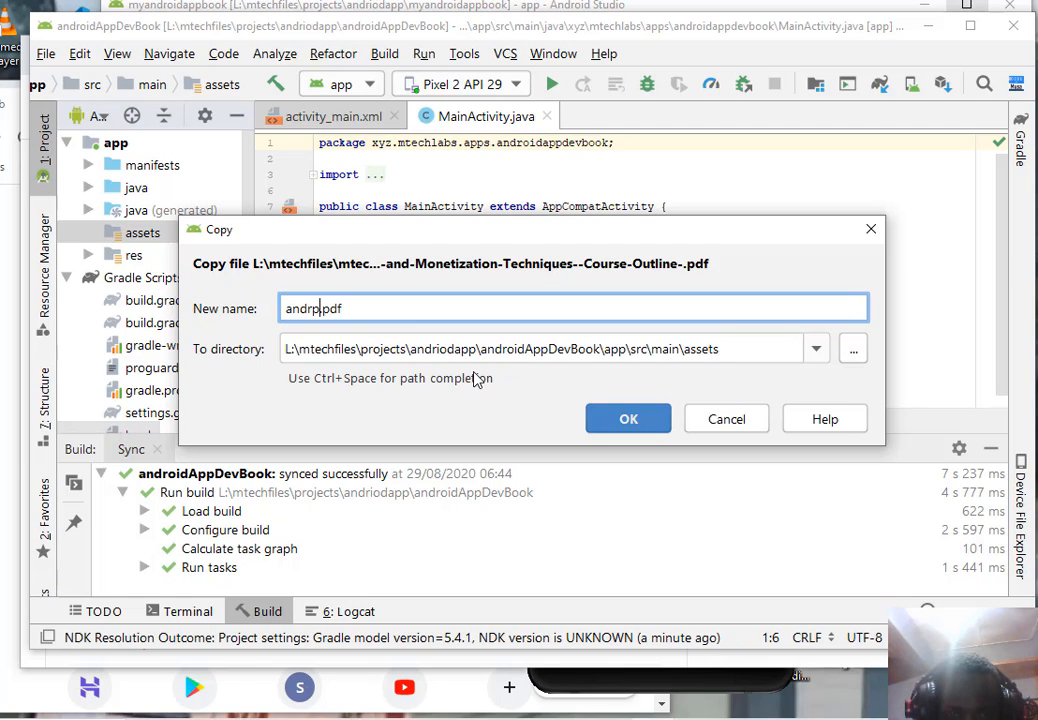
type("oid")
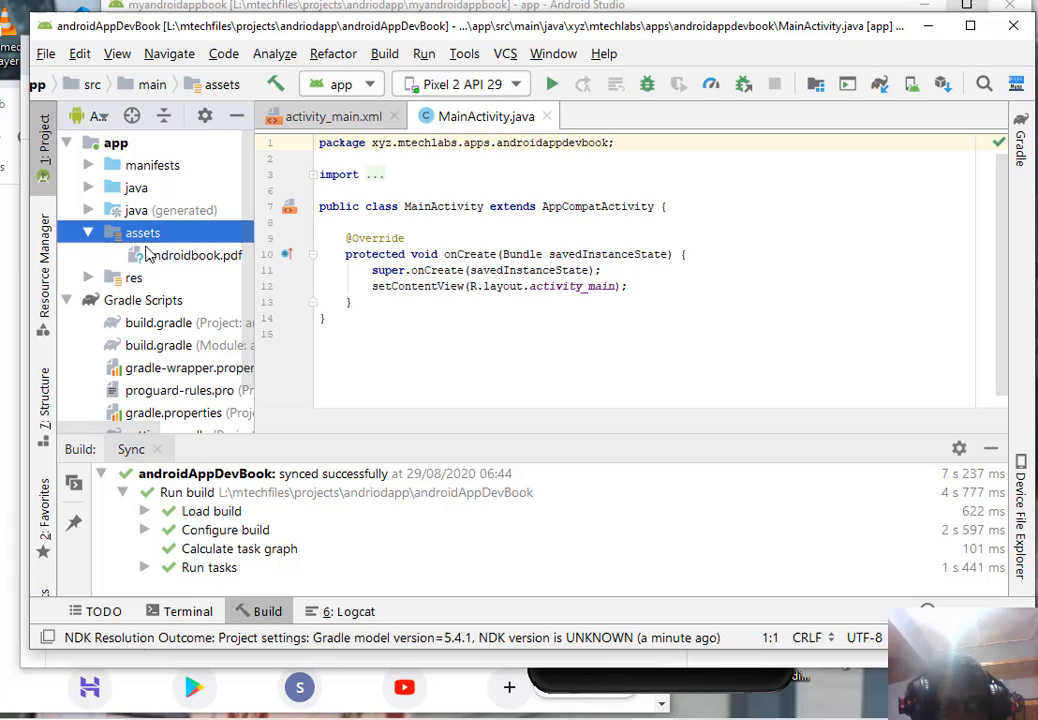
mouse_move(275, 278)
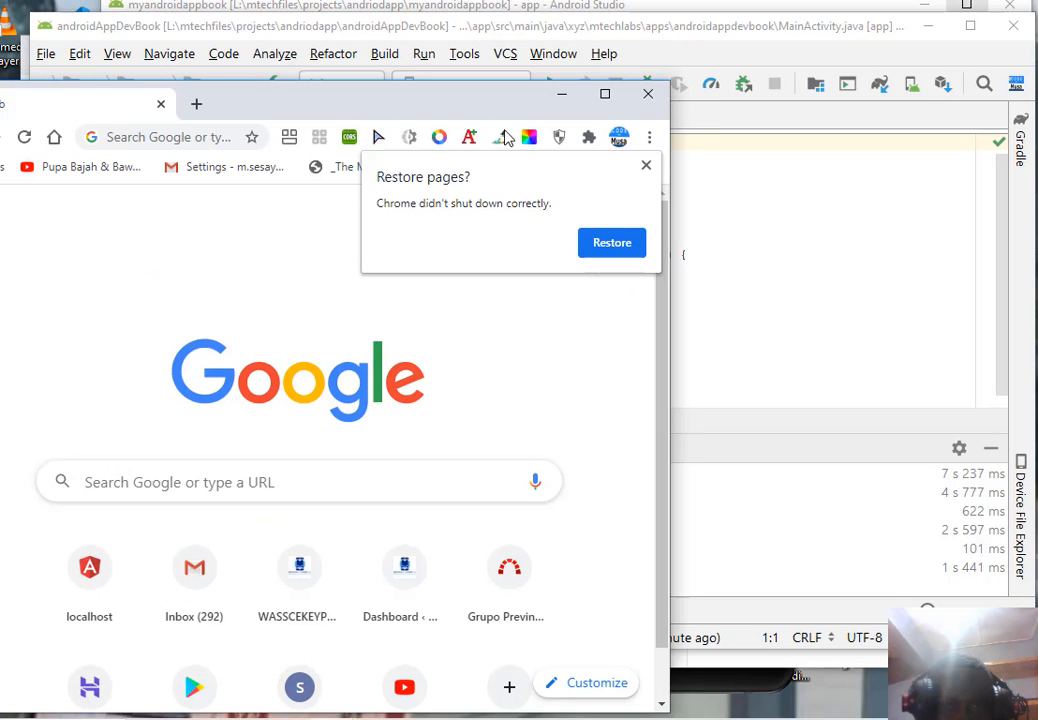
- Open the activity_main.xml layout from res > layout in the project
left_click(647, 93)
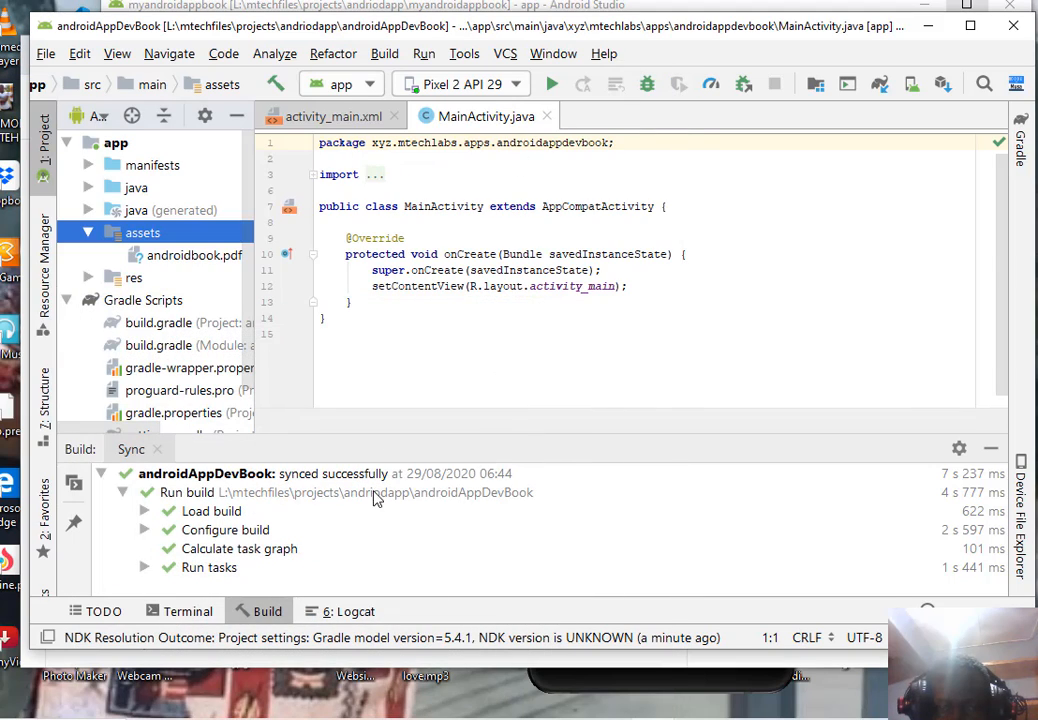
left_click(88, 277)
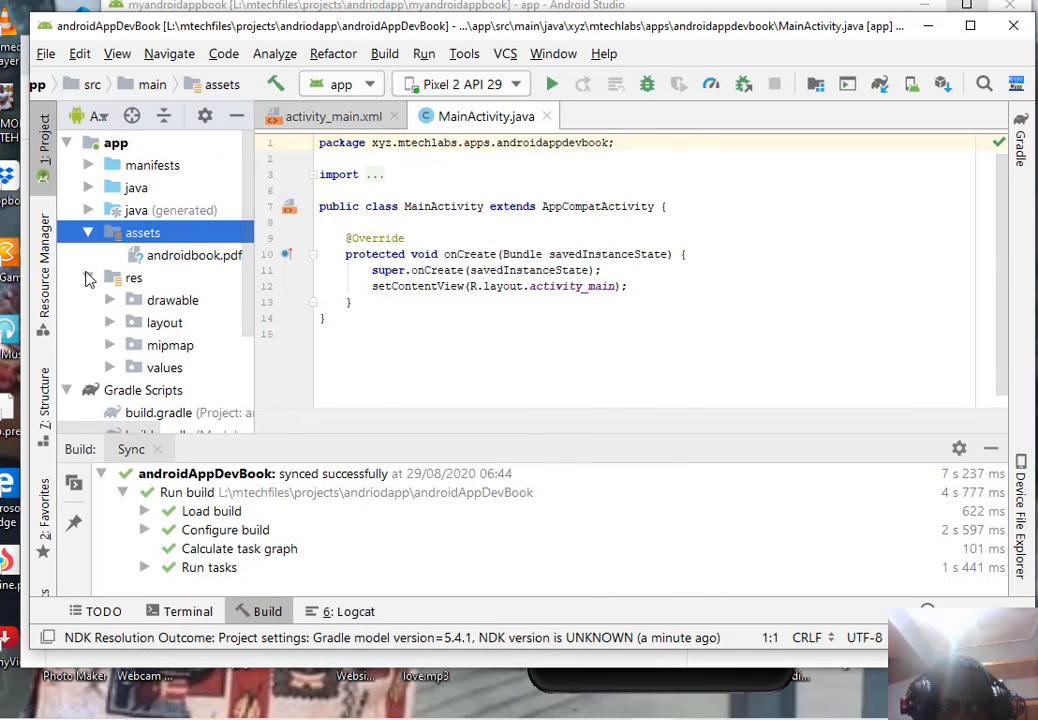
left_click(110, 322)
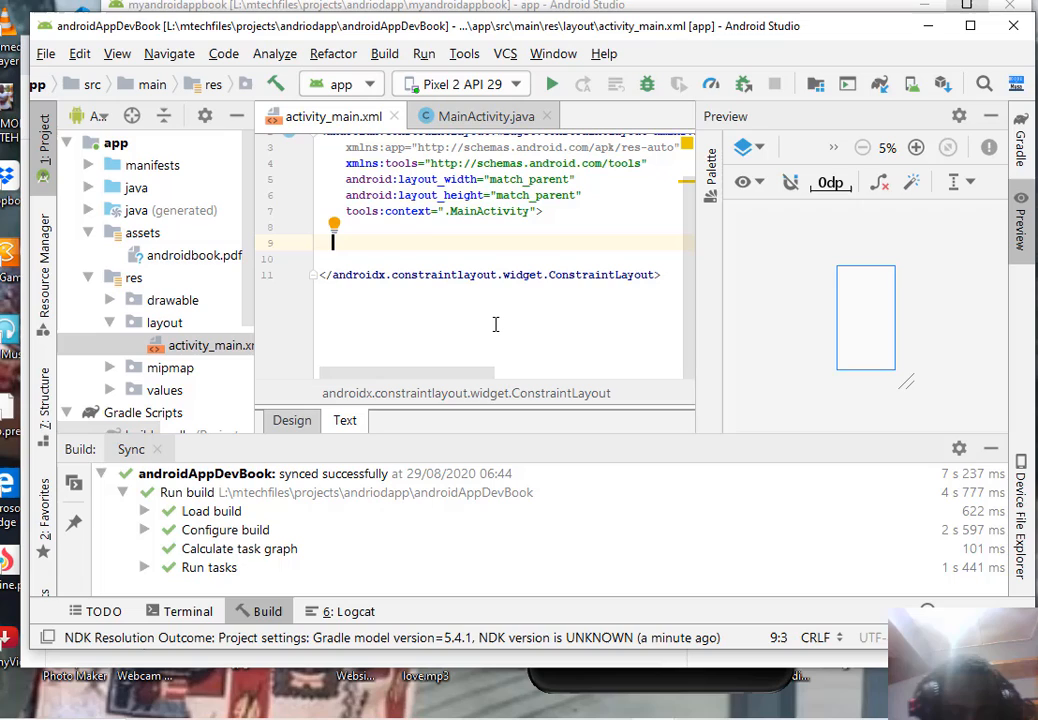
- Add a match_parent PDFView element with android:id="@+id/pdfview" to the layout
type("pdf")
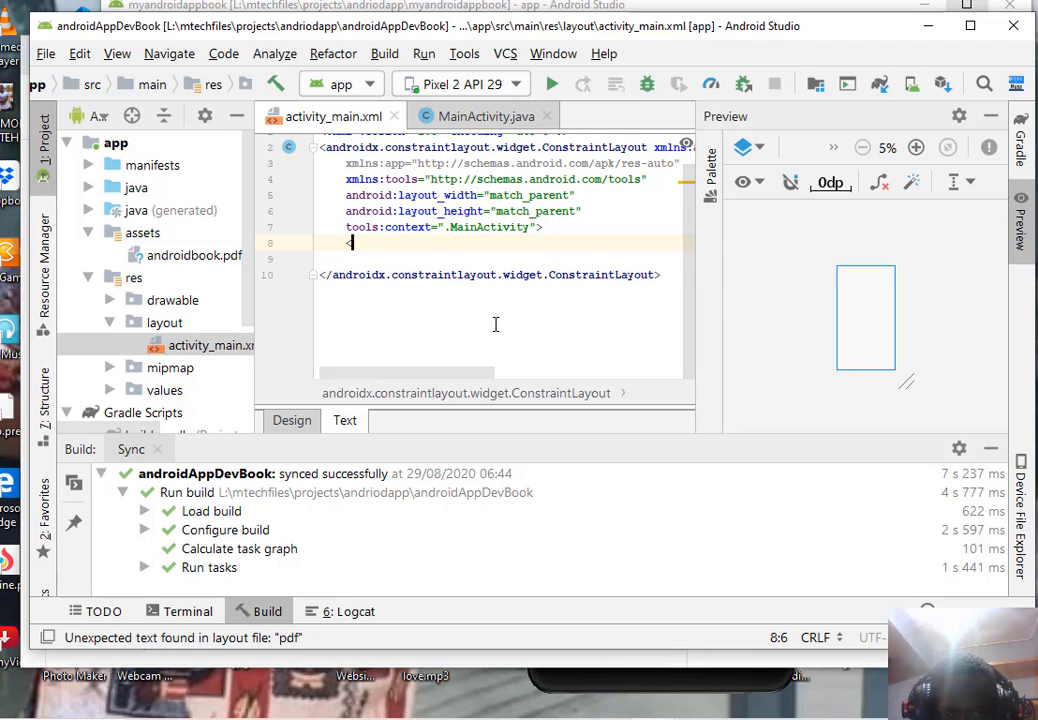
type("pdfviewer.PDFView")
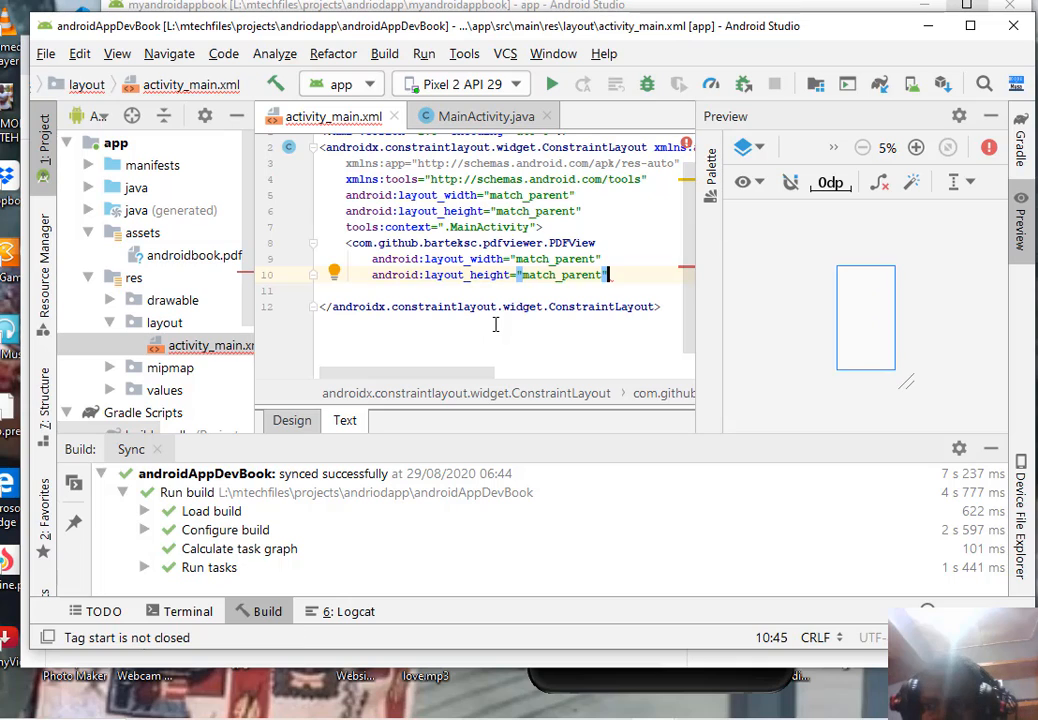
key("enter")
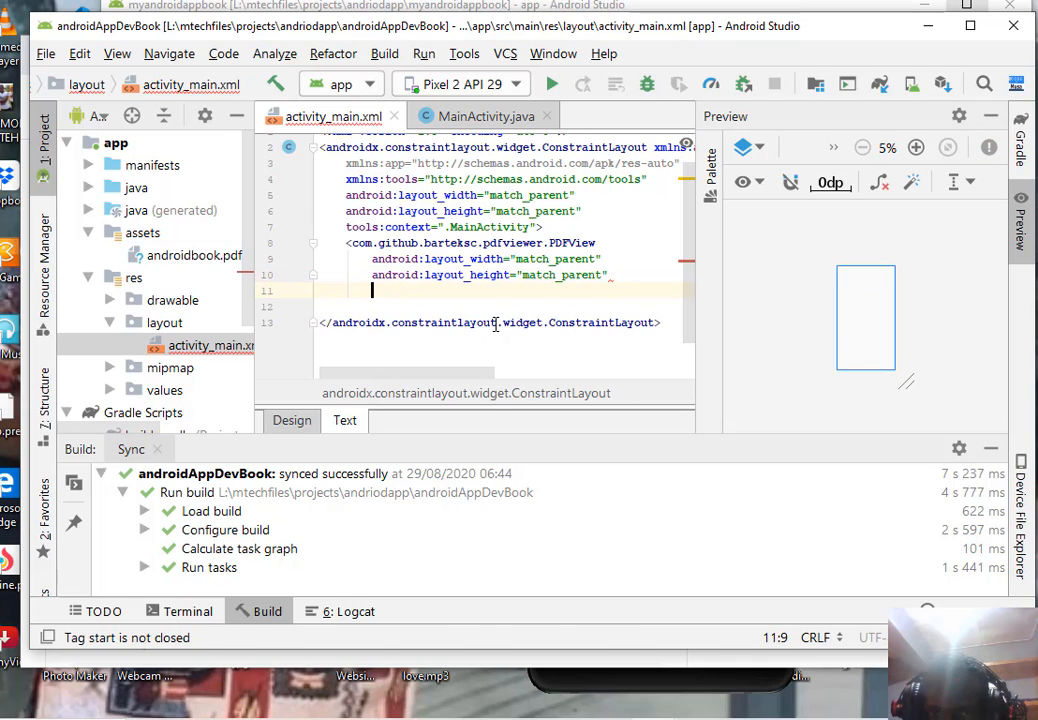
type("id")
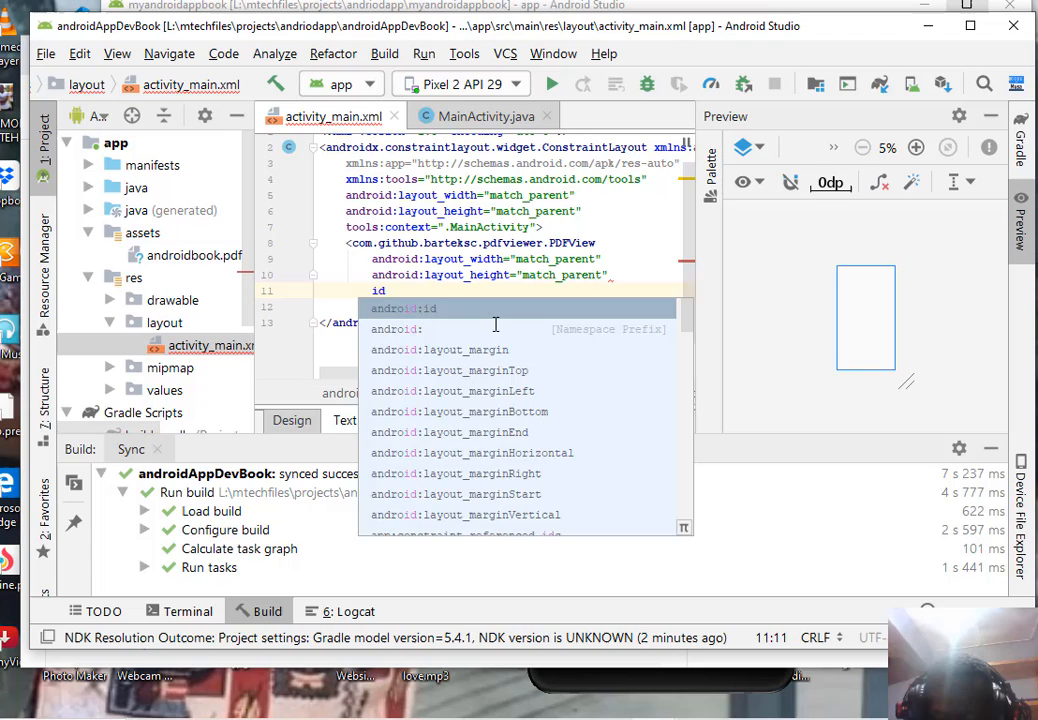
type("@+id/p\"")
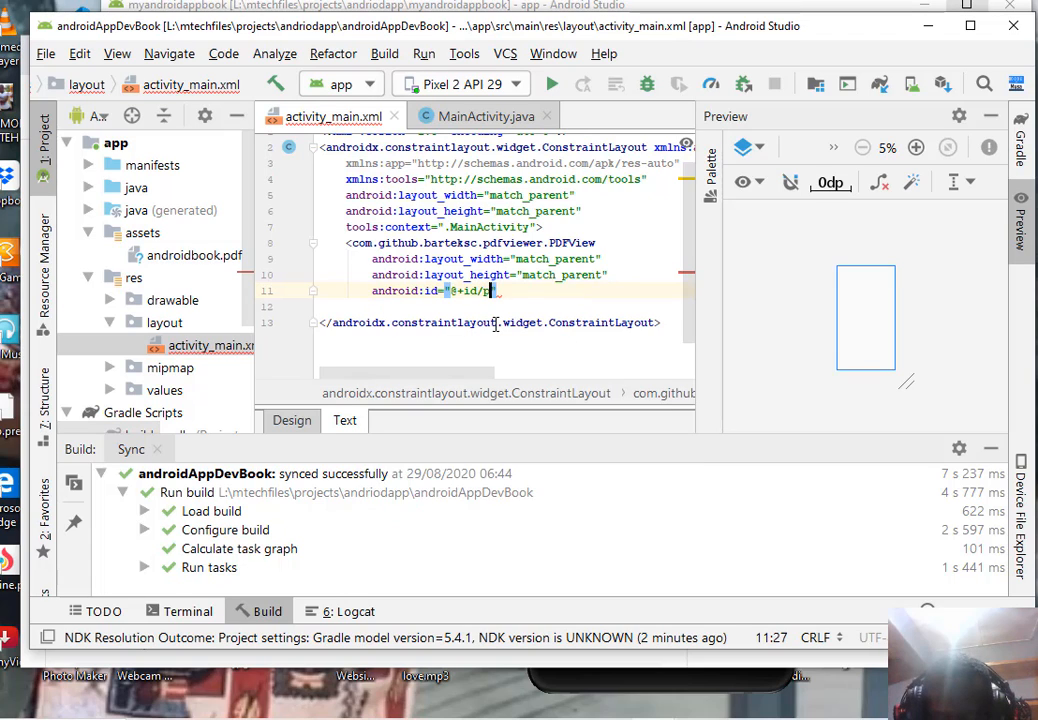
type("dfview")
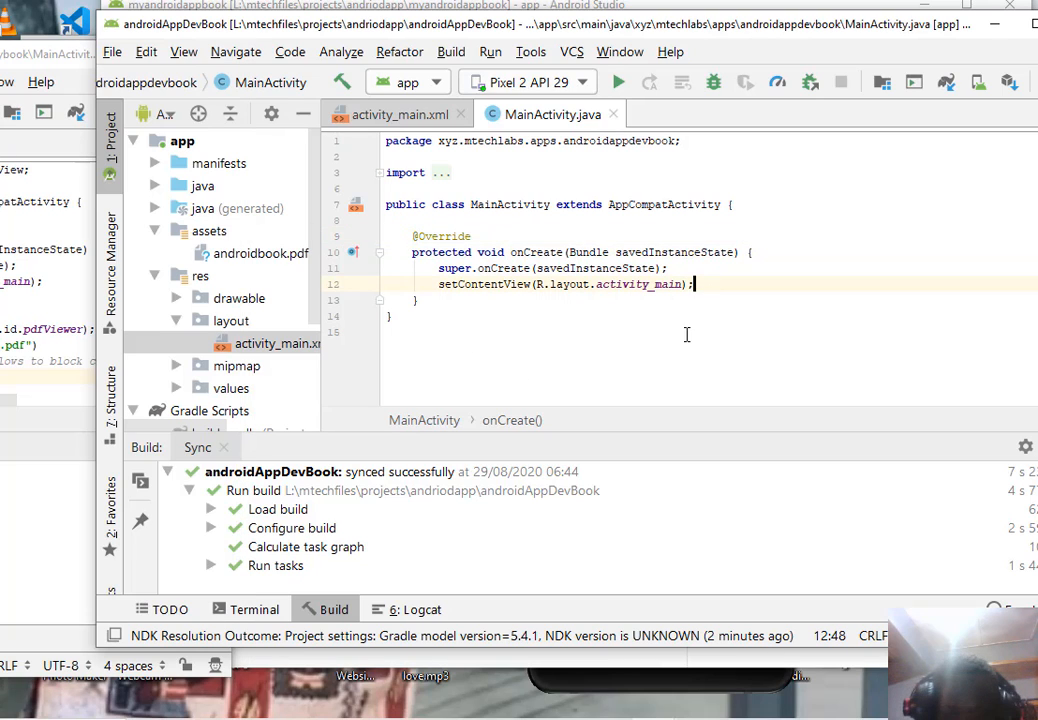
- Add a //PDF View comment and PDFView pdfView=findViewById(R.id.pdfview) in onCreate
type("//")
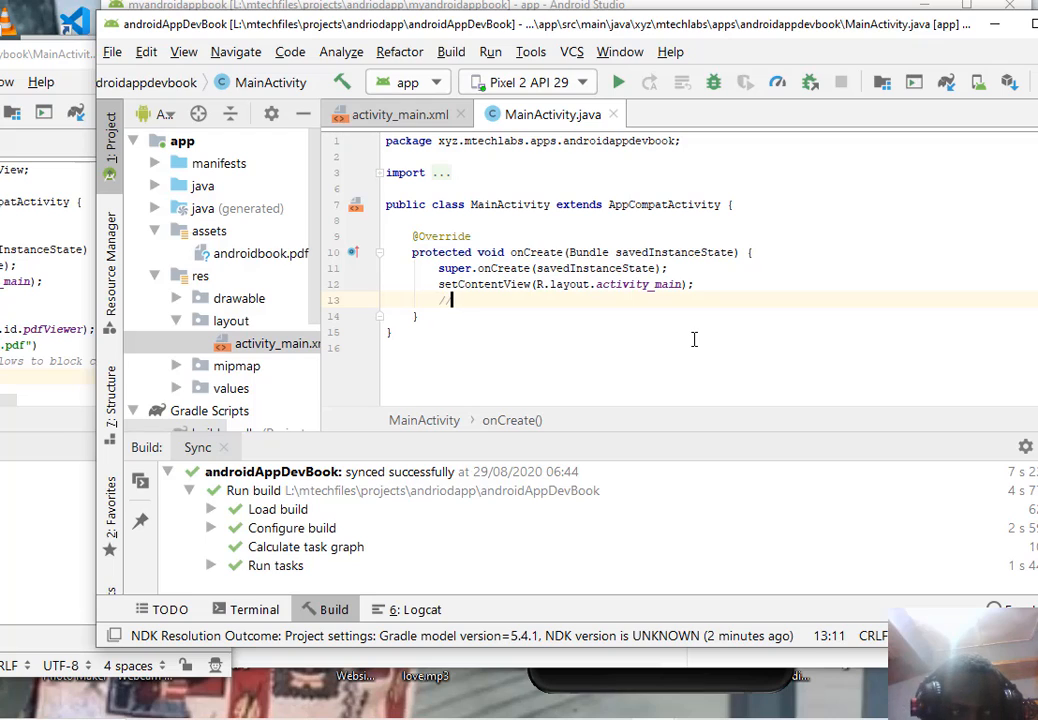
type("Pl")
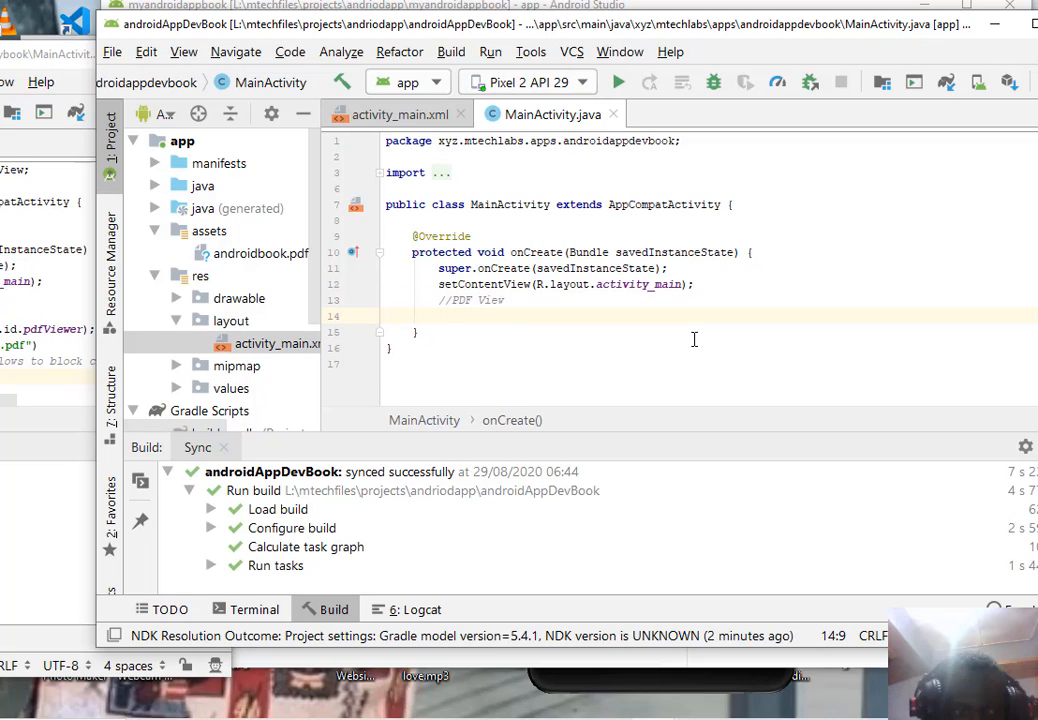
type("P")
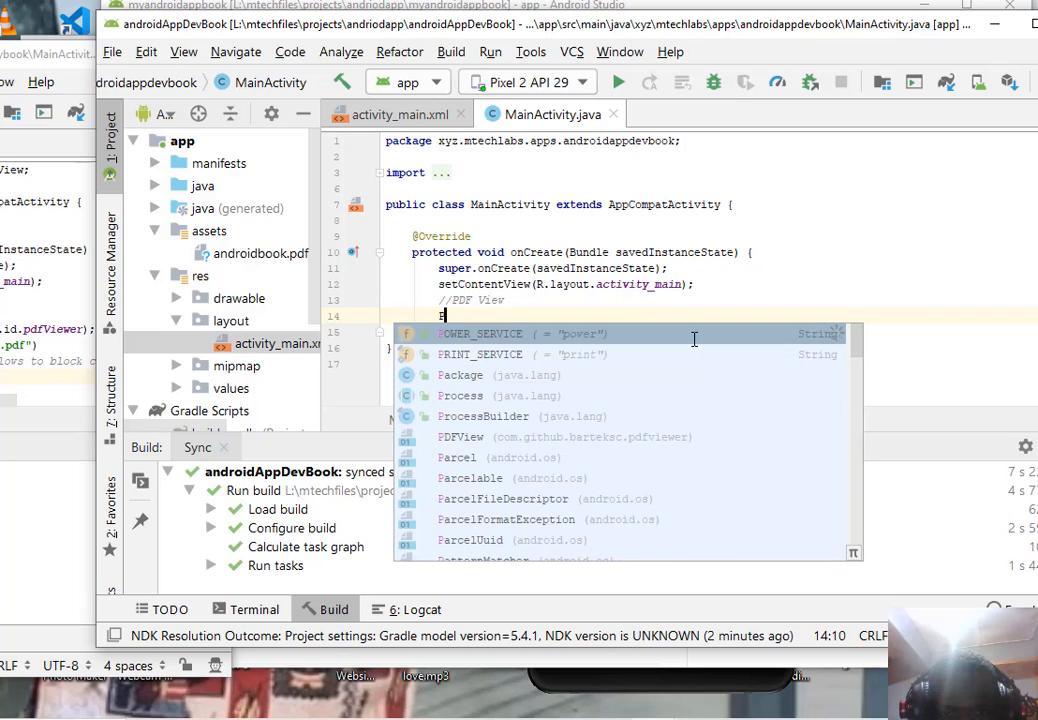
type("DFView")
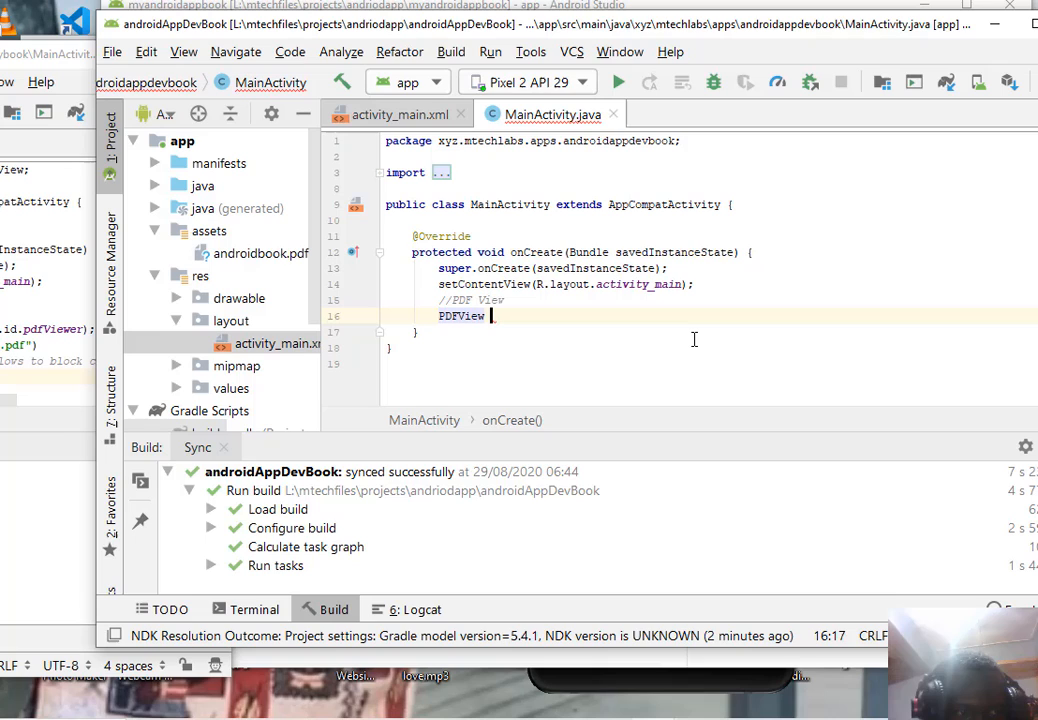
type("_pdfView=findViewById(")
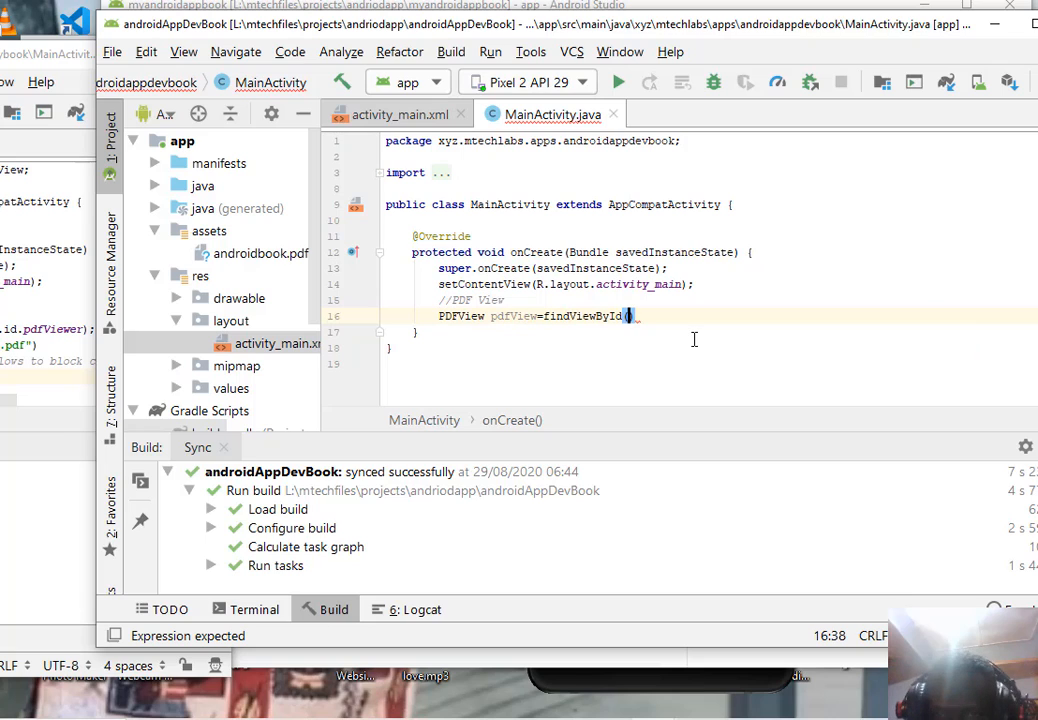
type("R")
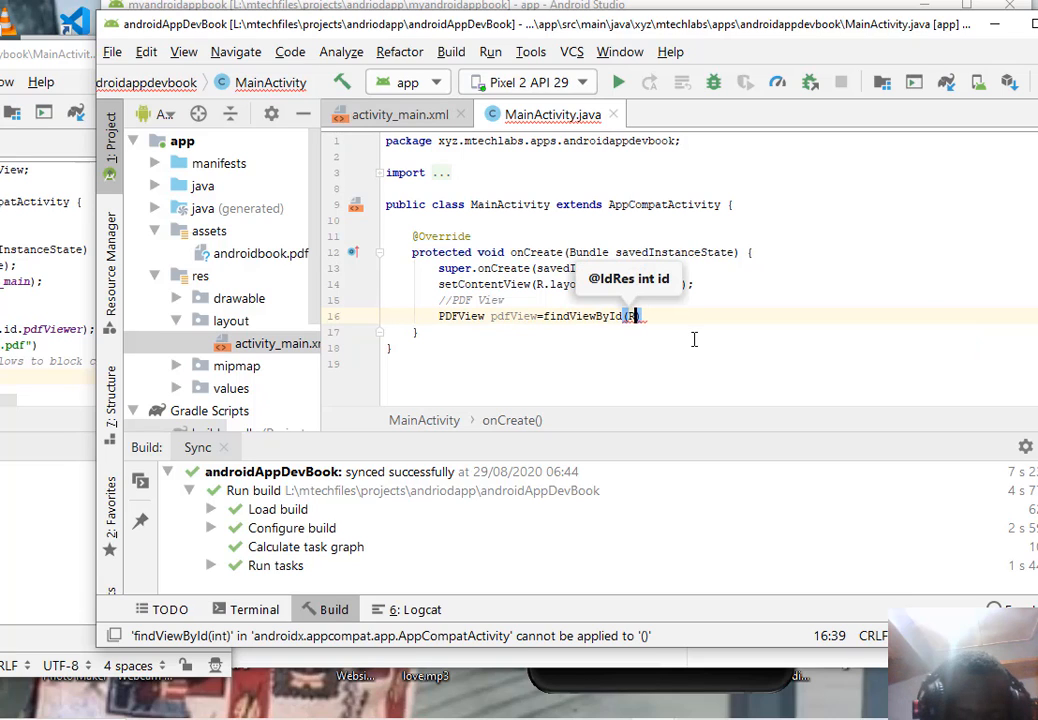
type(".id")
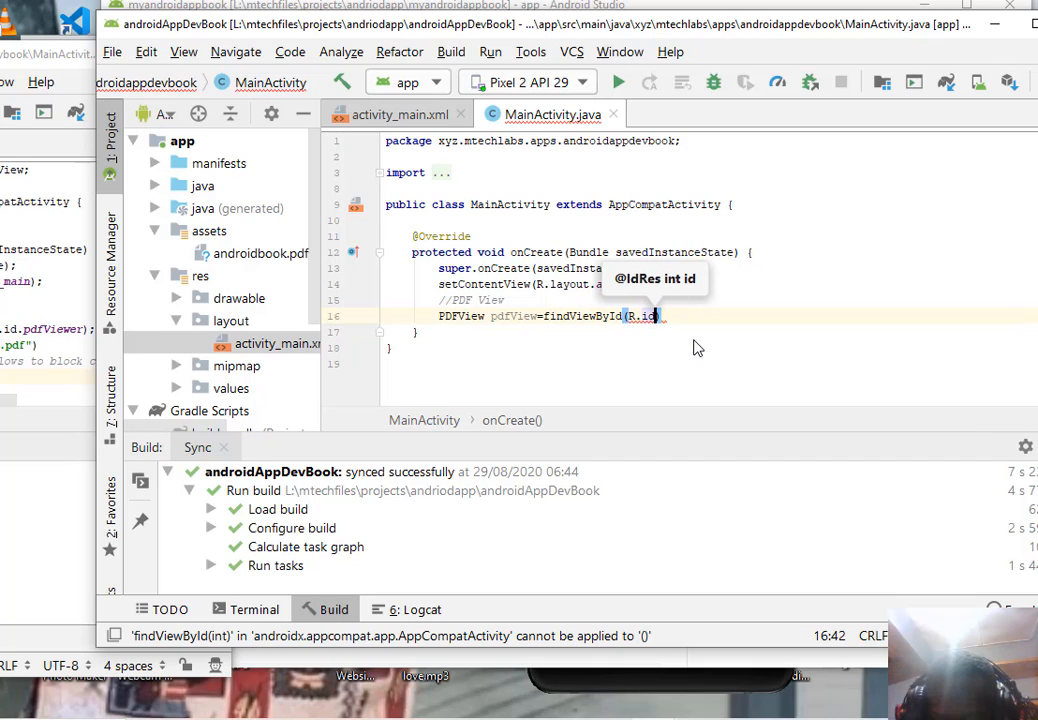
type(".pdfView")
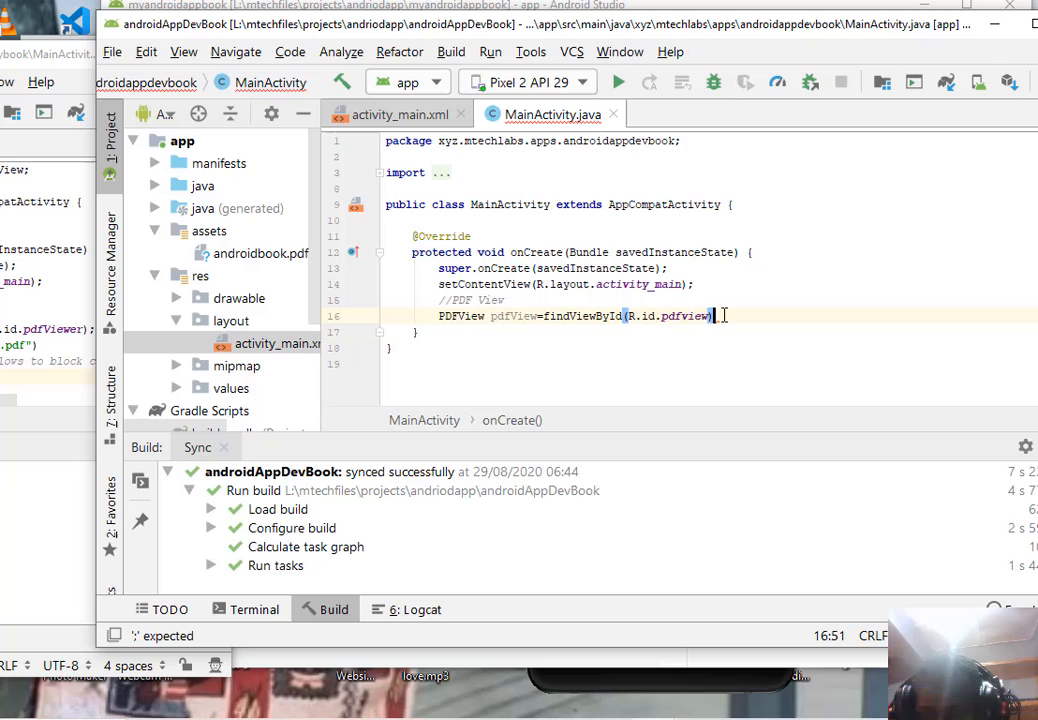
- Check the pdfview id in activity_main.xml, then return to MainActivity
left_click(400, 114)
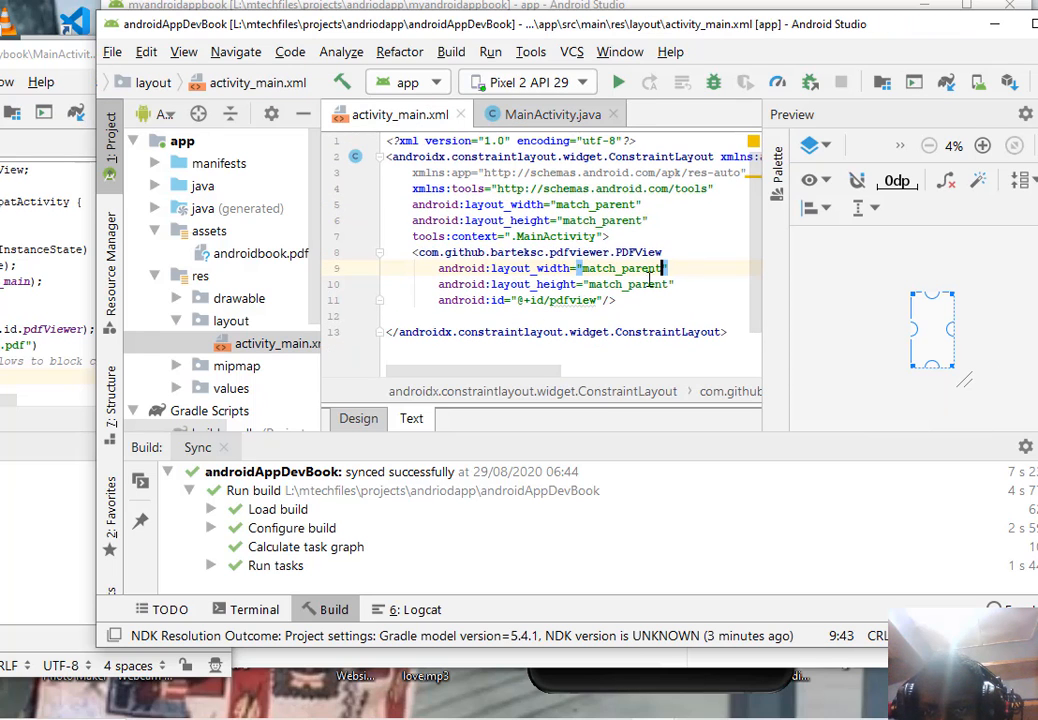
left_click(567, 300)
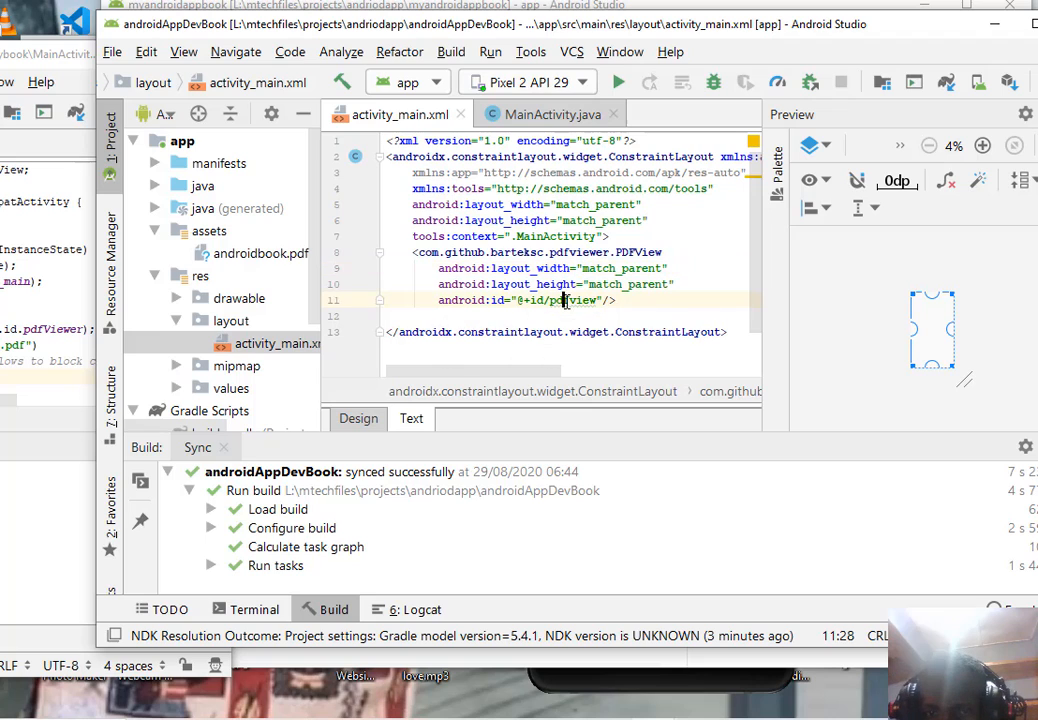
left_click(552, 114)
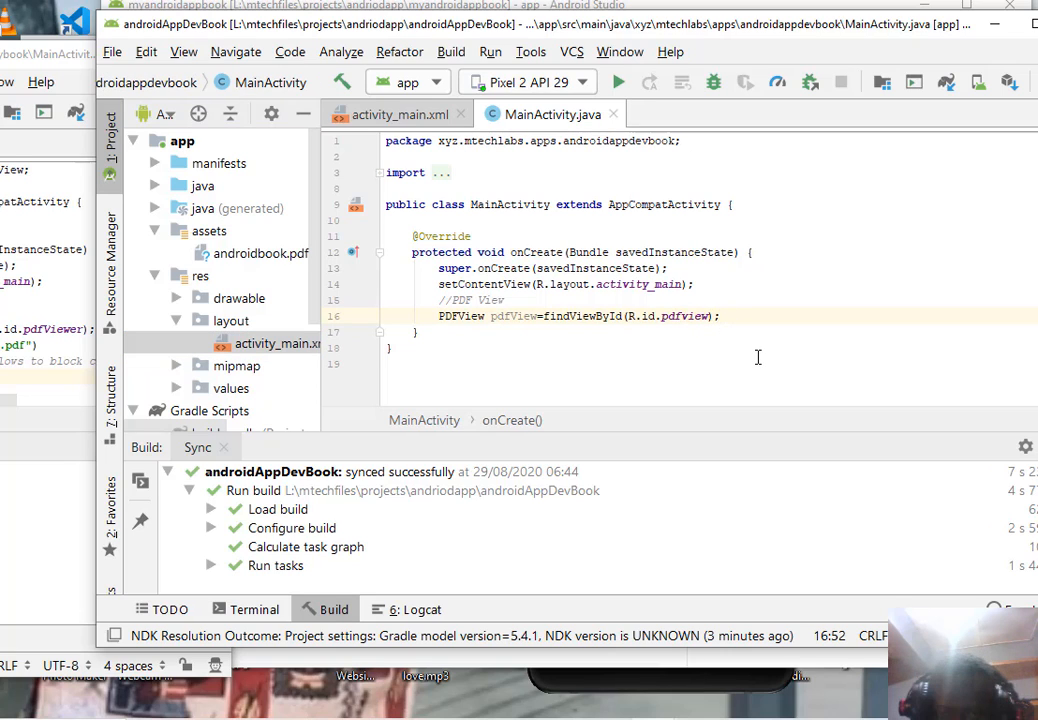
- Write pdfView.fromAsset("androidbook.pdf") and begin chaining another call on a new line
type("pdfView")
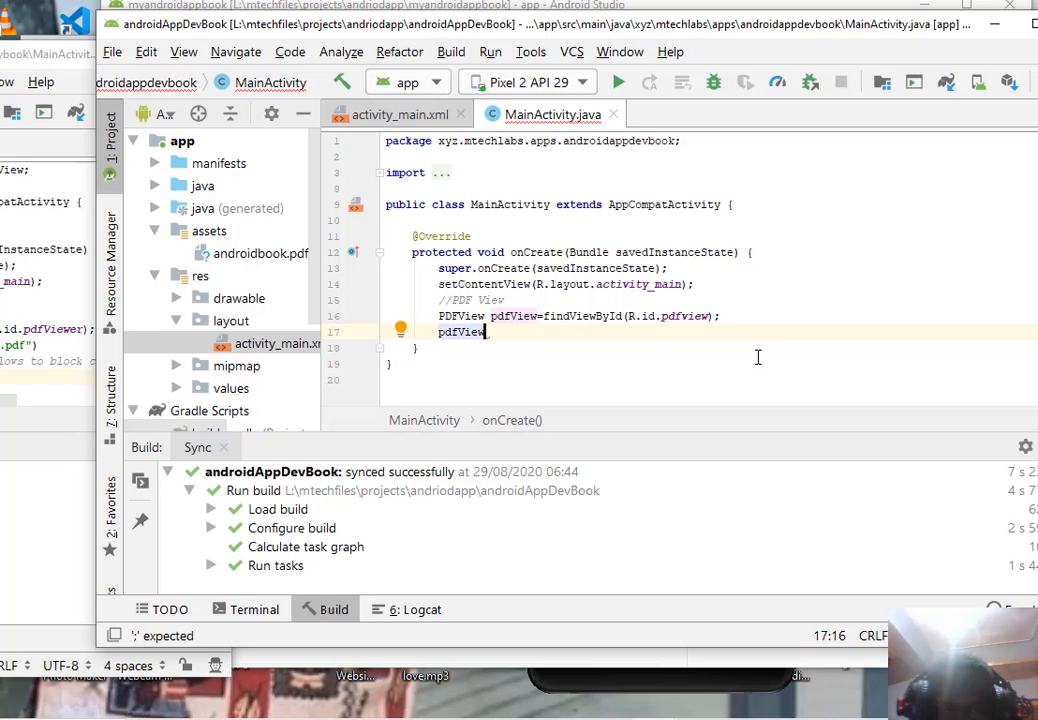
type(".")
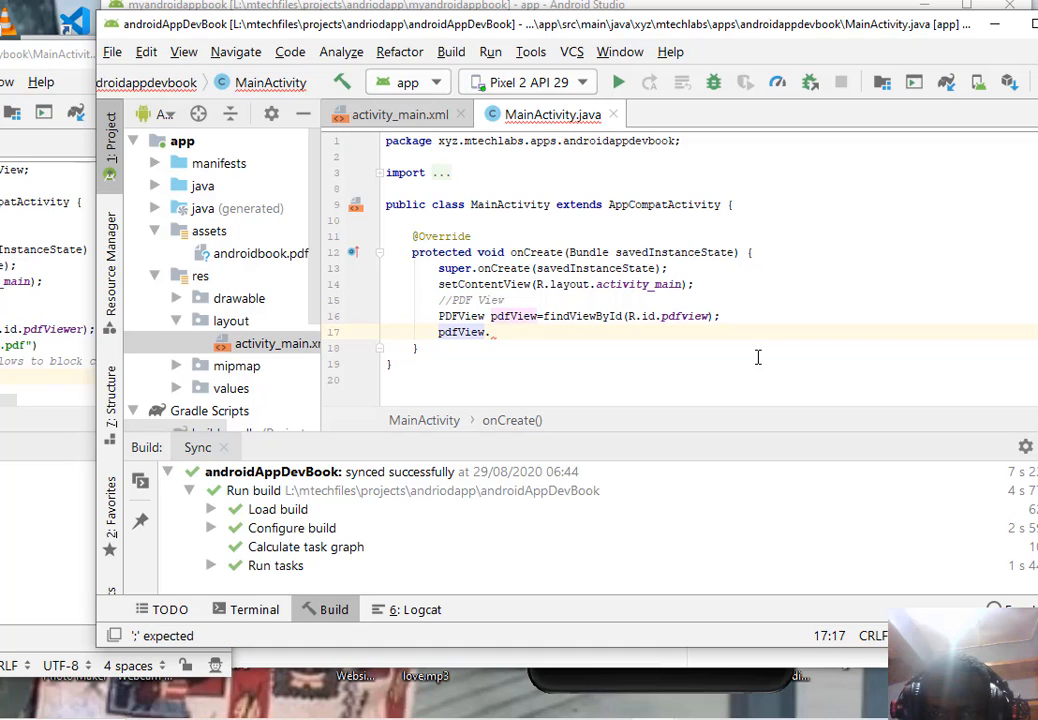
type(".")
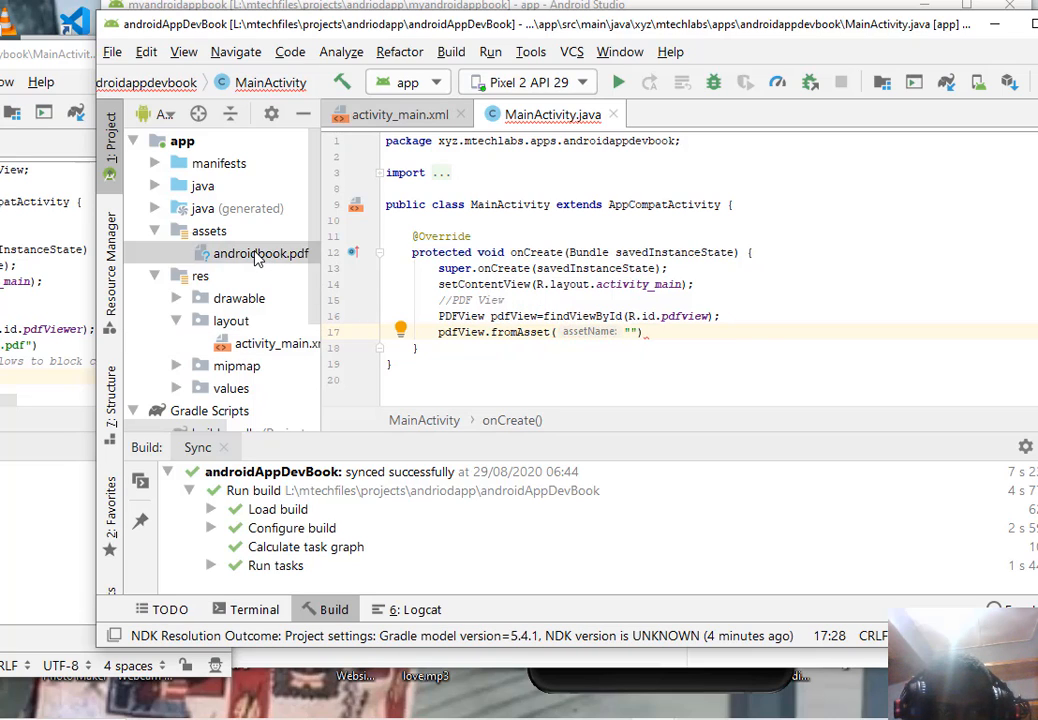
right_click(261, 253)
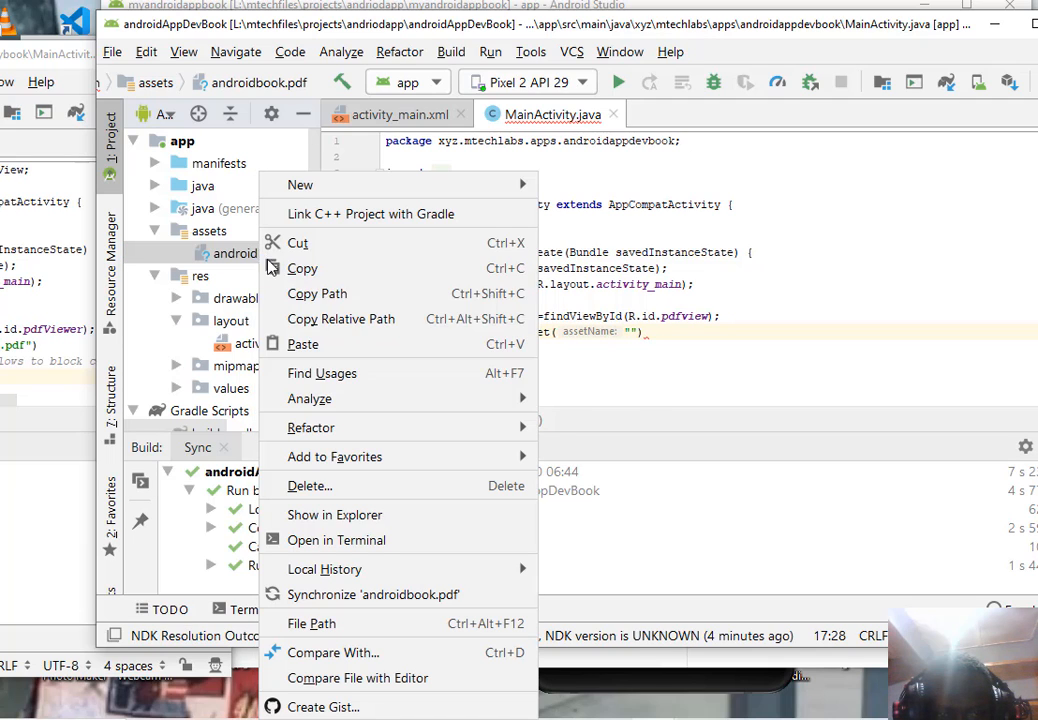
mouse_move(322, 373)
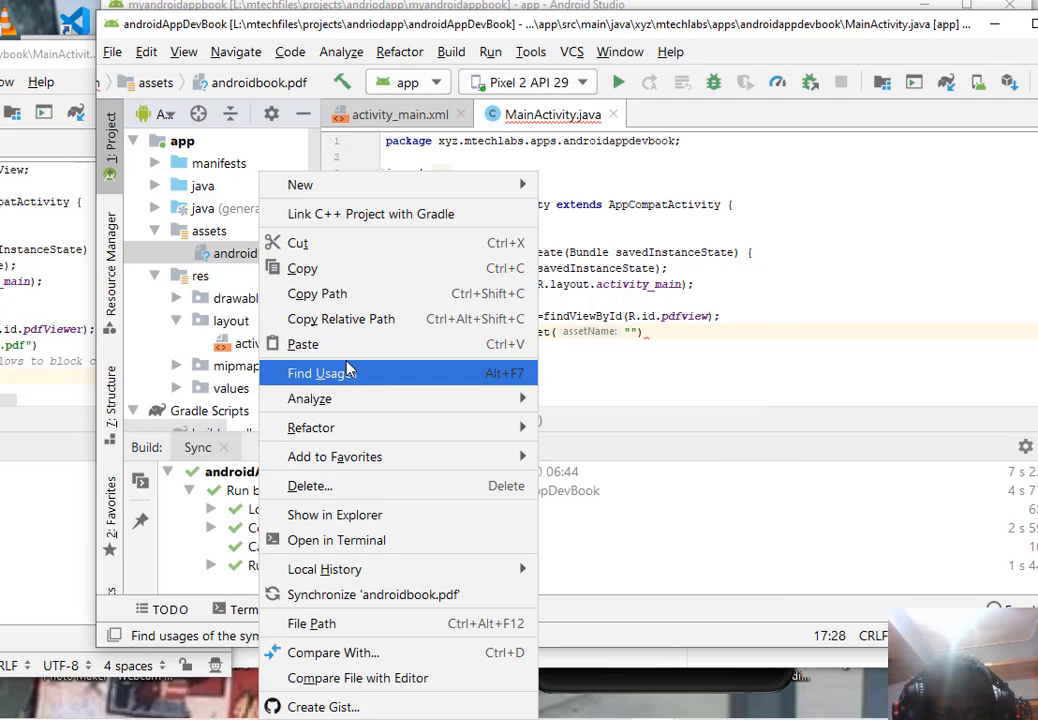
mouse_move(363, 486)
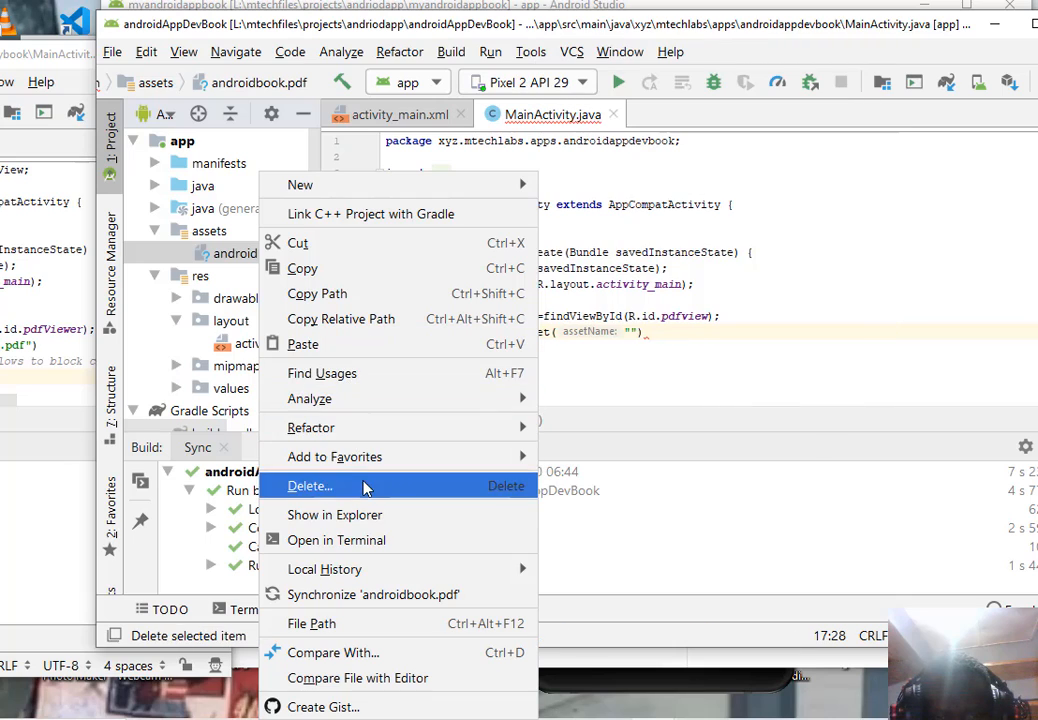
mouse_move(372, 372)
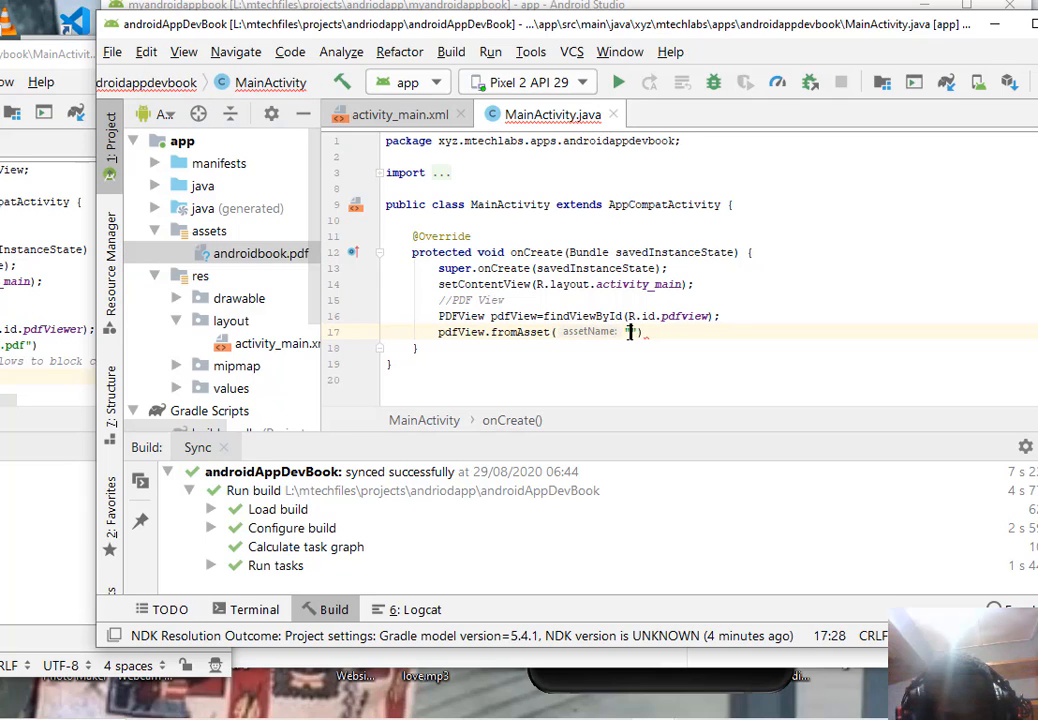
type("androidbook.pdf")
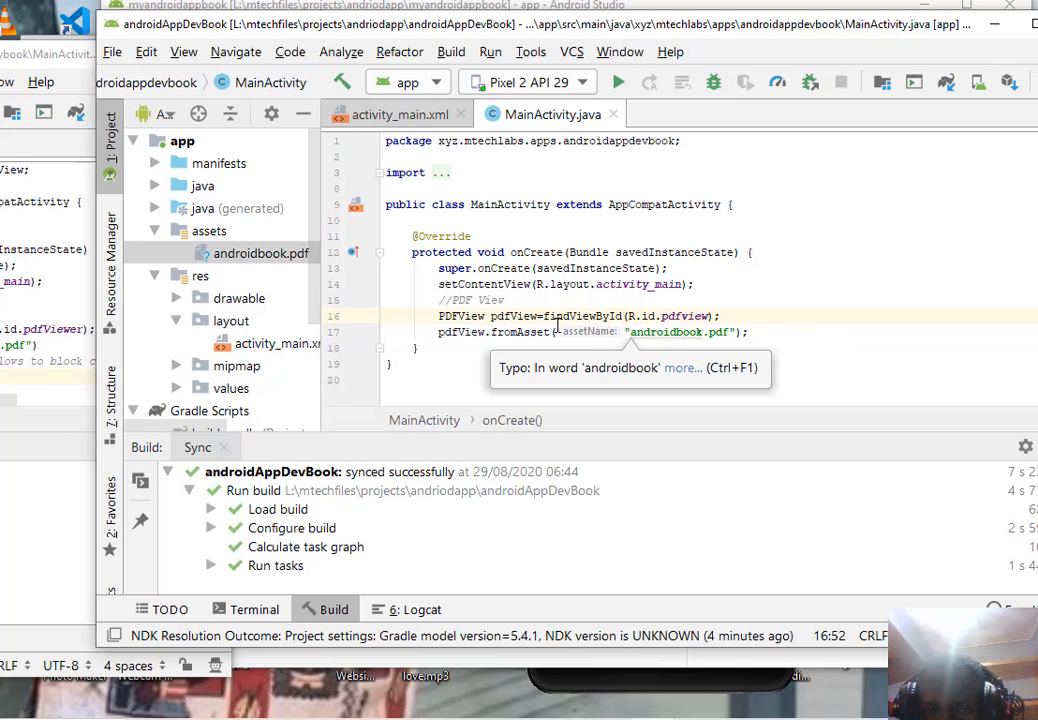
mouse_move(735, 332)
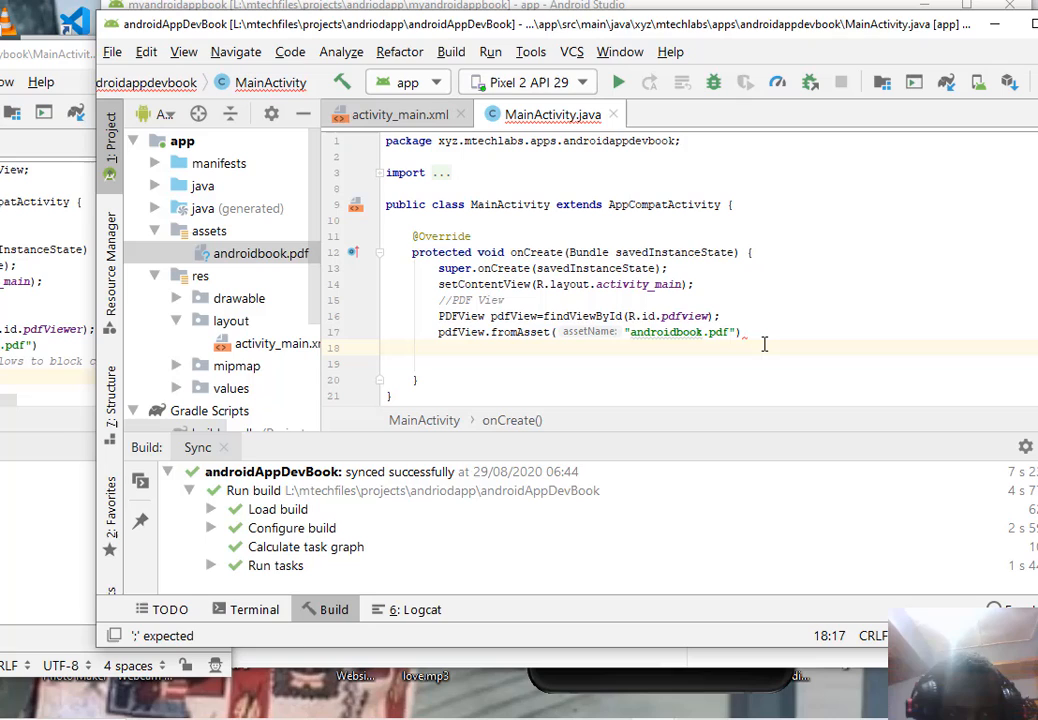
type(".")
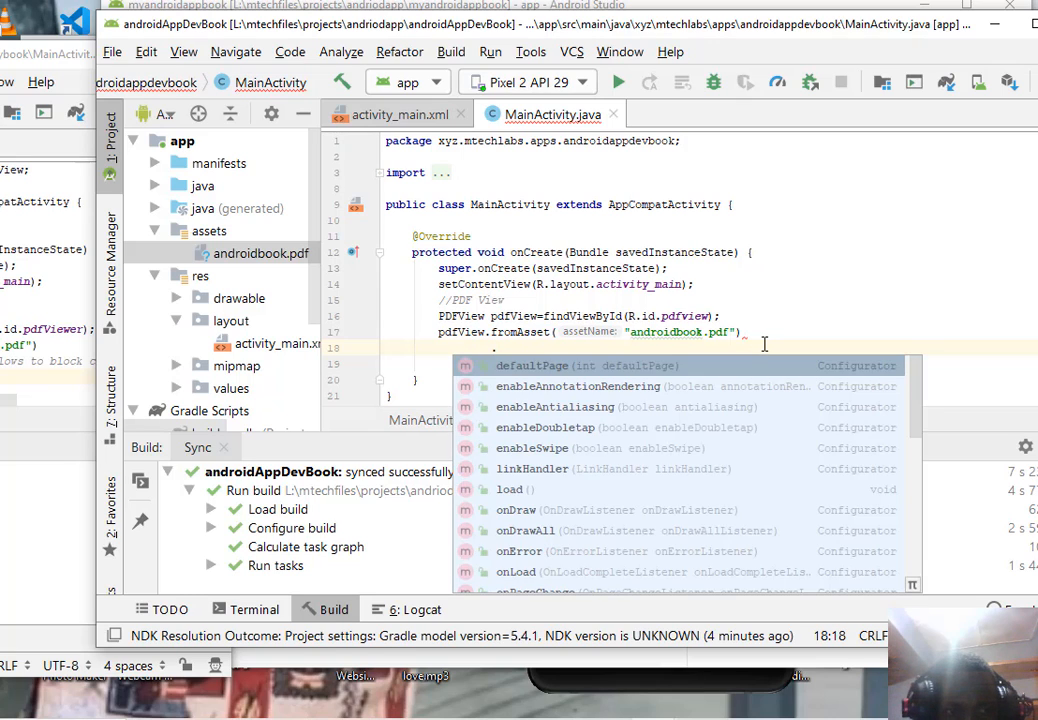
mouse_move(648, 448)
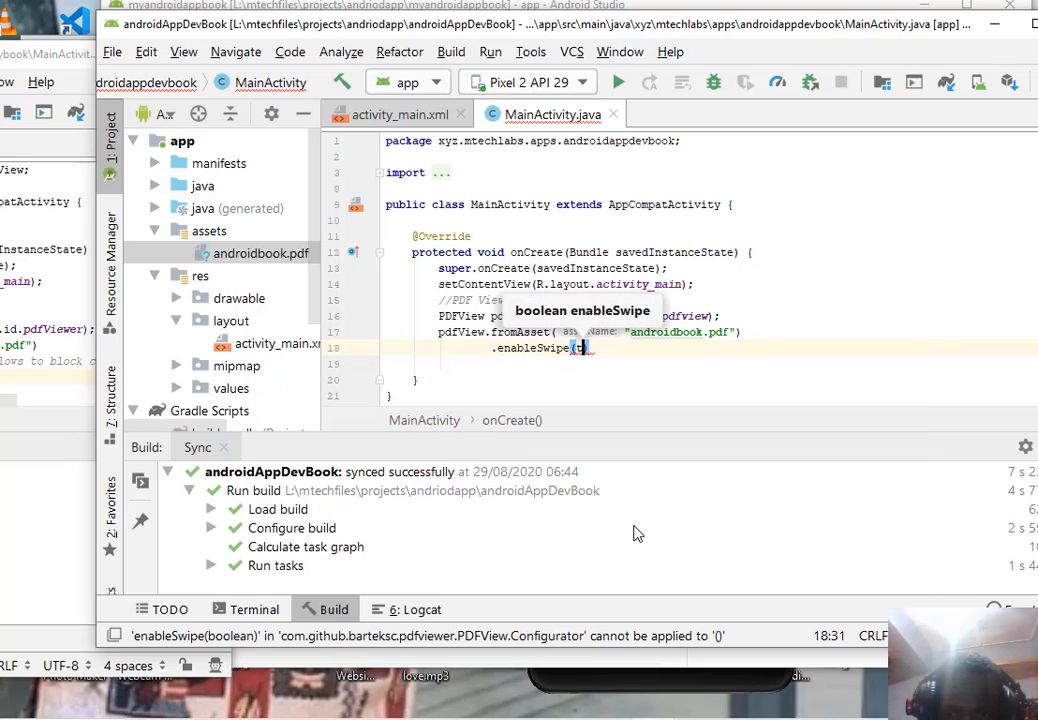
- Chain enableSwipe(true) and enableDoubletap(true), then bring up the emulator
type("true")
left_click(709, 364)
type(".enableDoubletap(")
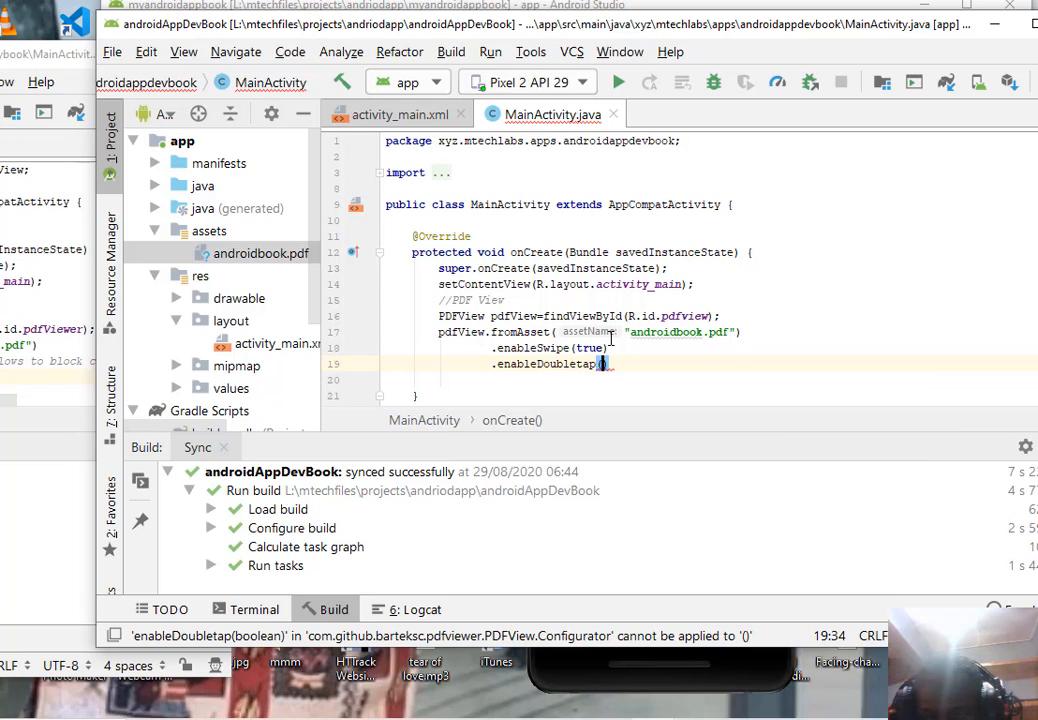
type("true")
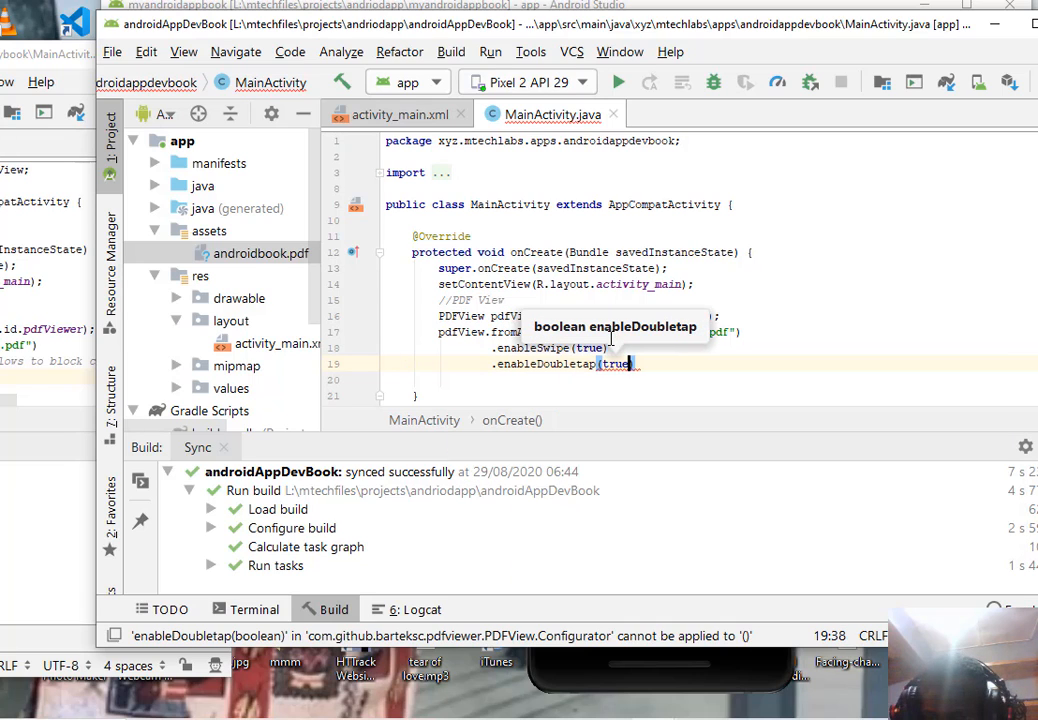
left_click(618, 82)
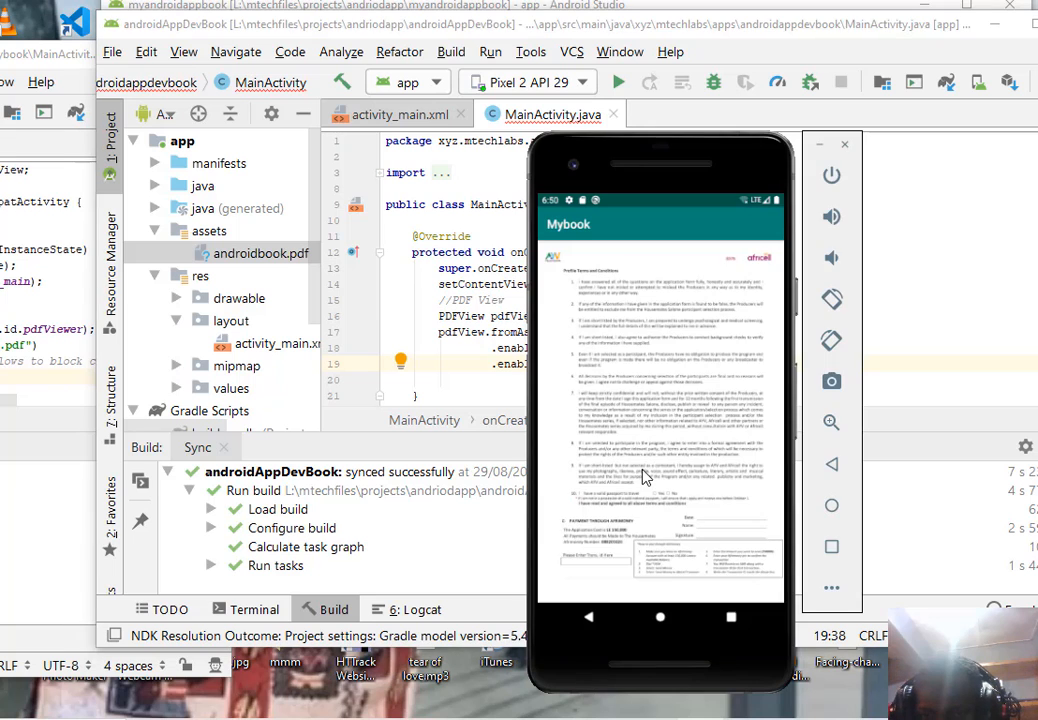
- Scroll back down to the MainActivity PDF chain after hiding the emulator
scroll("down", 3)
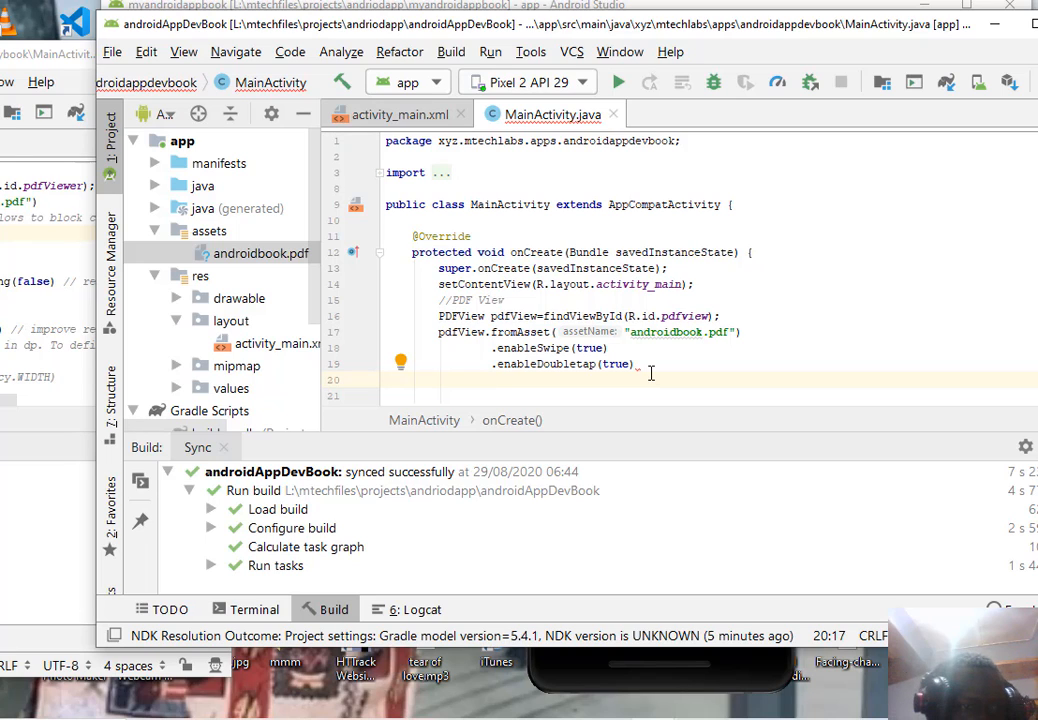
- Chain defaultPage(0), scrollHandle(null), spacing(0) and load() after enableDoubletap(true)
type(".defaultPage(")
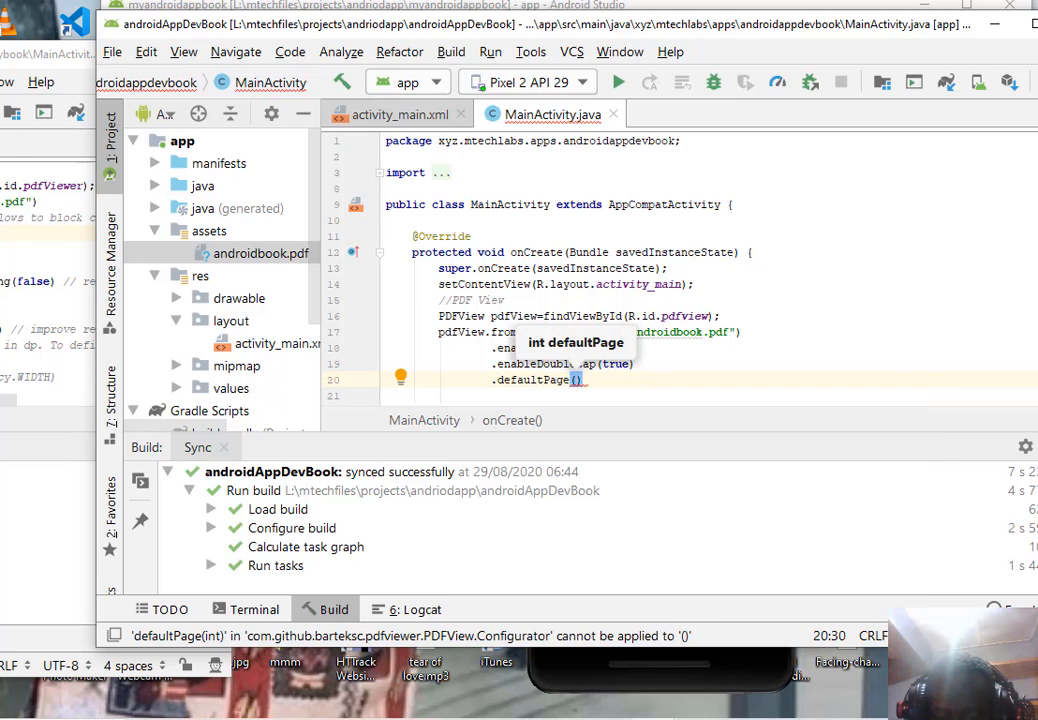
type("0")
left_click(709, 396)
type(".")
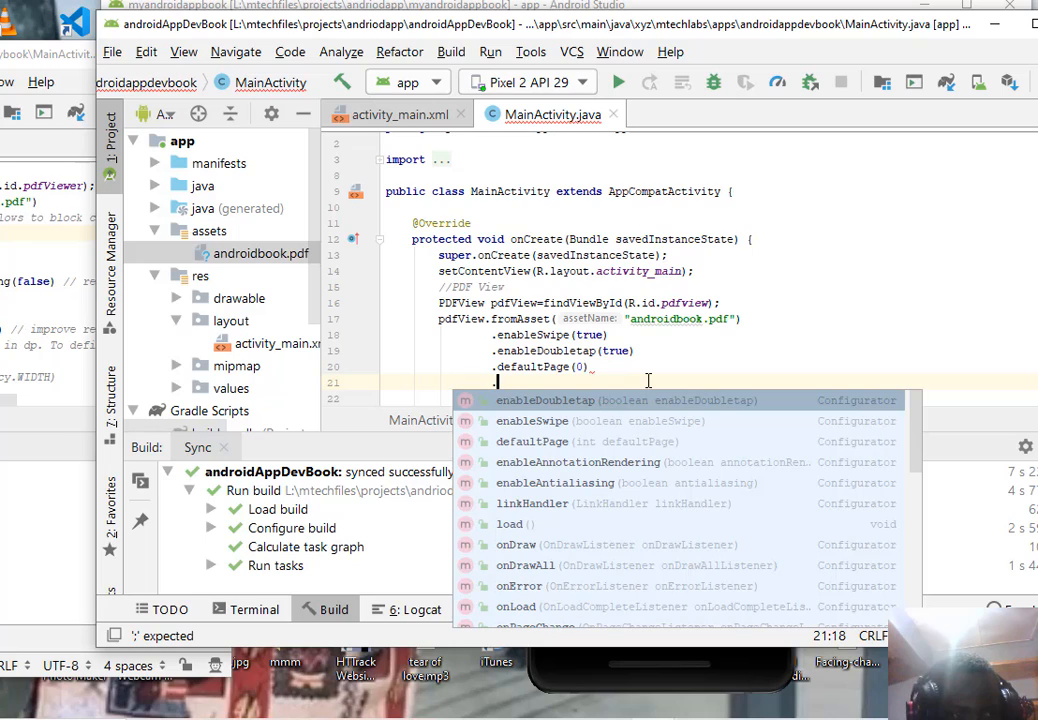
type("scrollHandle(")
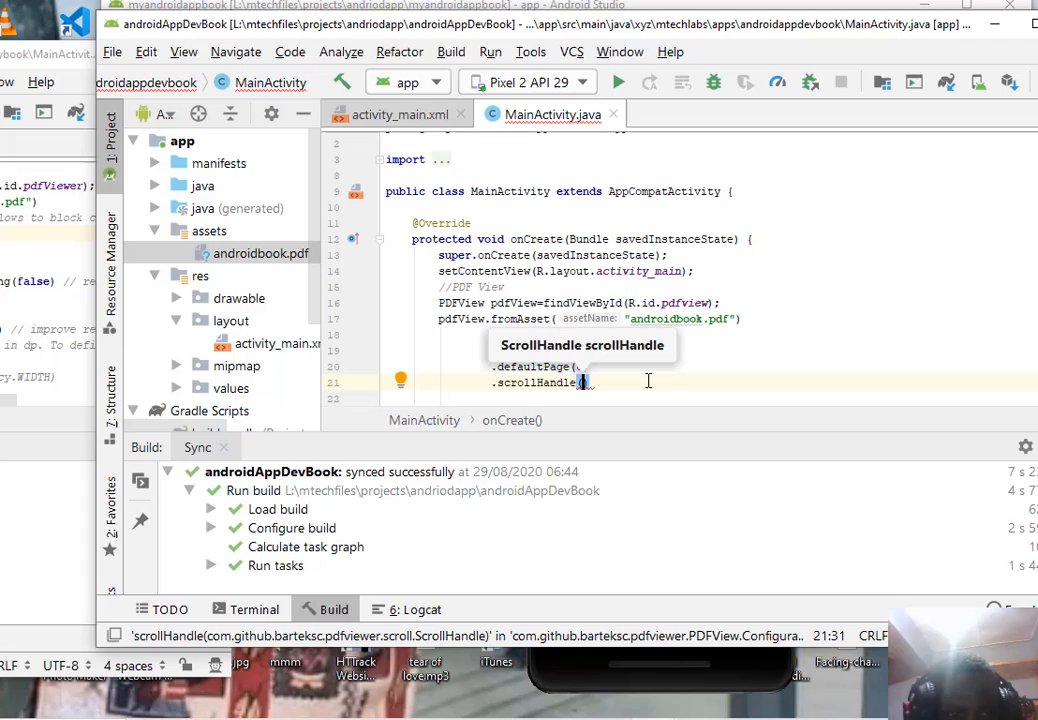
type("{")
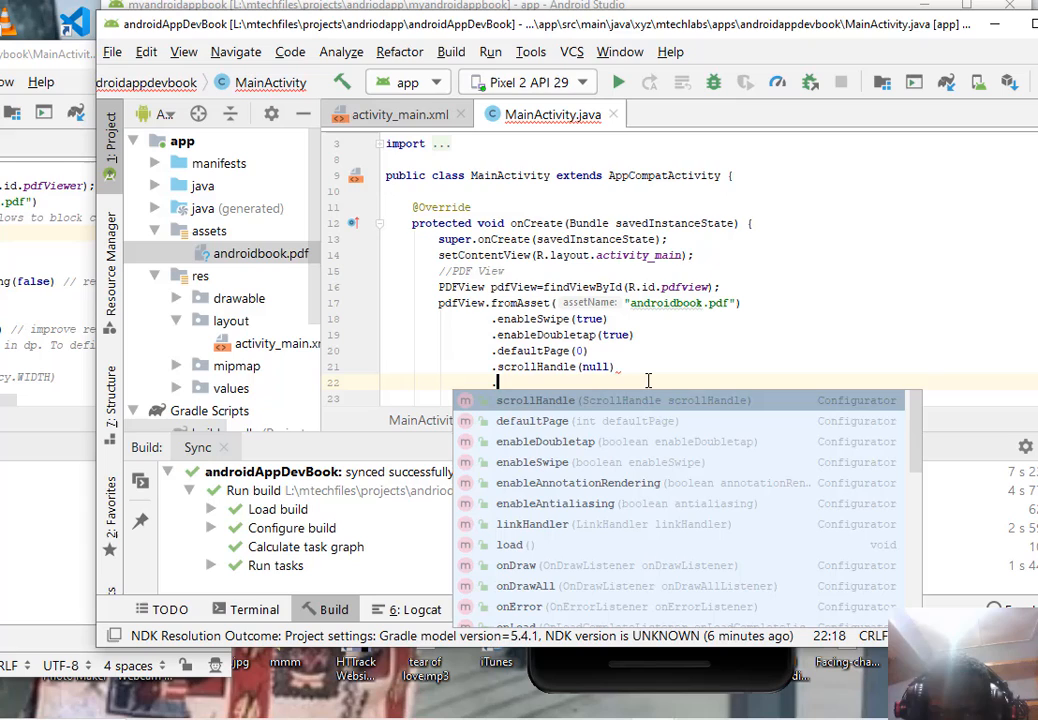
type("l")
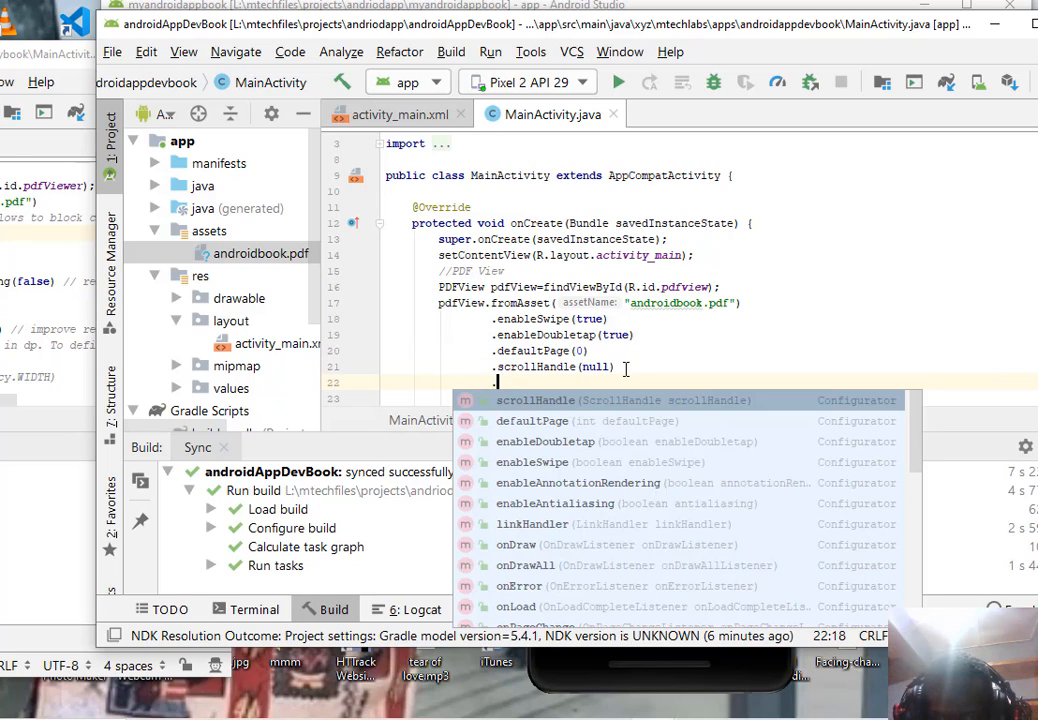
type("spacing(0")
type(".load();")
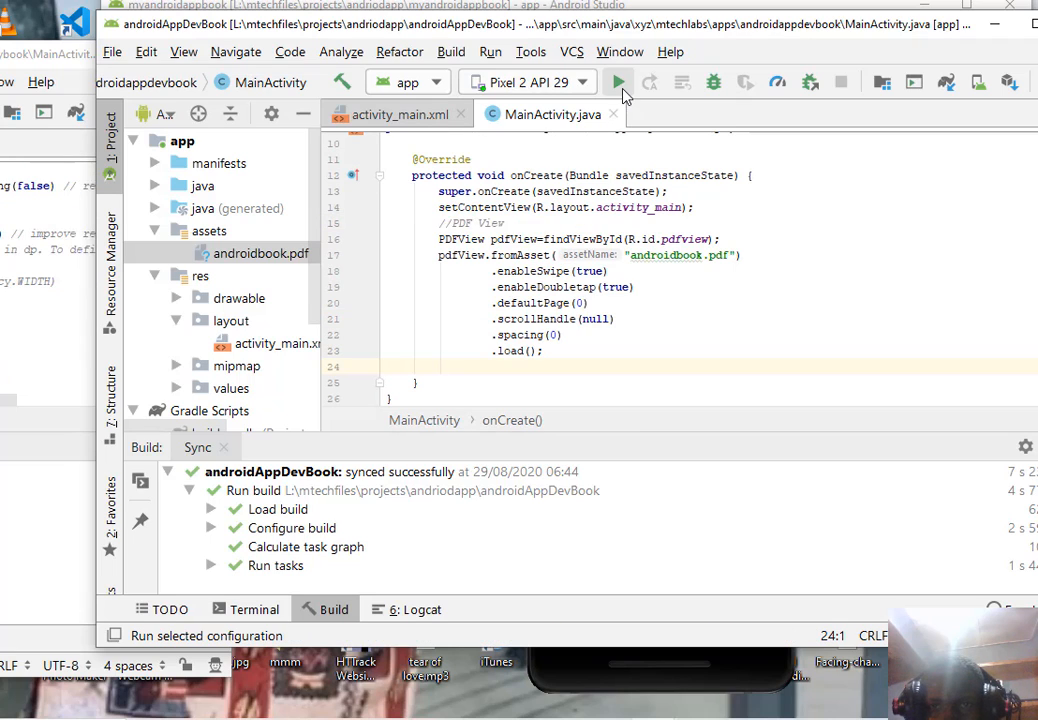
- Run the app on the Pixel 2 API 29 emulator, then open Mybook's activity_main layout
left_click(617, 82)
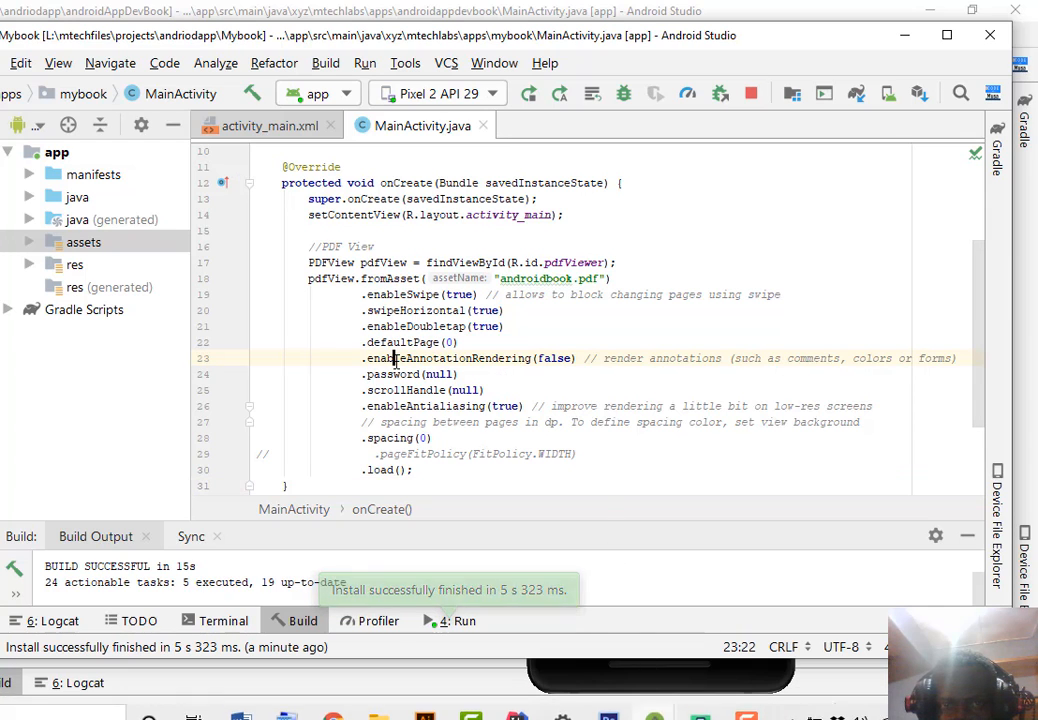
left_click(262, 125)
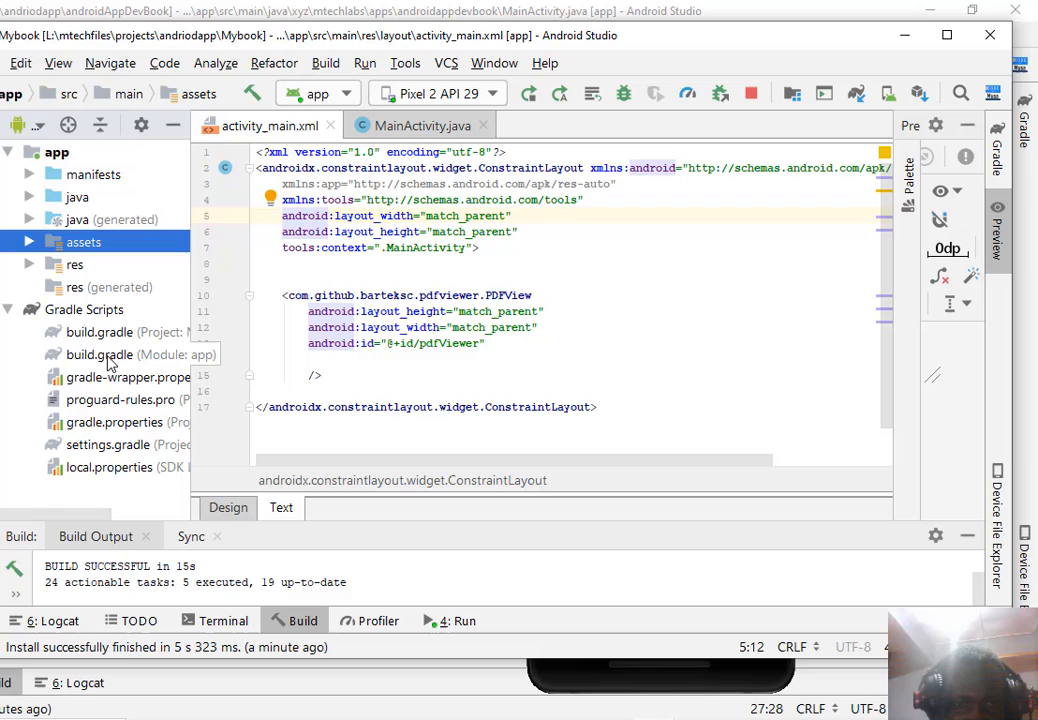
- Review Mybook's build.gradle, layout id and MainActivity PDFView lines, adding a line after defaultPage(0)
left_click(100, 354)
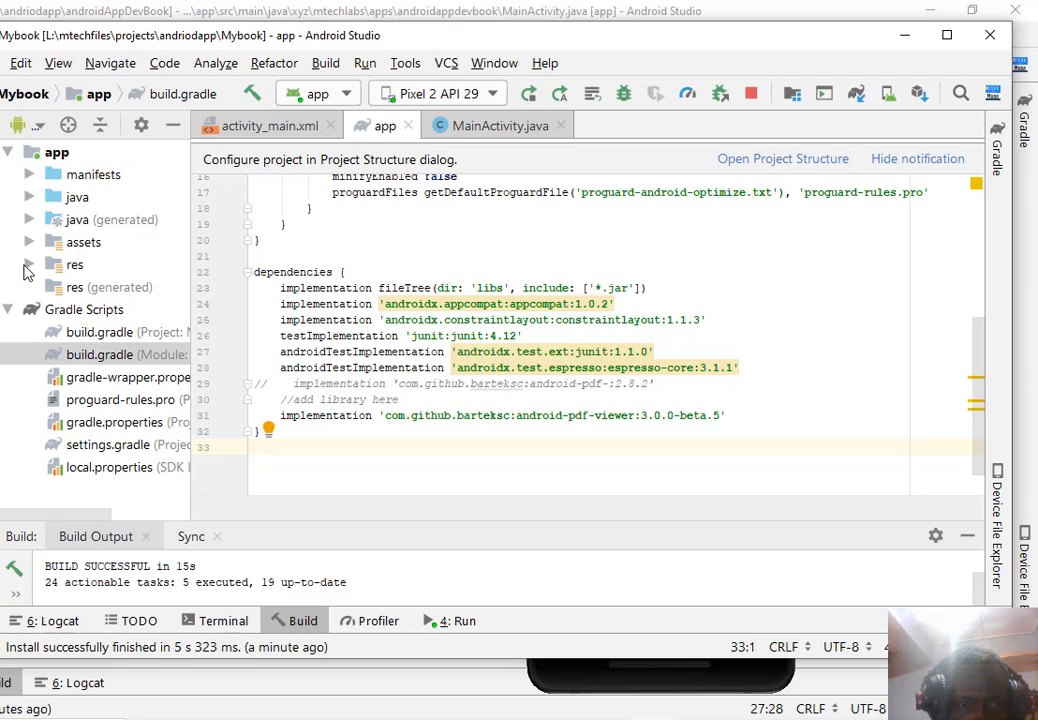
left_click(29, 264)
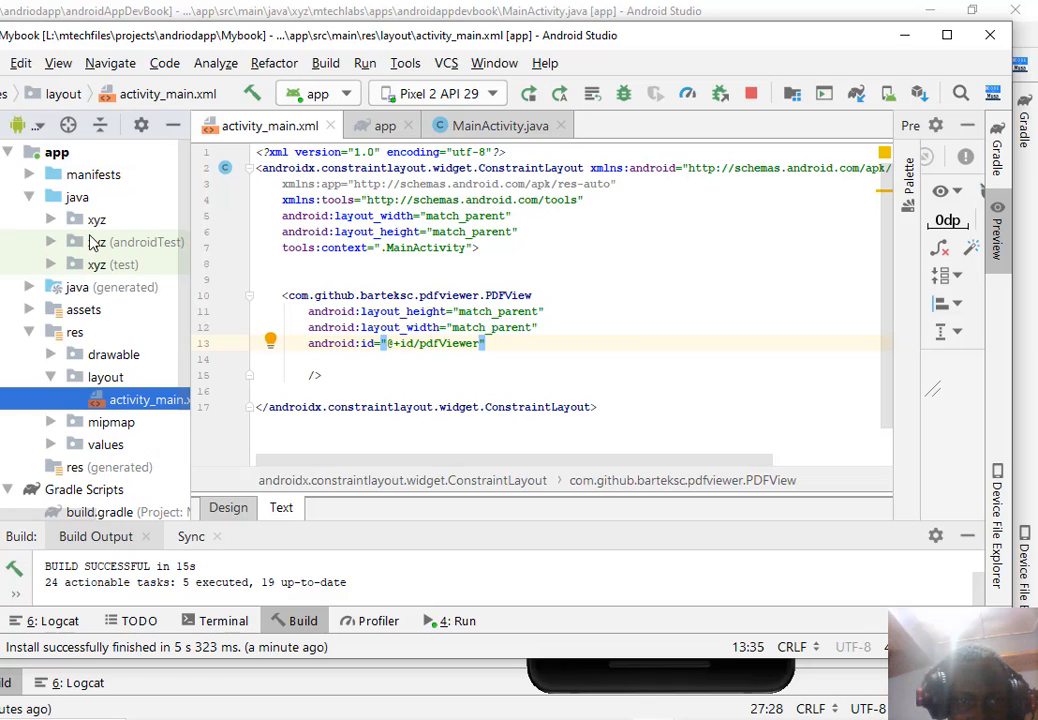
left_click(97, 219)
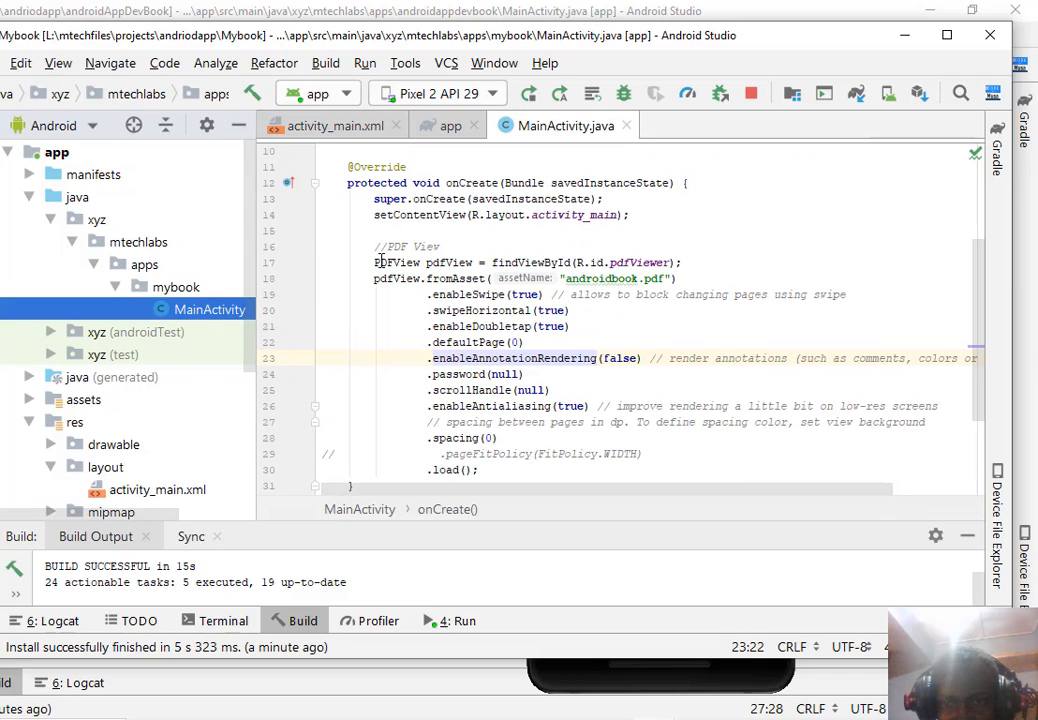
left_click_drag(374, 262, 675, 278)
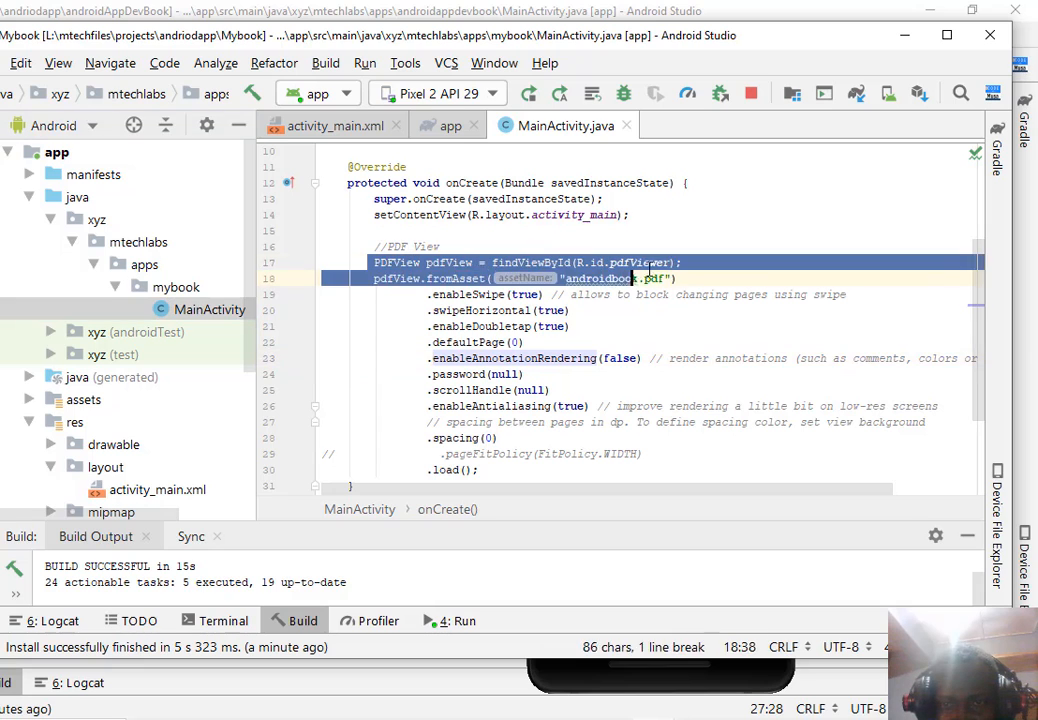
left_click(334, 125)
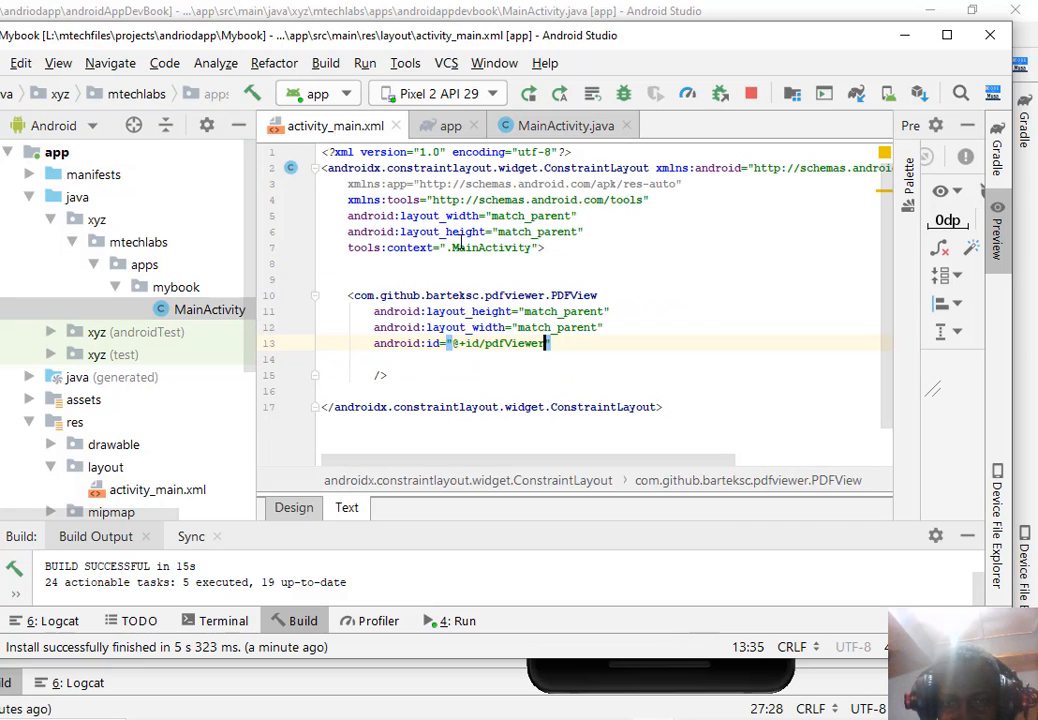
left_click(565, 125)
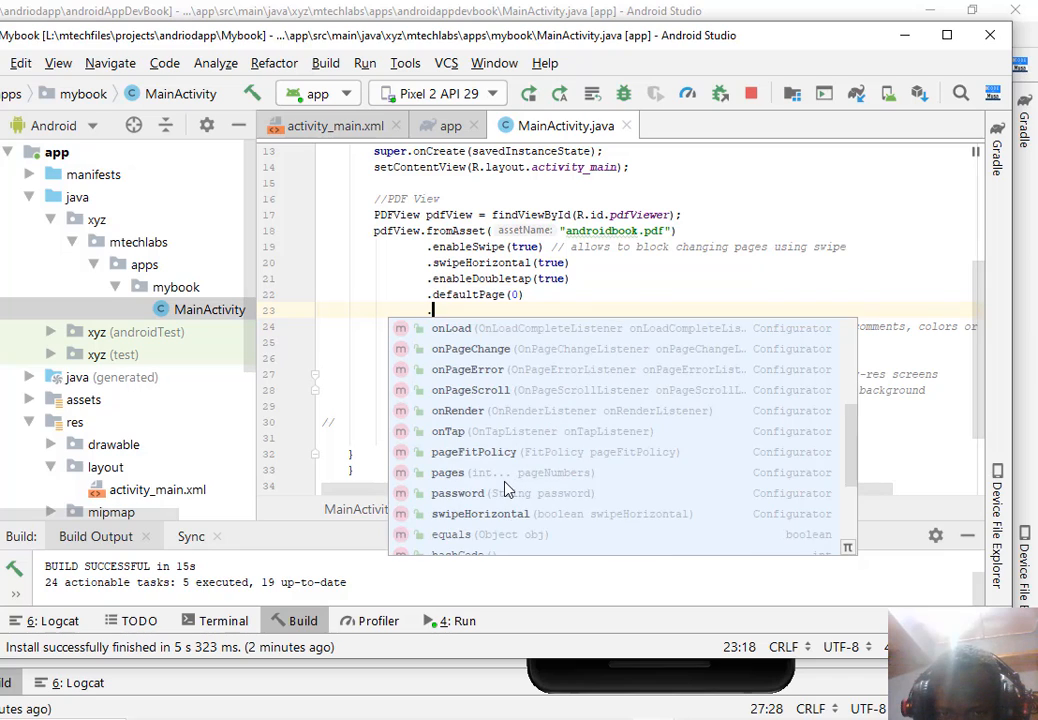
- Scroll the MainActivity code and bring the emulator running Mybook to the front
scroll("down", 3)
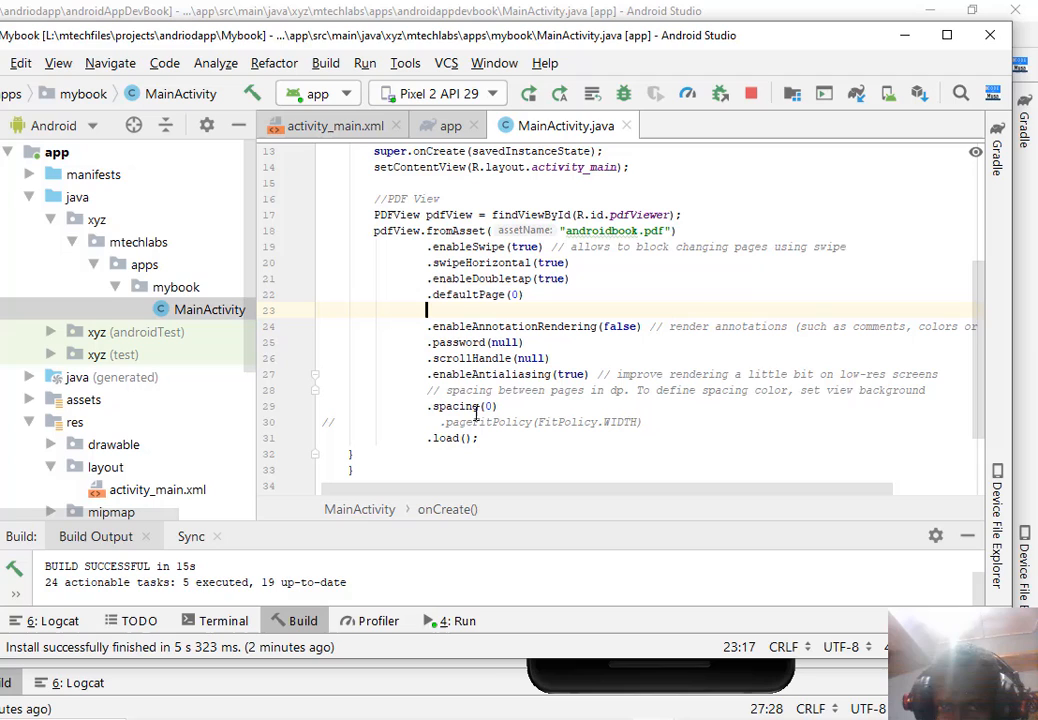
mouse_move(487, 326)
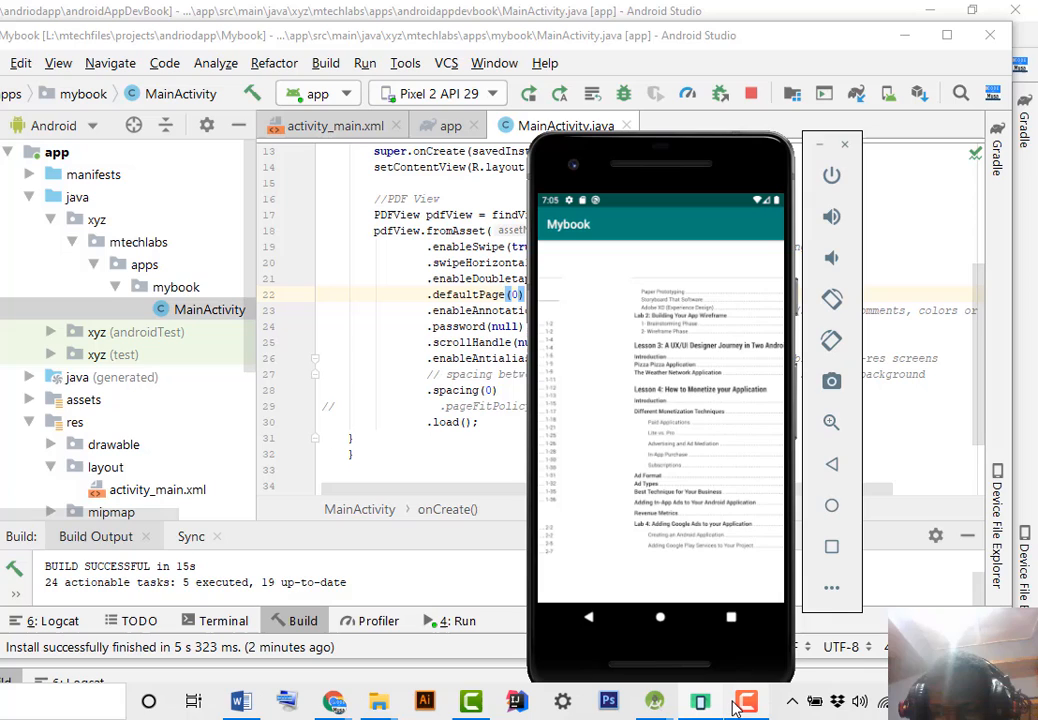
left_click(745, 701)
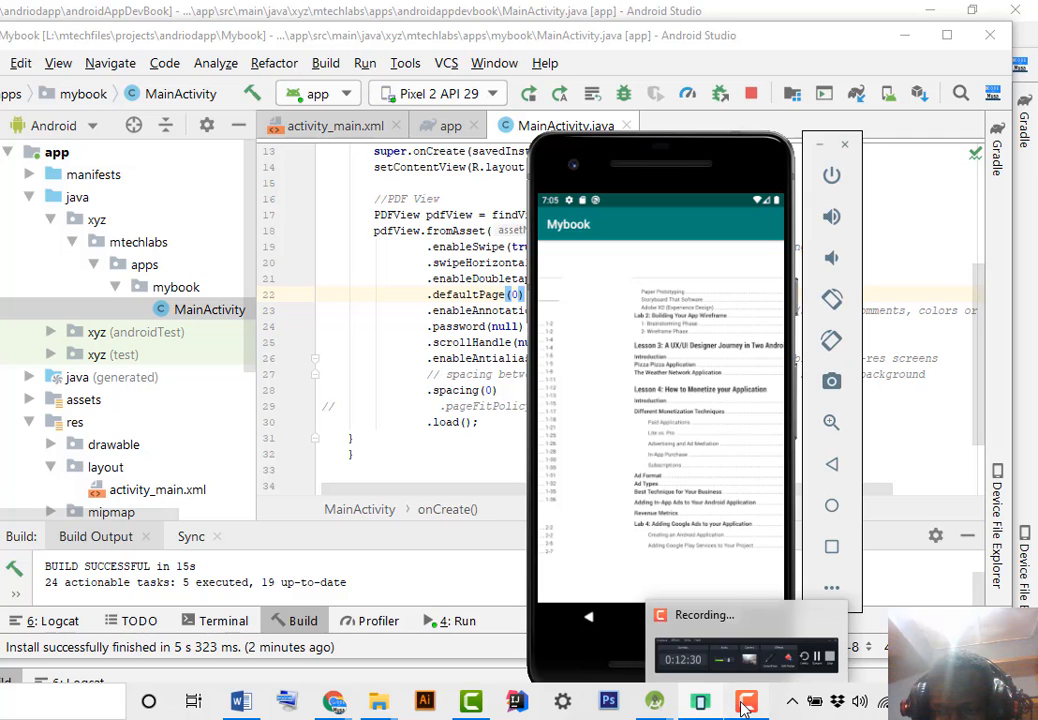